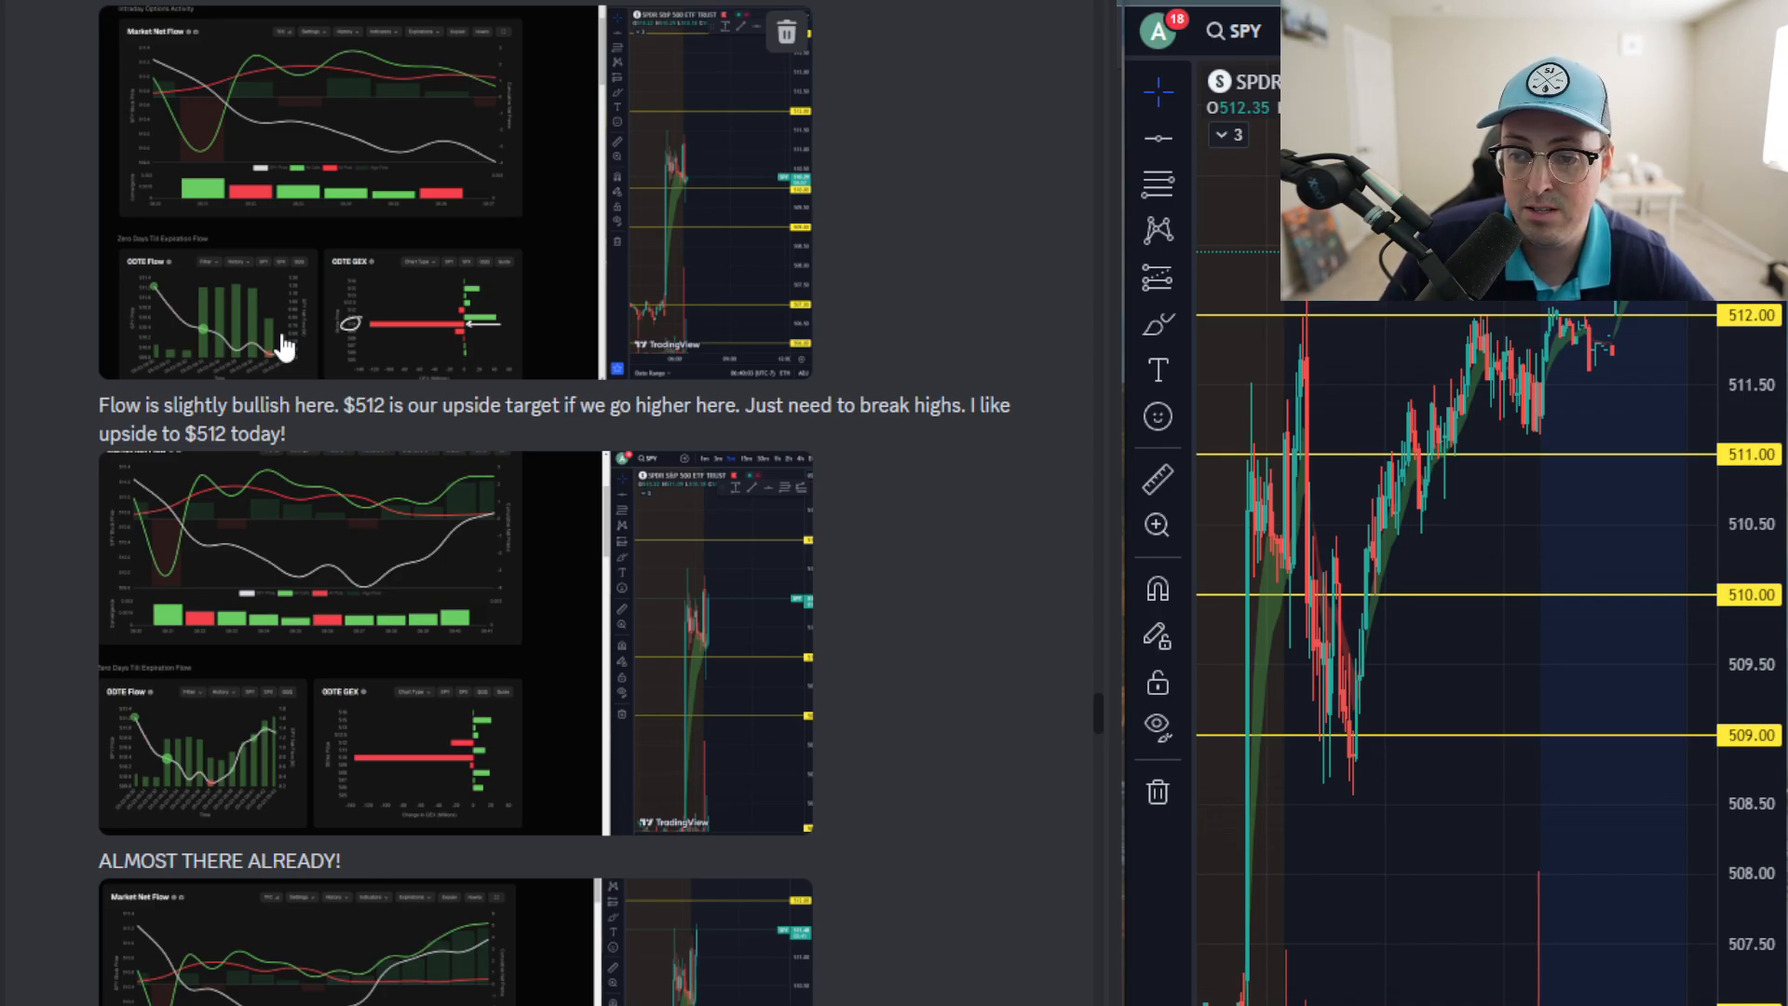
pyautogui.moveTo(346, 313)
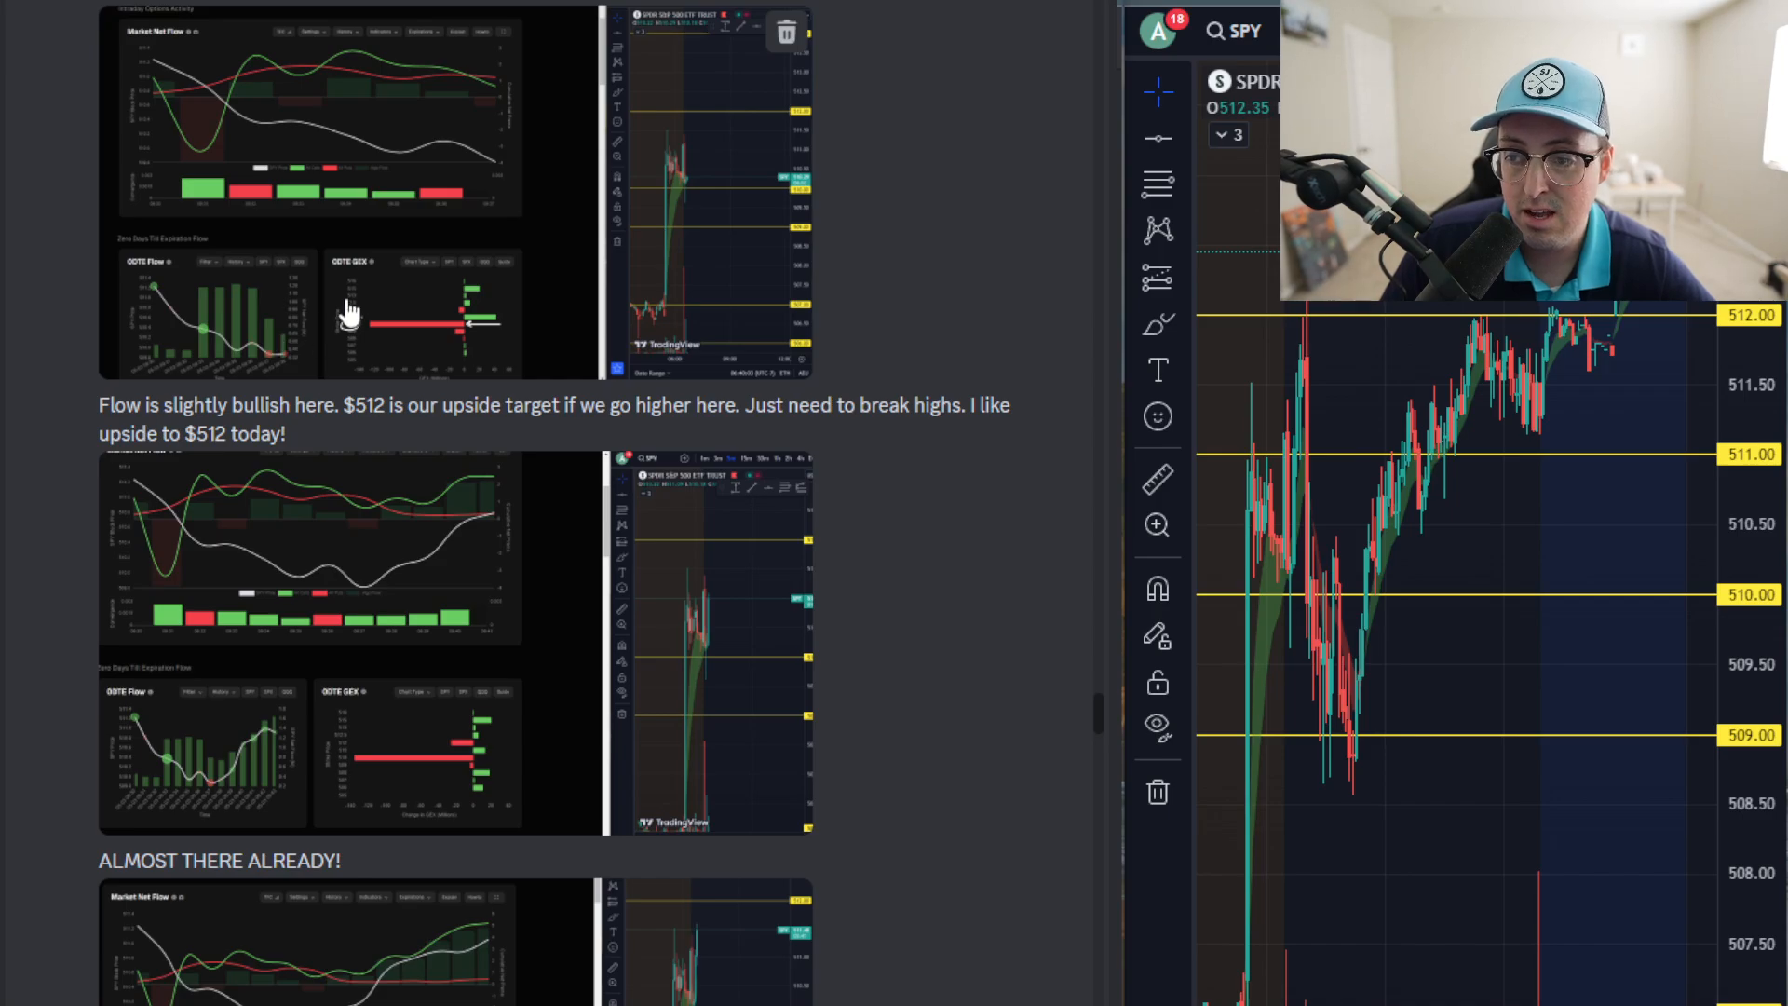
# Scroll down the recap to the 6:51 AM, 11 million in calls and LETS GOOOO posts.
pyautogui.scroll(-3)
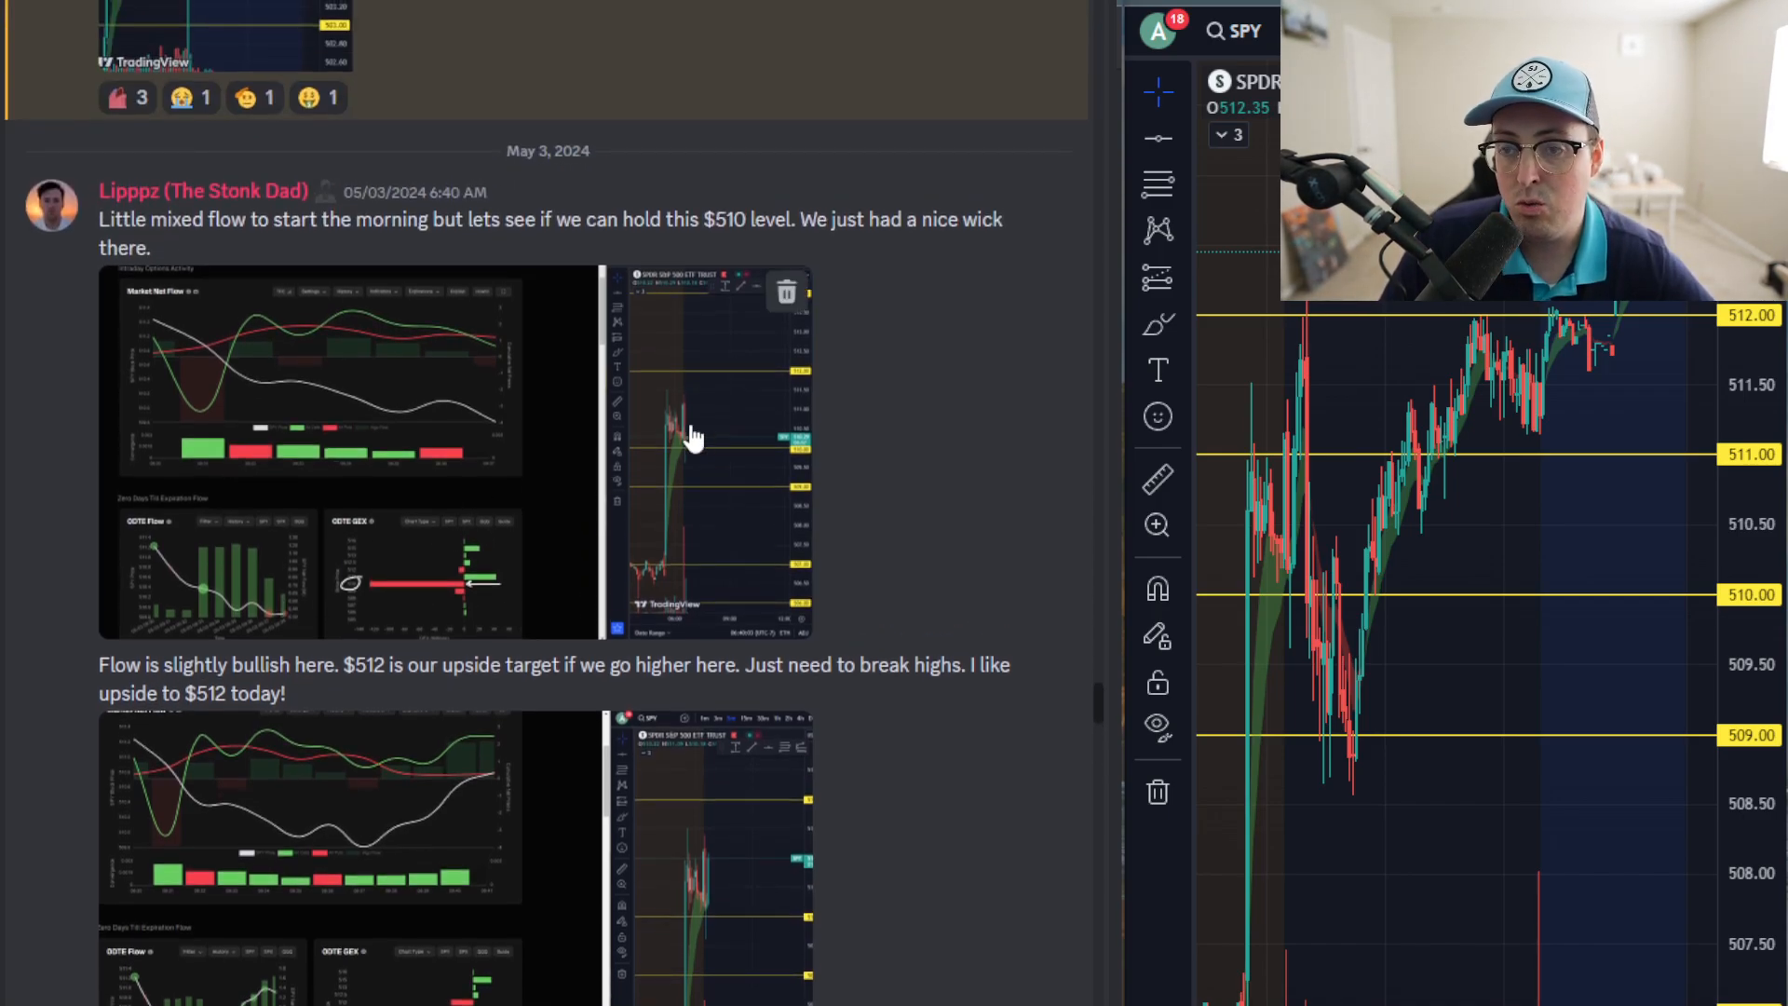
pyautogui.scroll(-3)
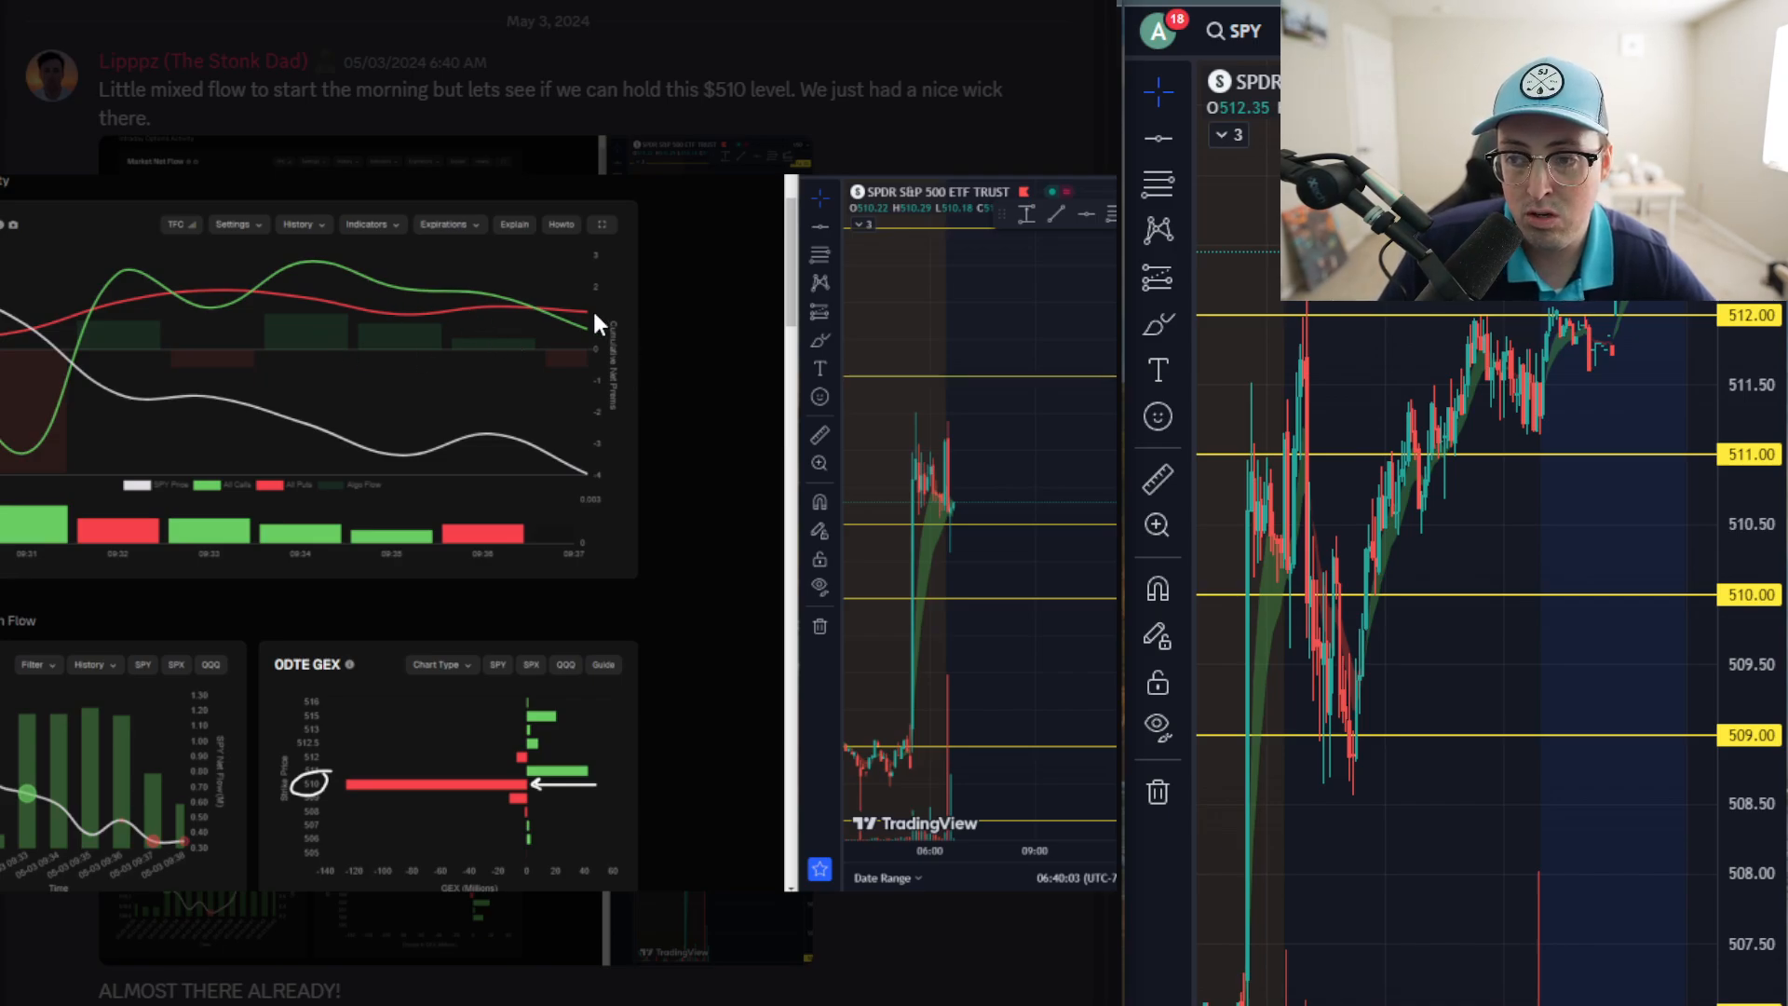
pyautogui.moveTo(561, 360)
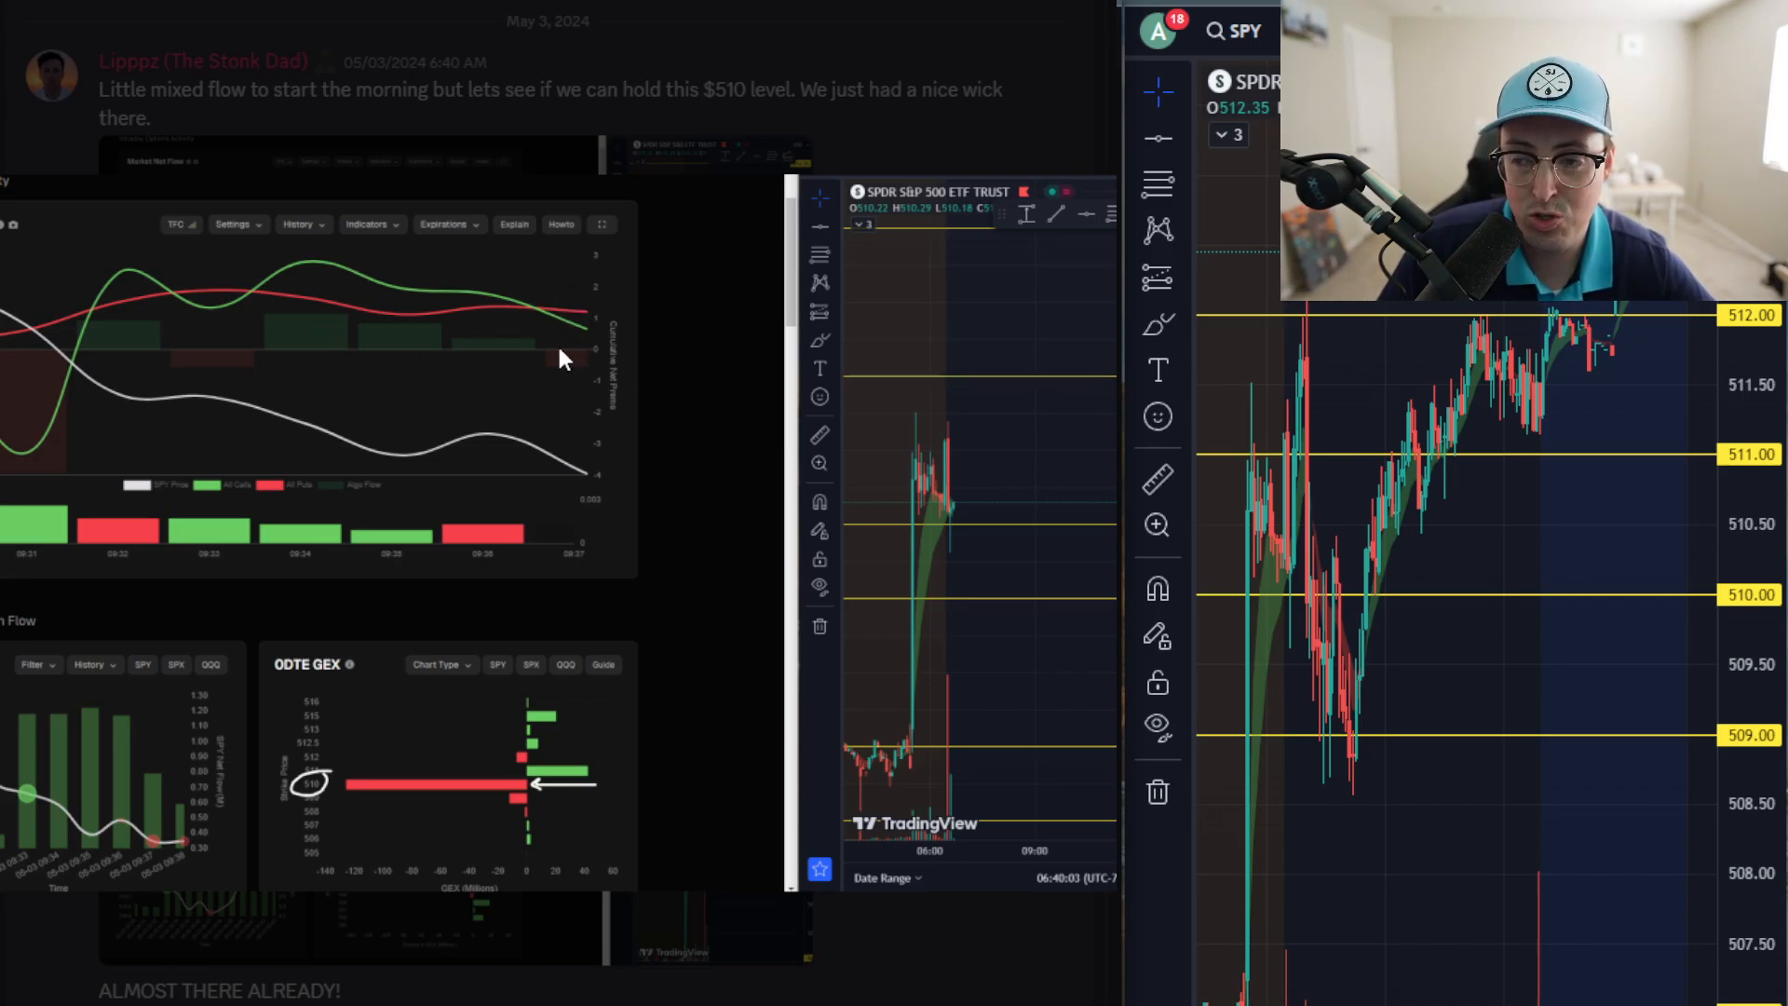
pyautogui.moveTo(589, 320)
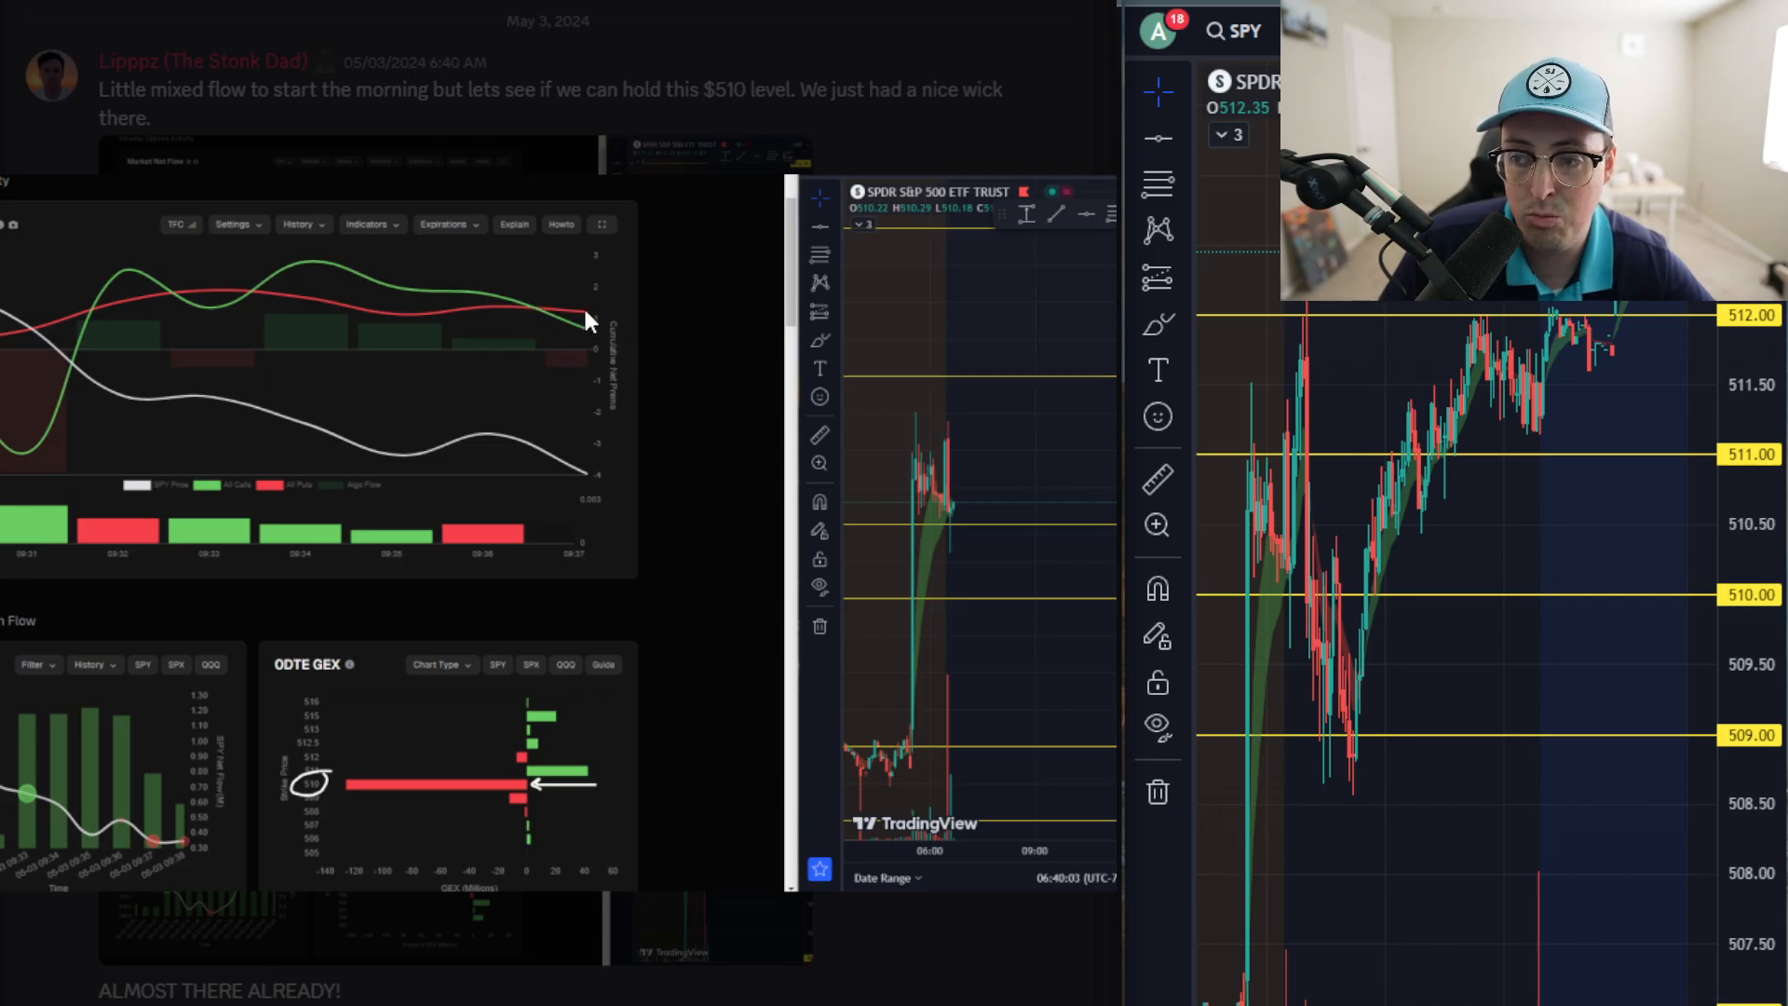
pyautogui.moveTo(959, 521)
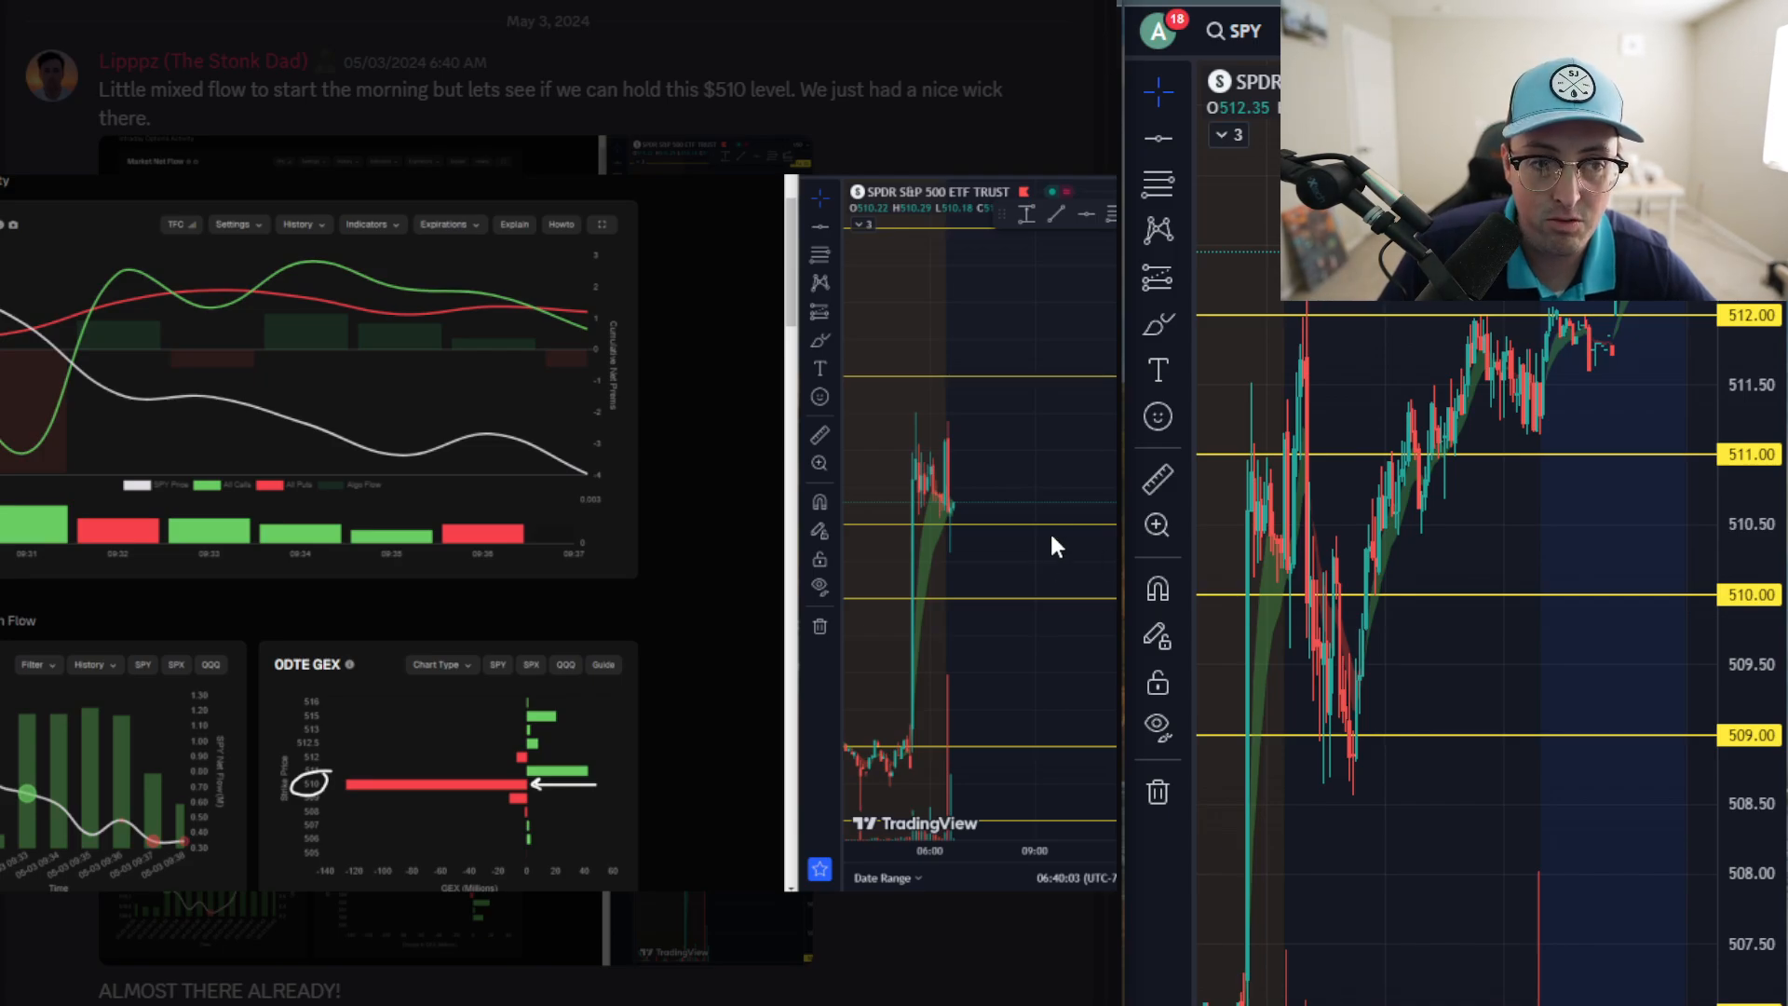
pyautogui.moveTo(943, 505)
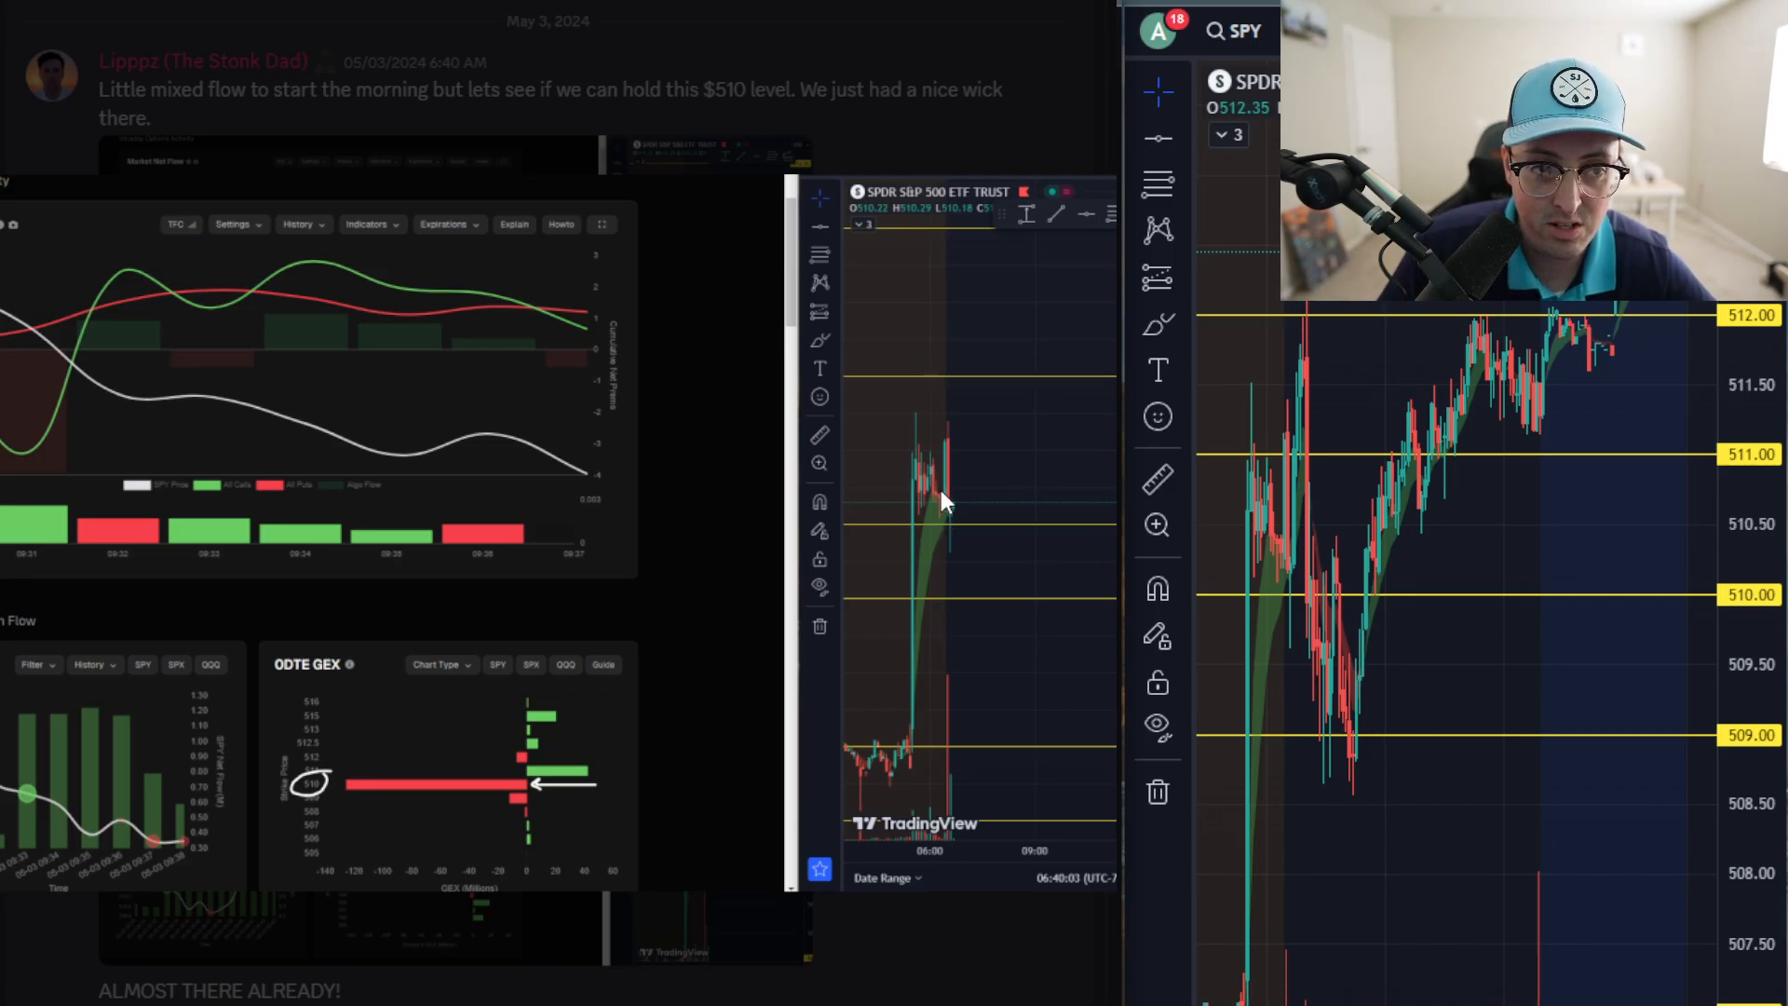
pyautogui.moveTo(962, 544)
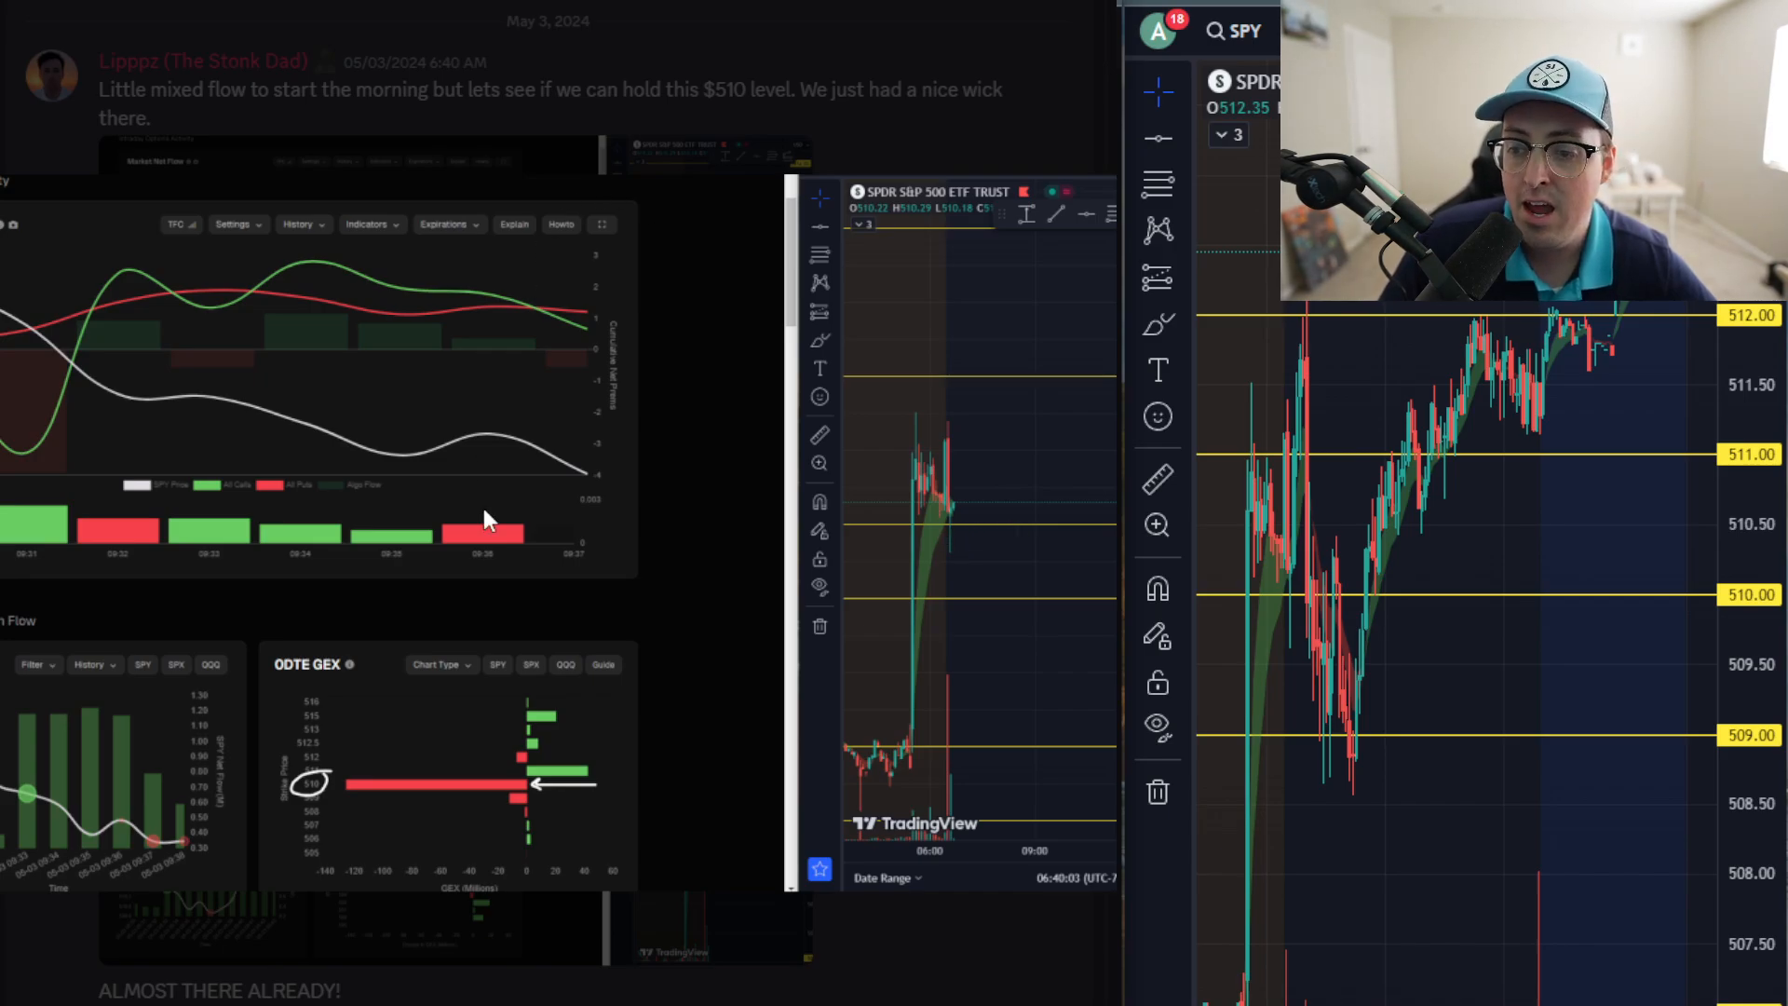
pyautogui.moveTo(397, 801)
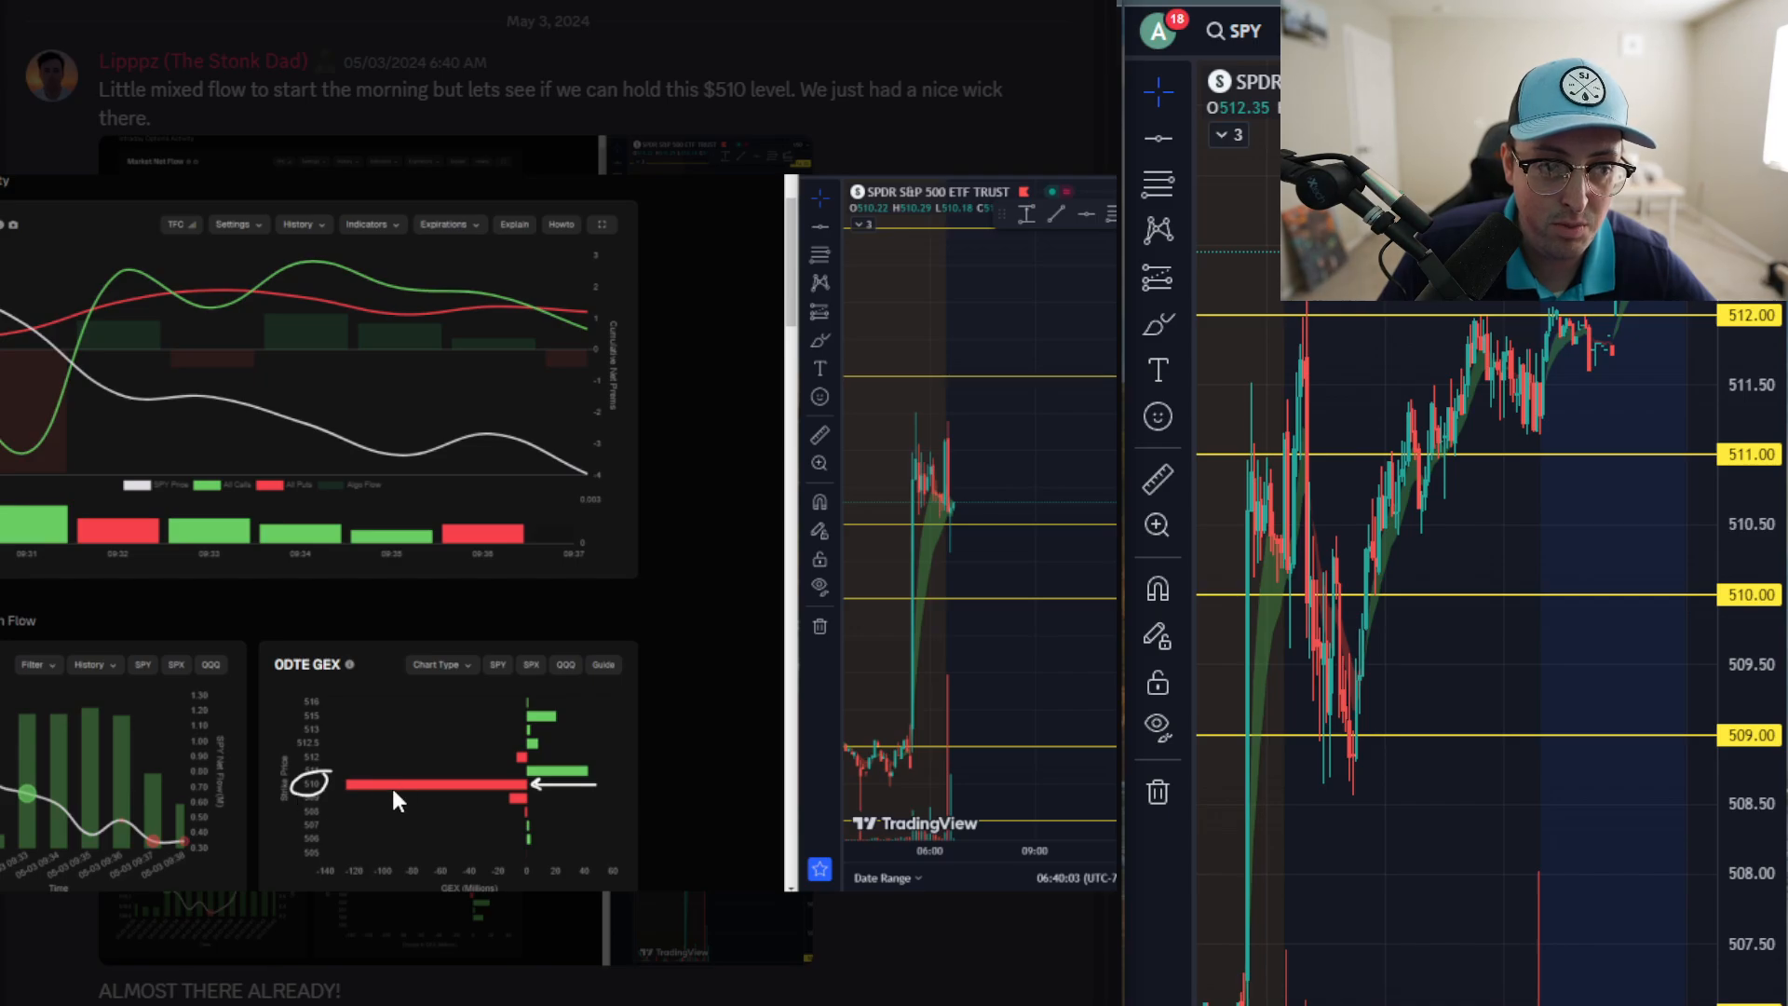
pyautogui.moveTo(995, 473)
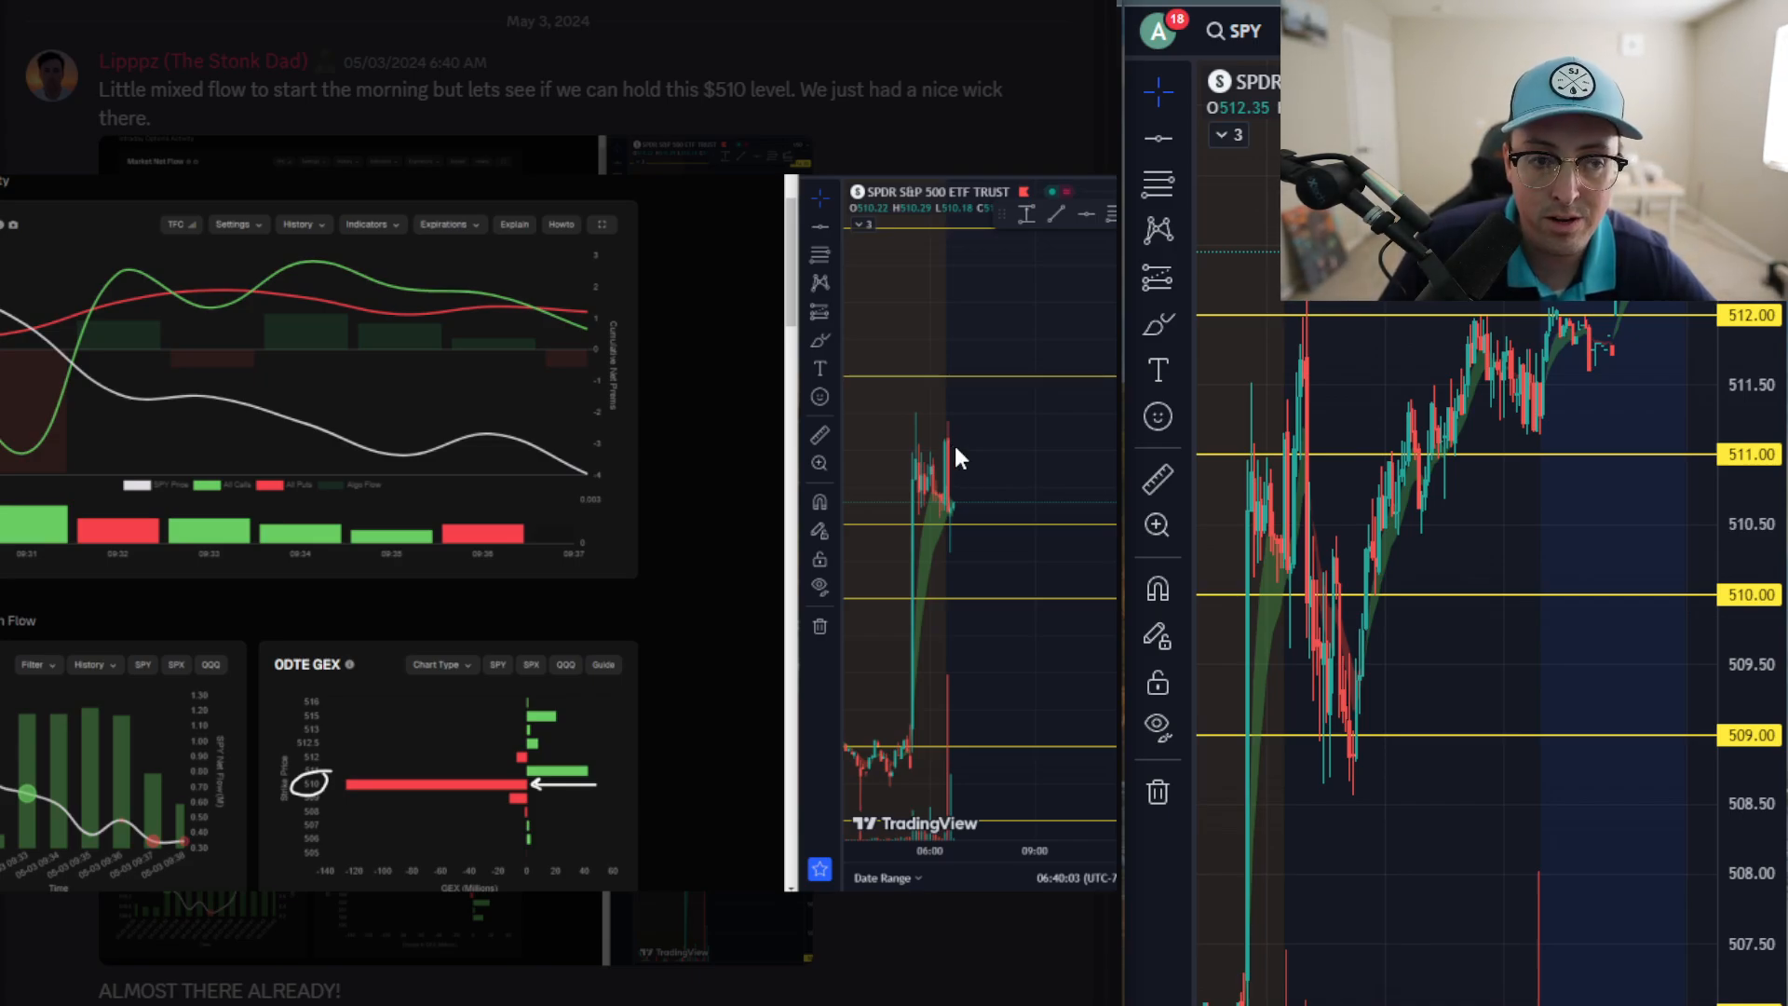
pyautogui.moveTo(969, 540)
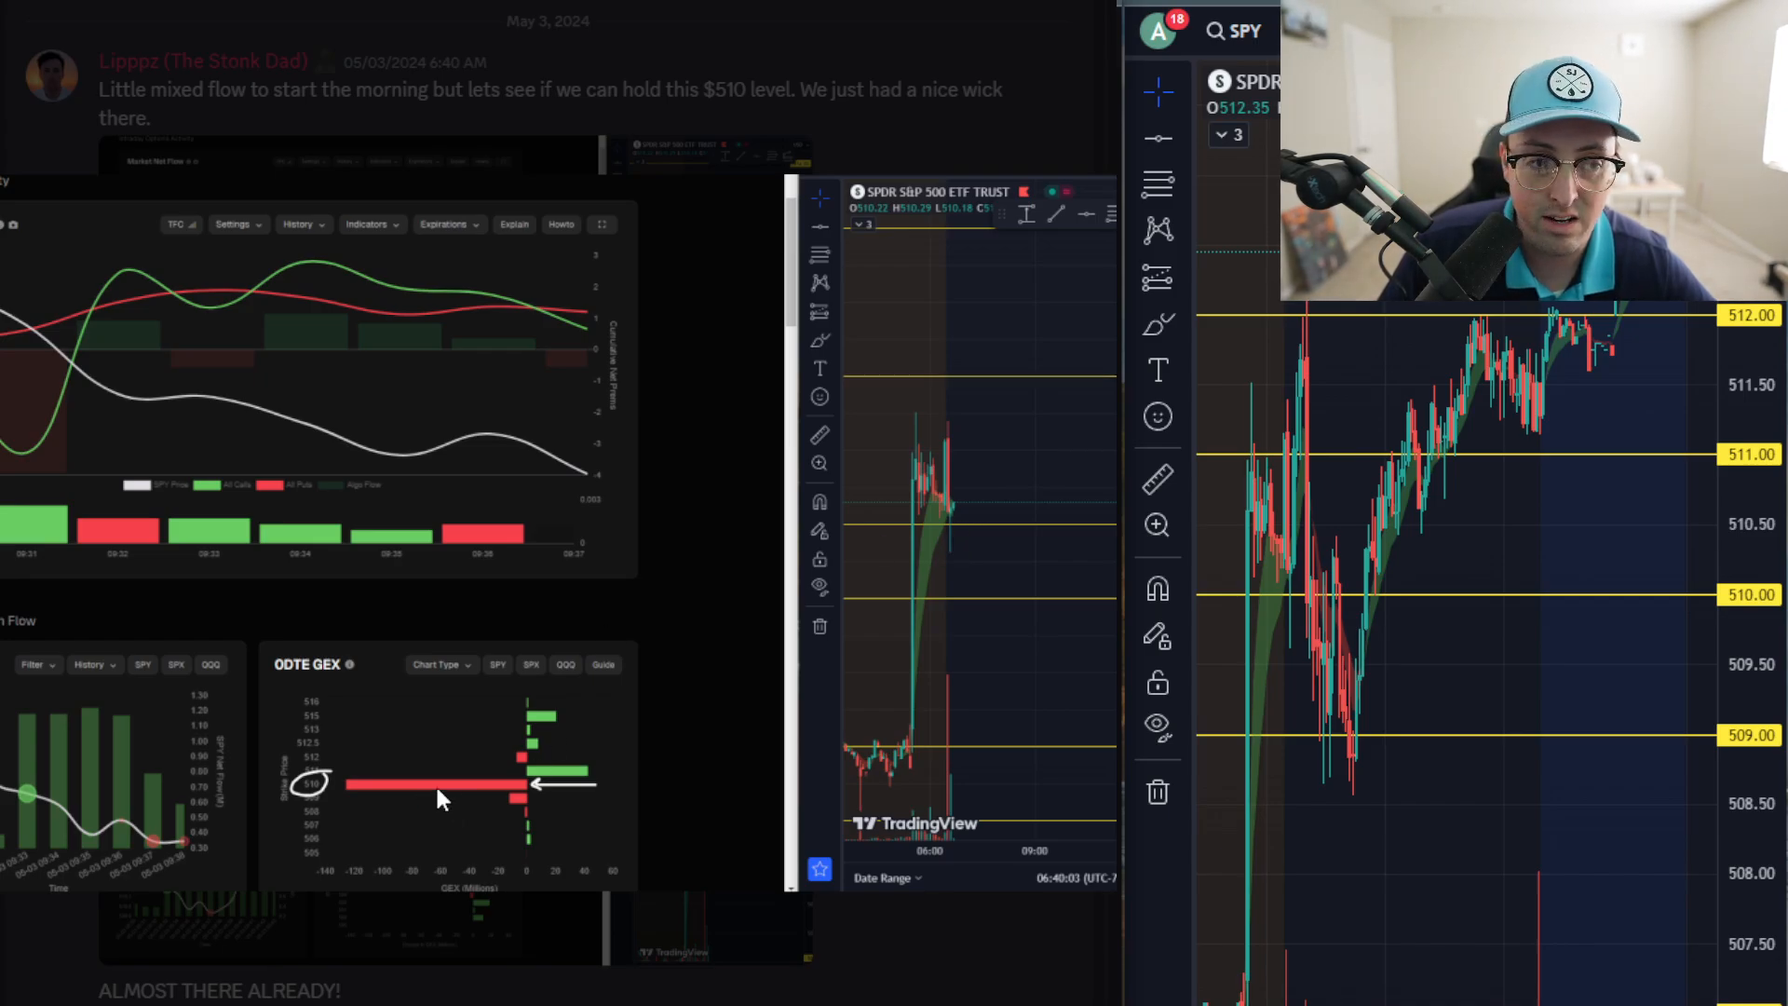
pyautogui.moveTo(511, 813)
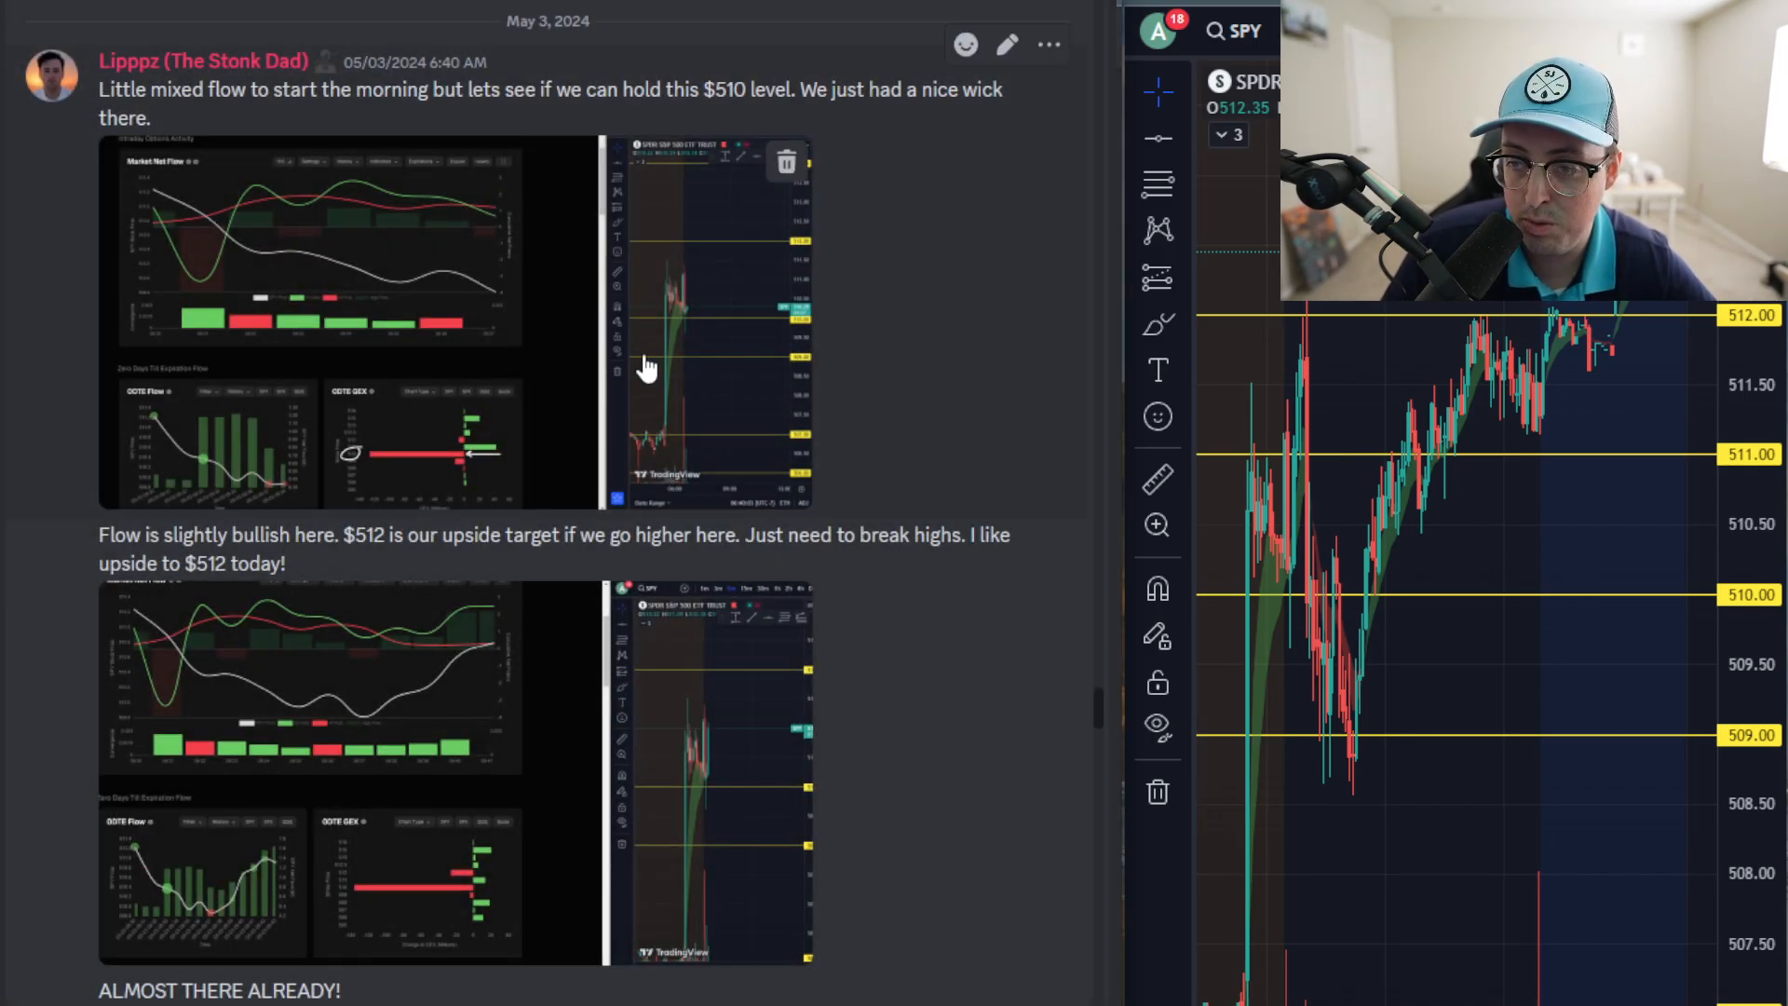
pyautogui.scroll(-3)
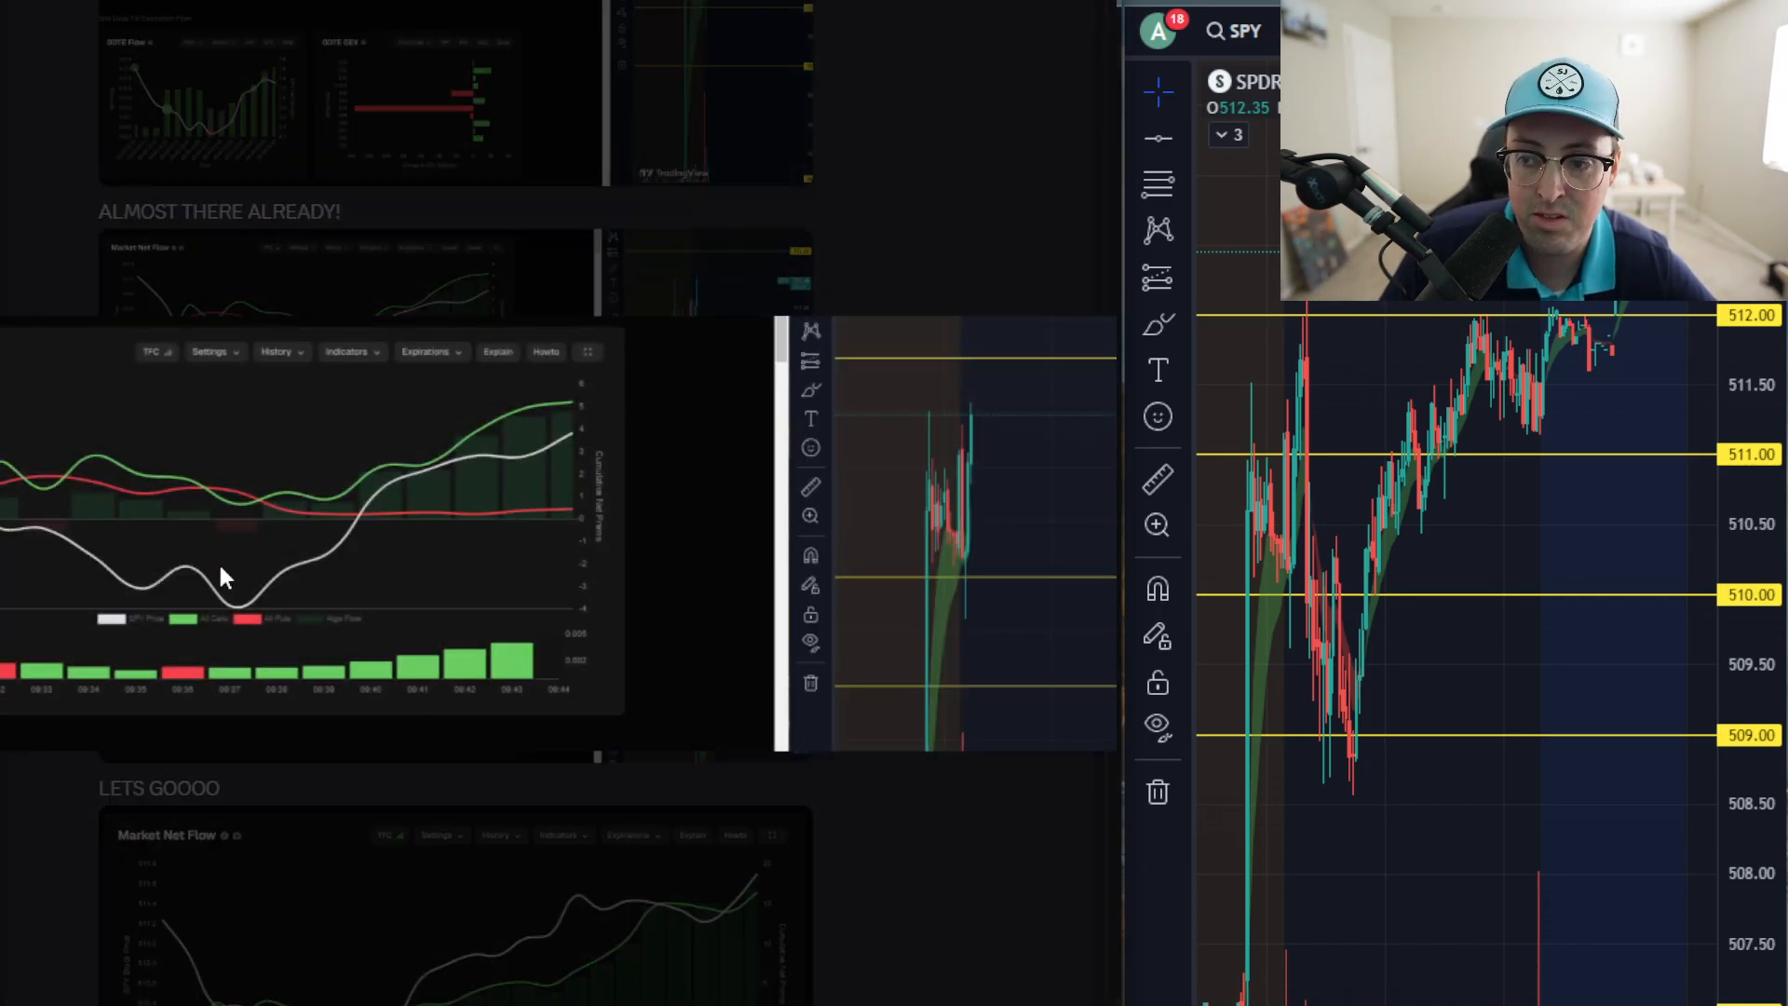
pyautogui.moveTo(613, 429)
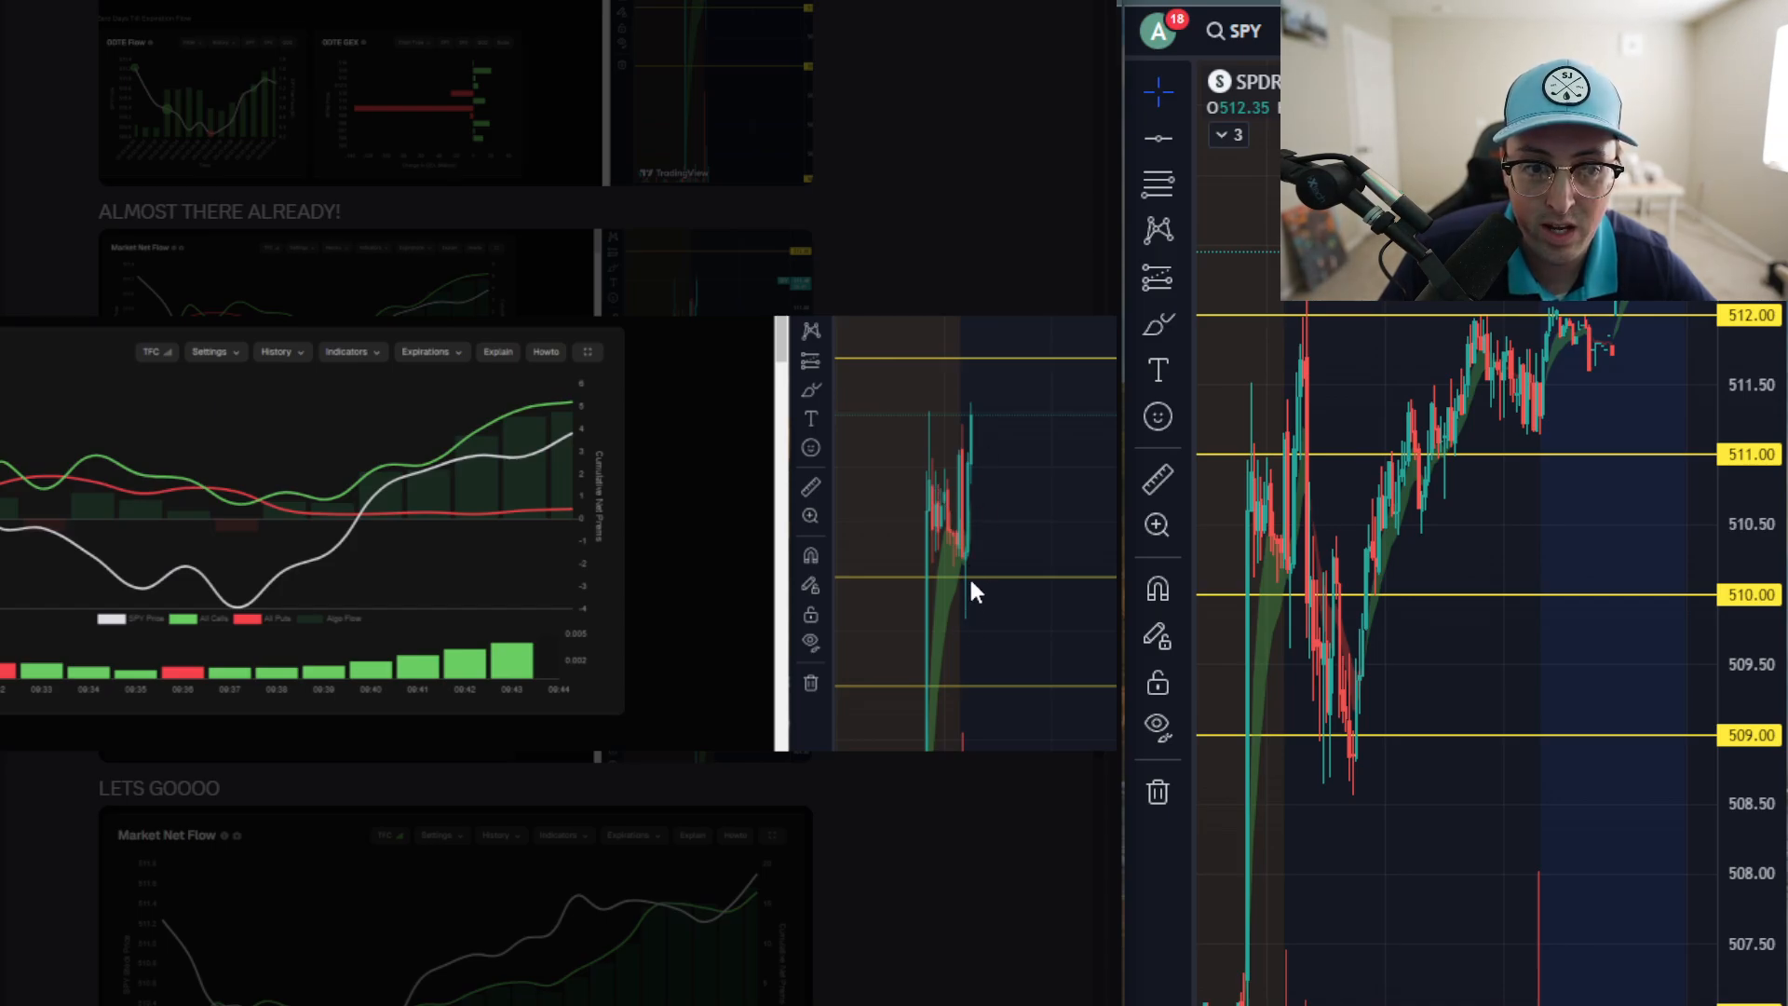
pyautogui.moveTo(974, 496)
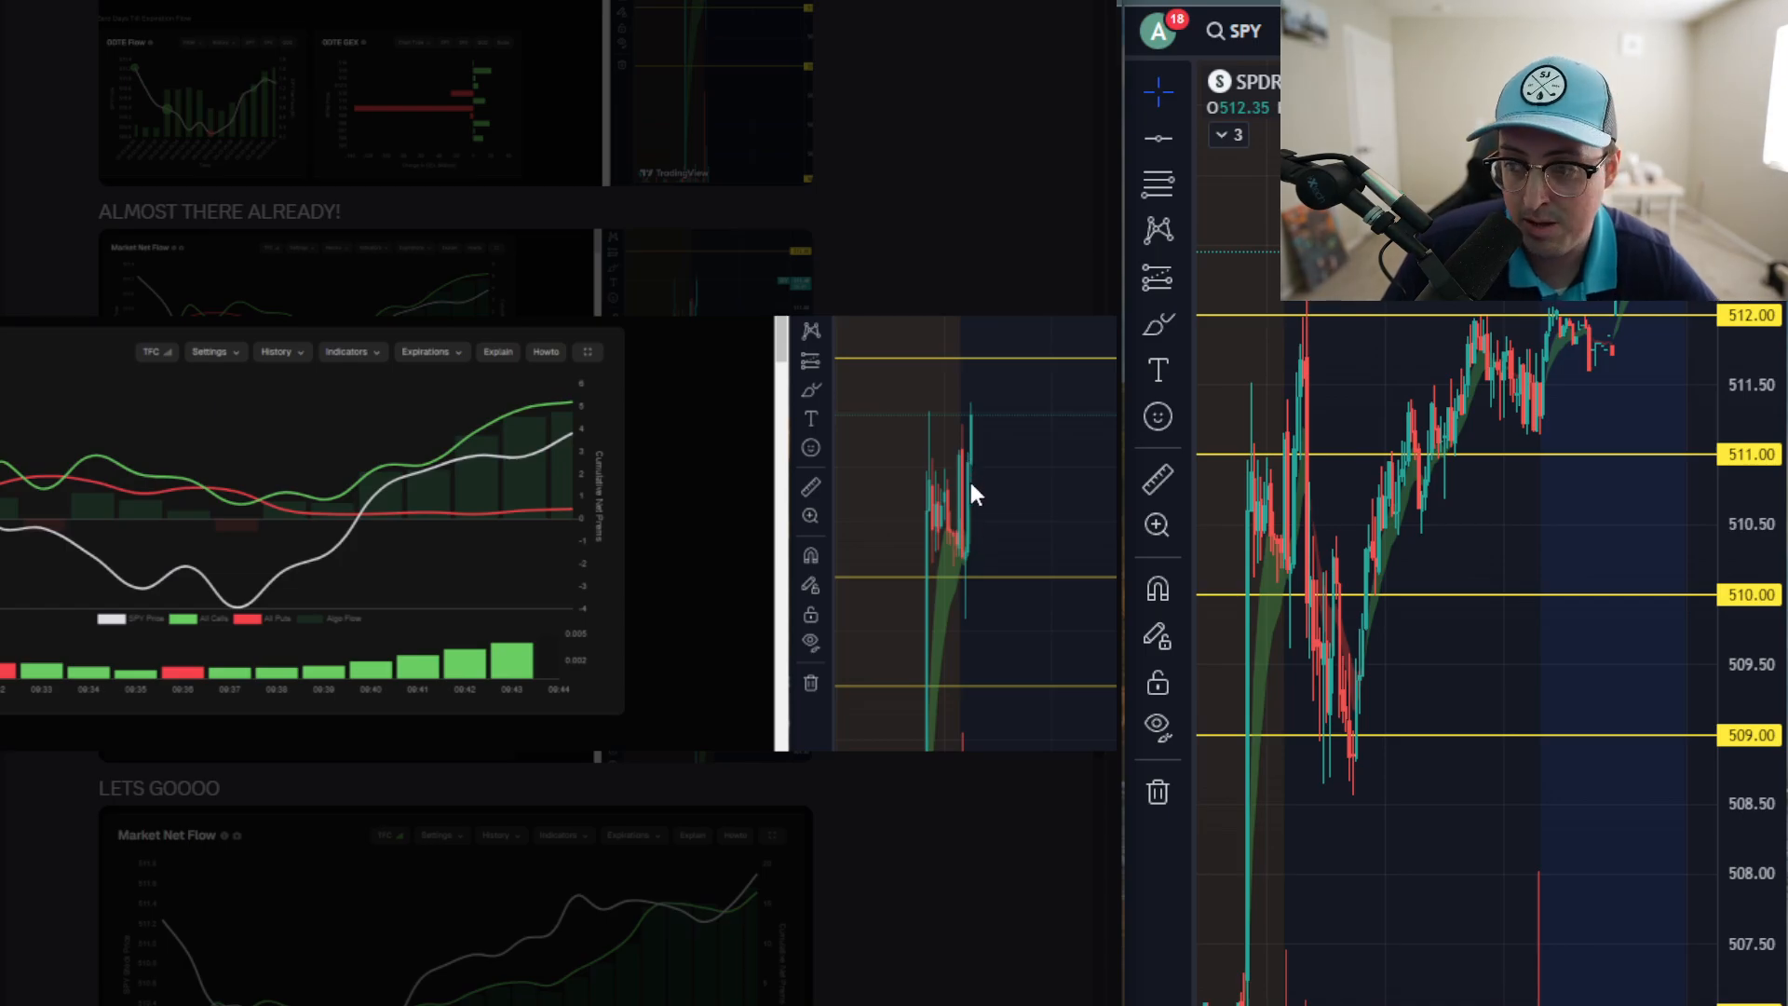
pyautogui.moveTo(1015, 403)
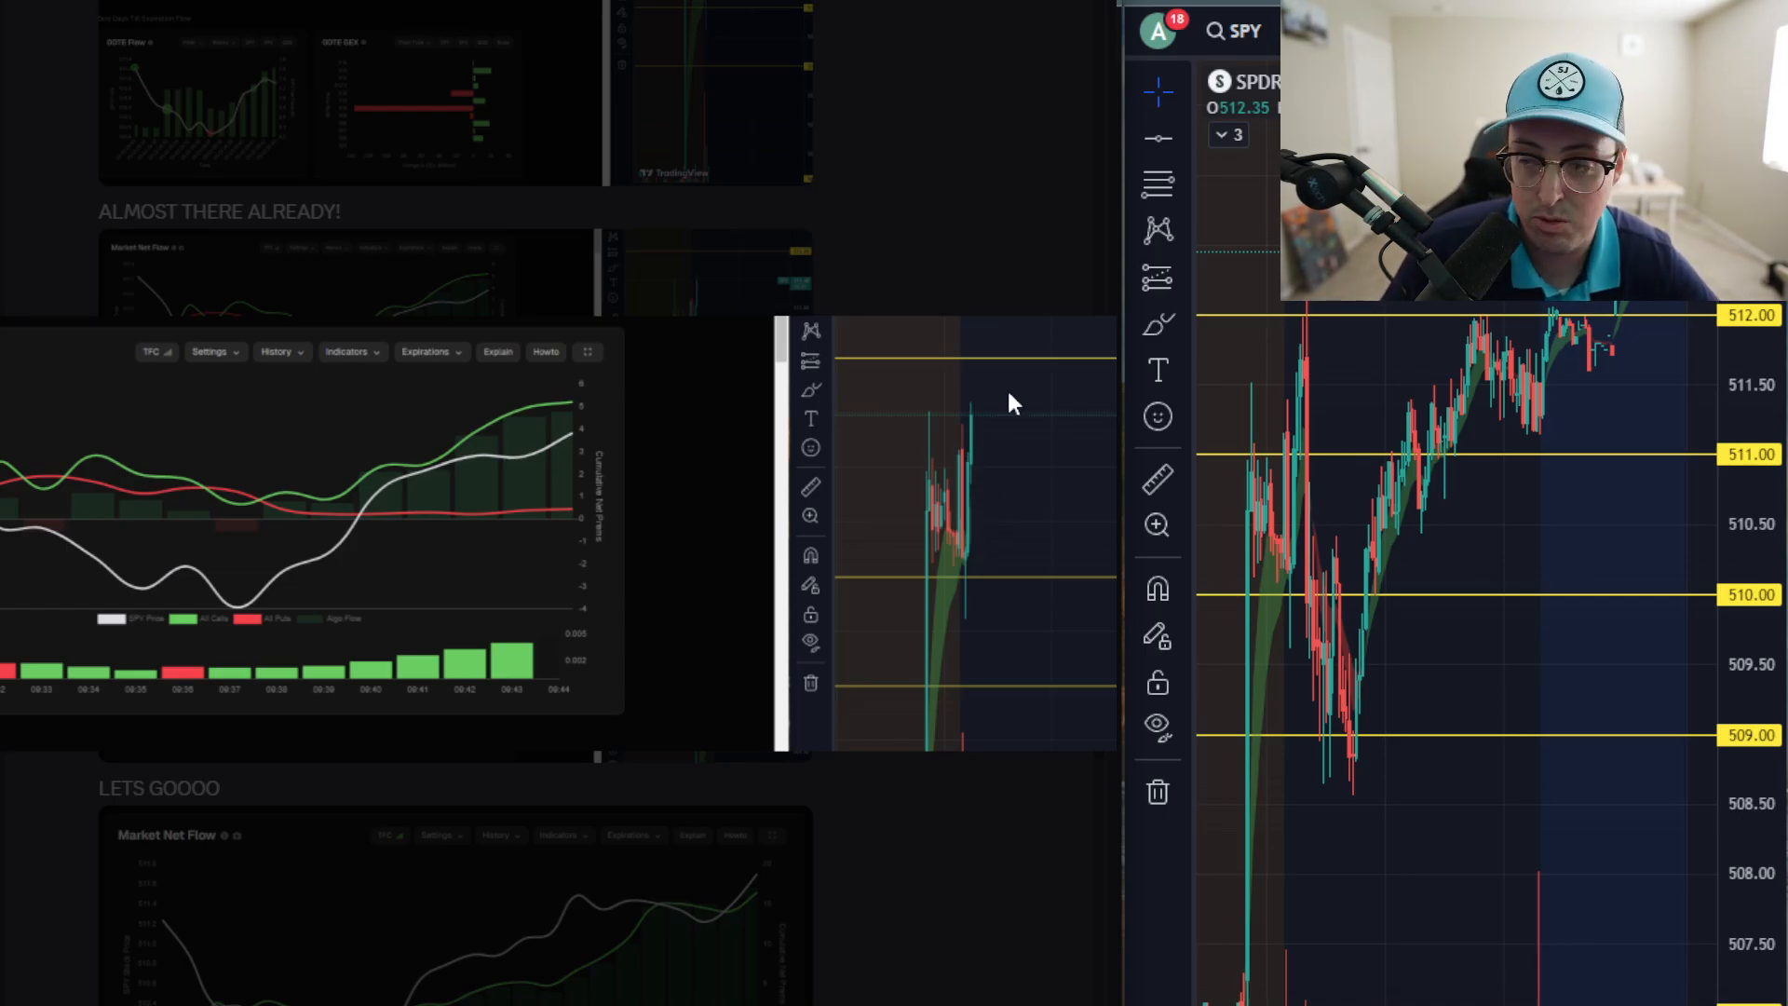
pyautogui.moveTo(963, 493)
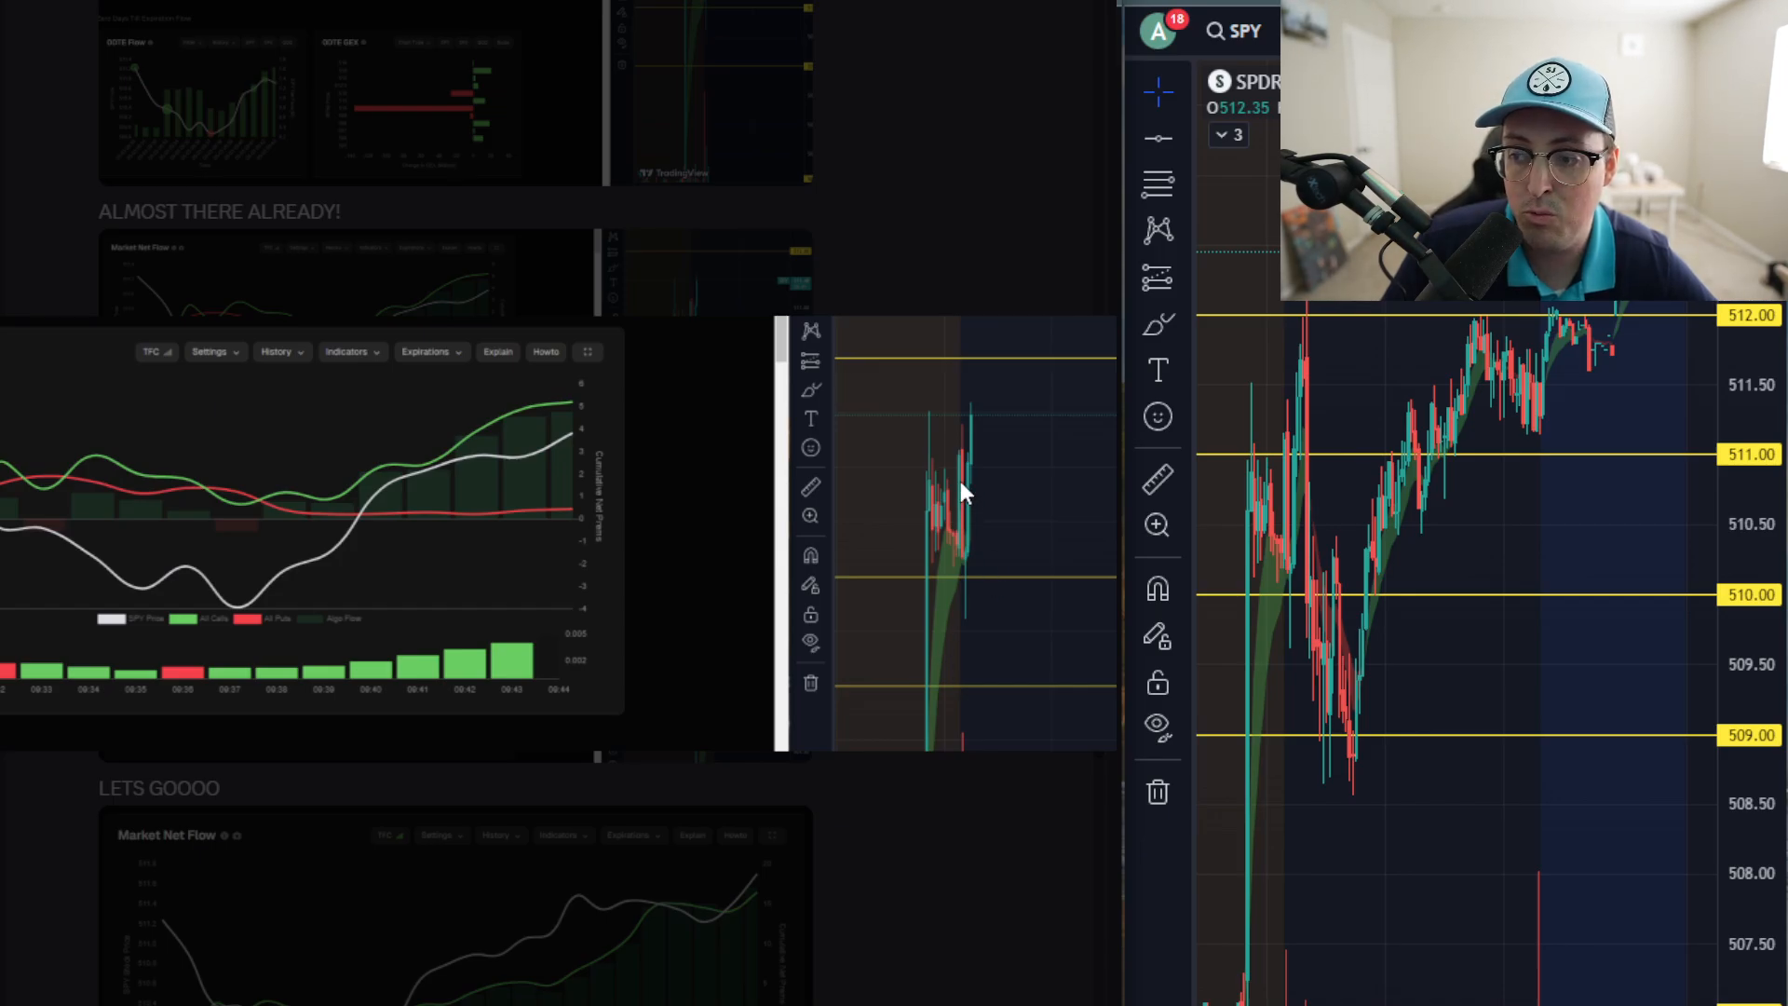
pyautogui.moveTo(945, 369)
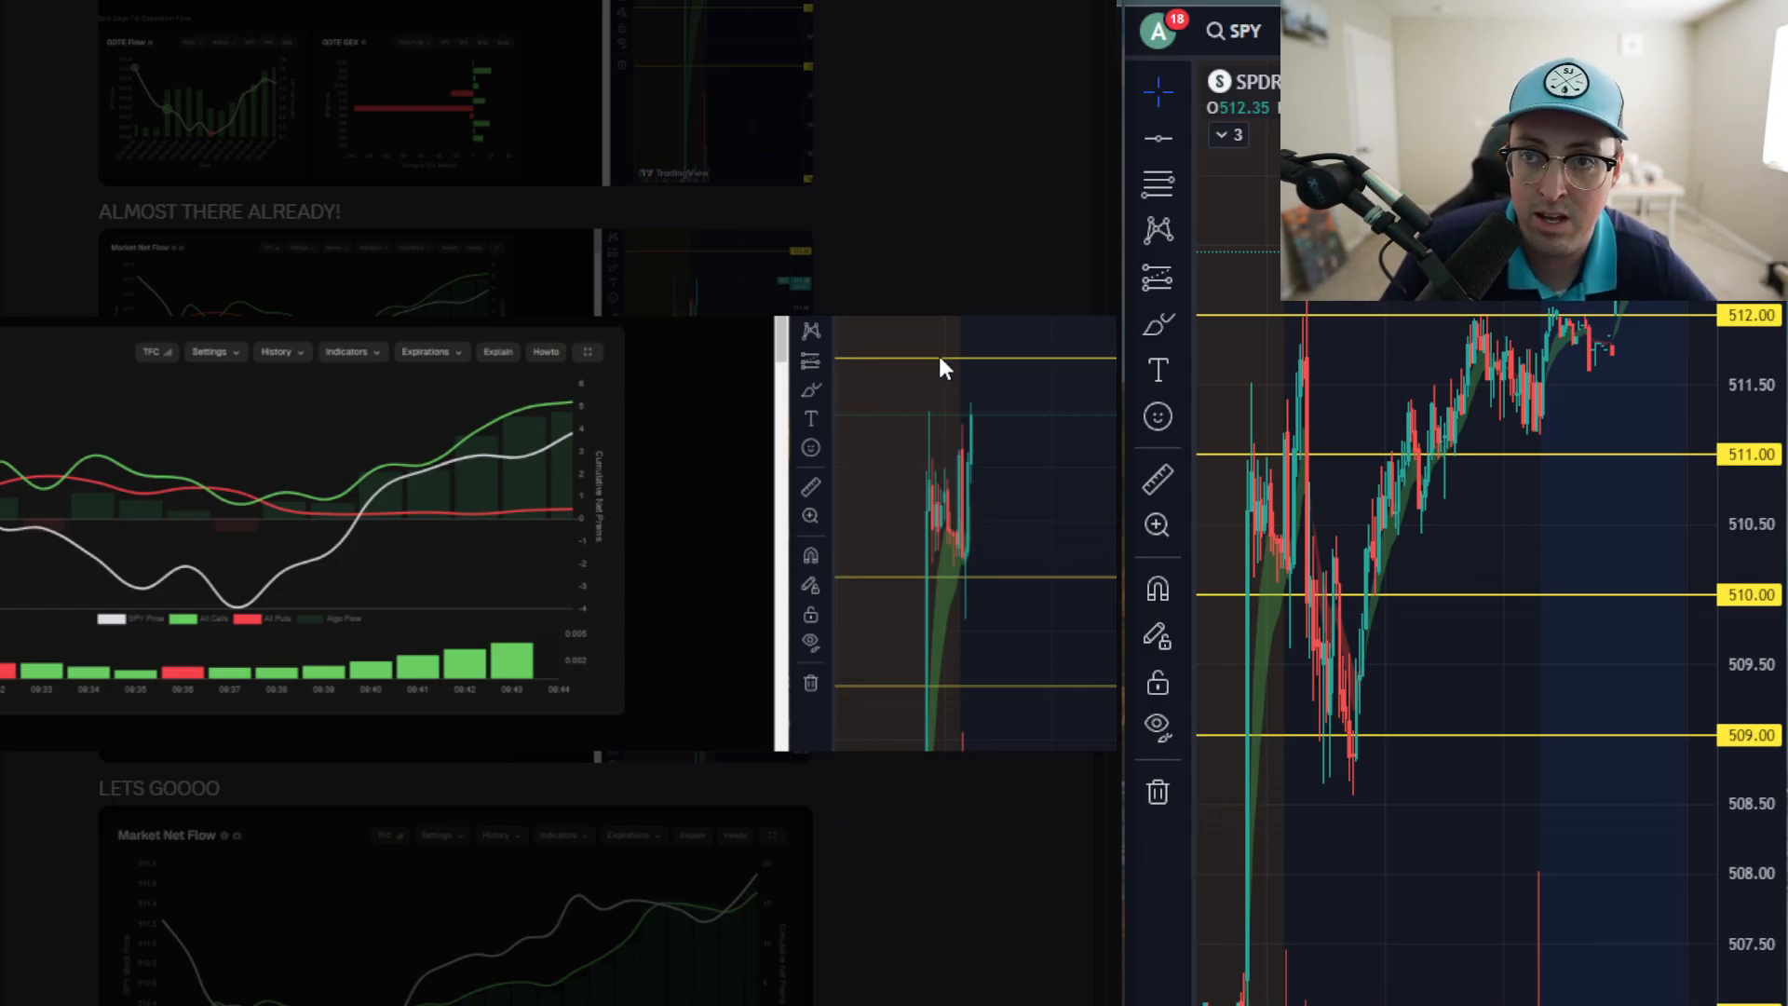
pyautogui.moveTo(1020, 393)
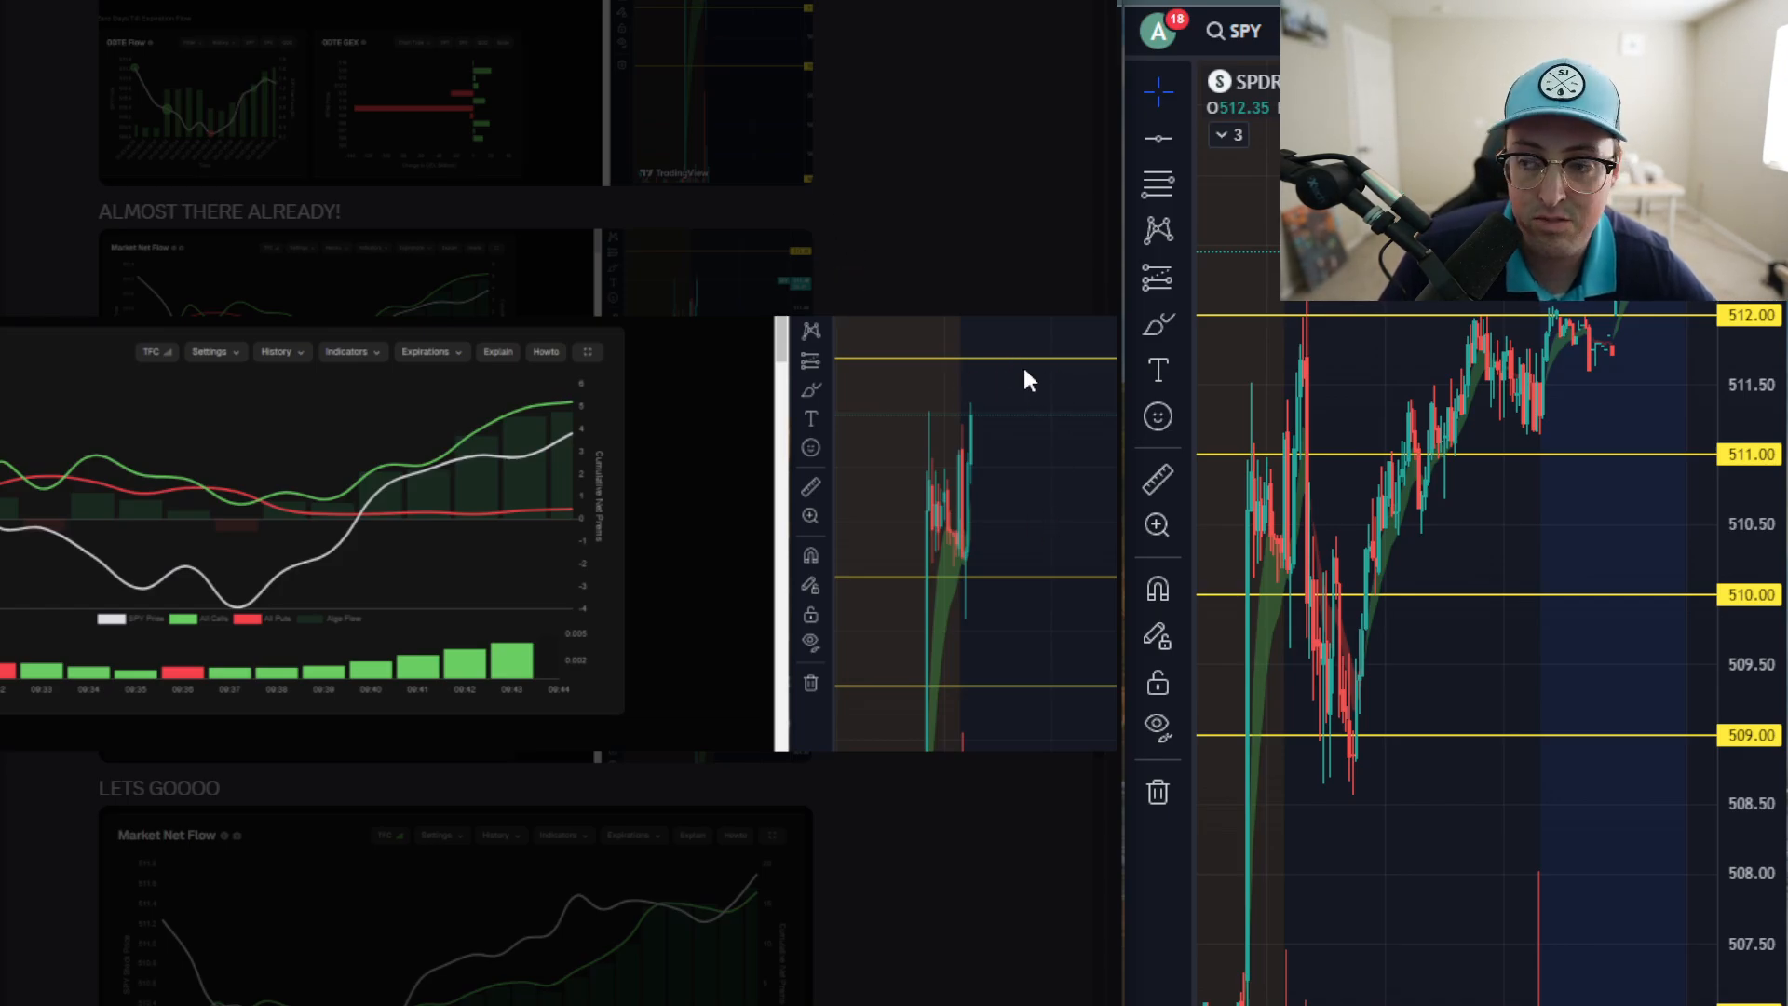
pyautogui.moveTo(894, 298)
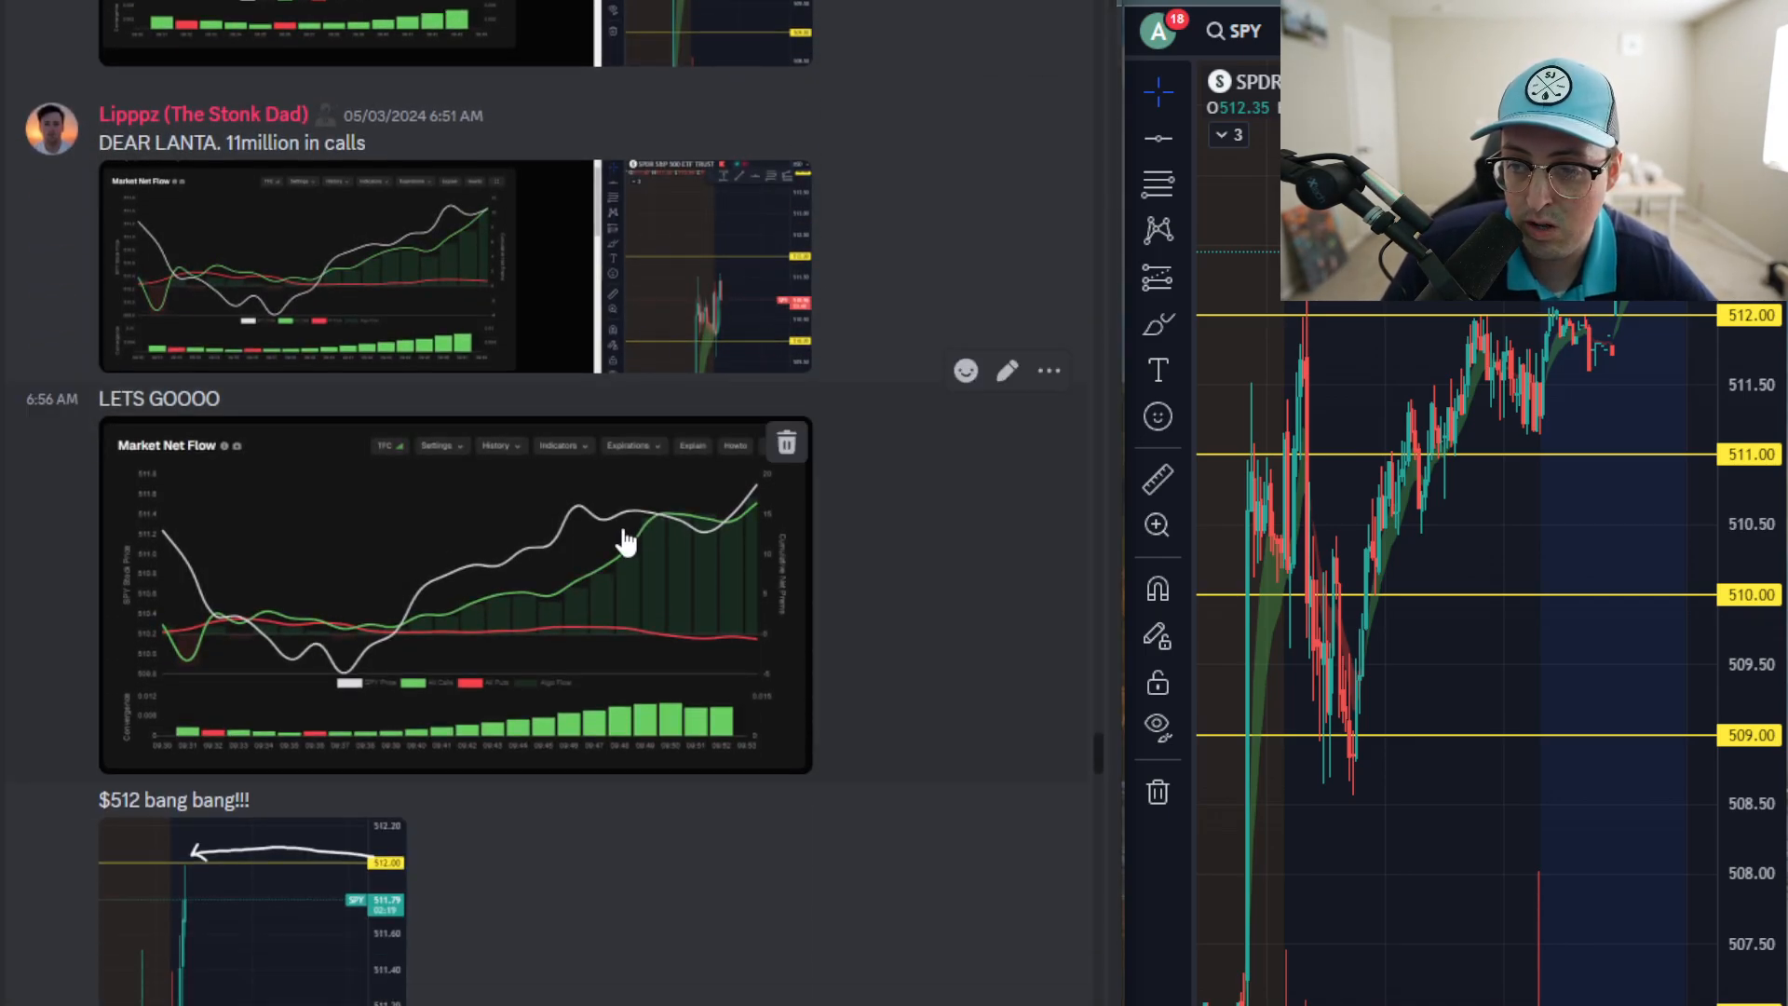
# Scroll down the channel toward the 11 million in calls net-flow screenshot.
pyautogui.scroll(-3)
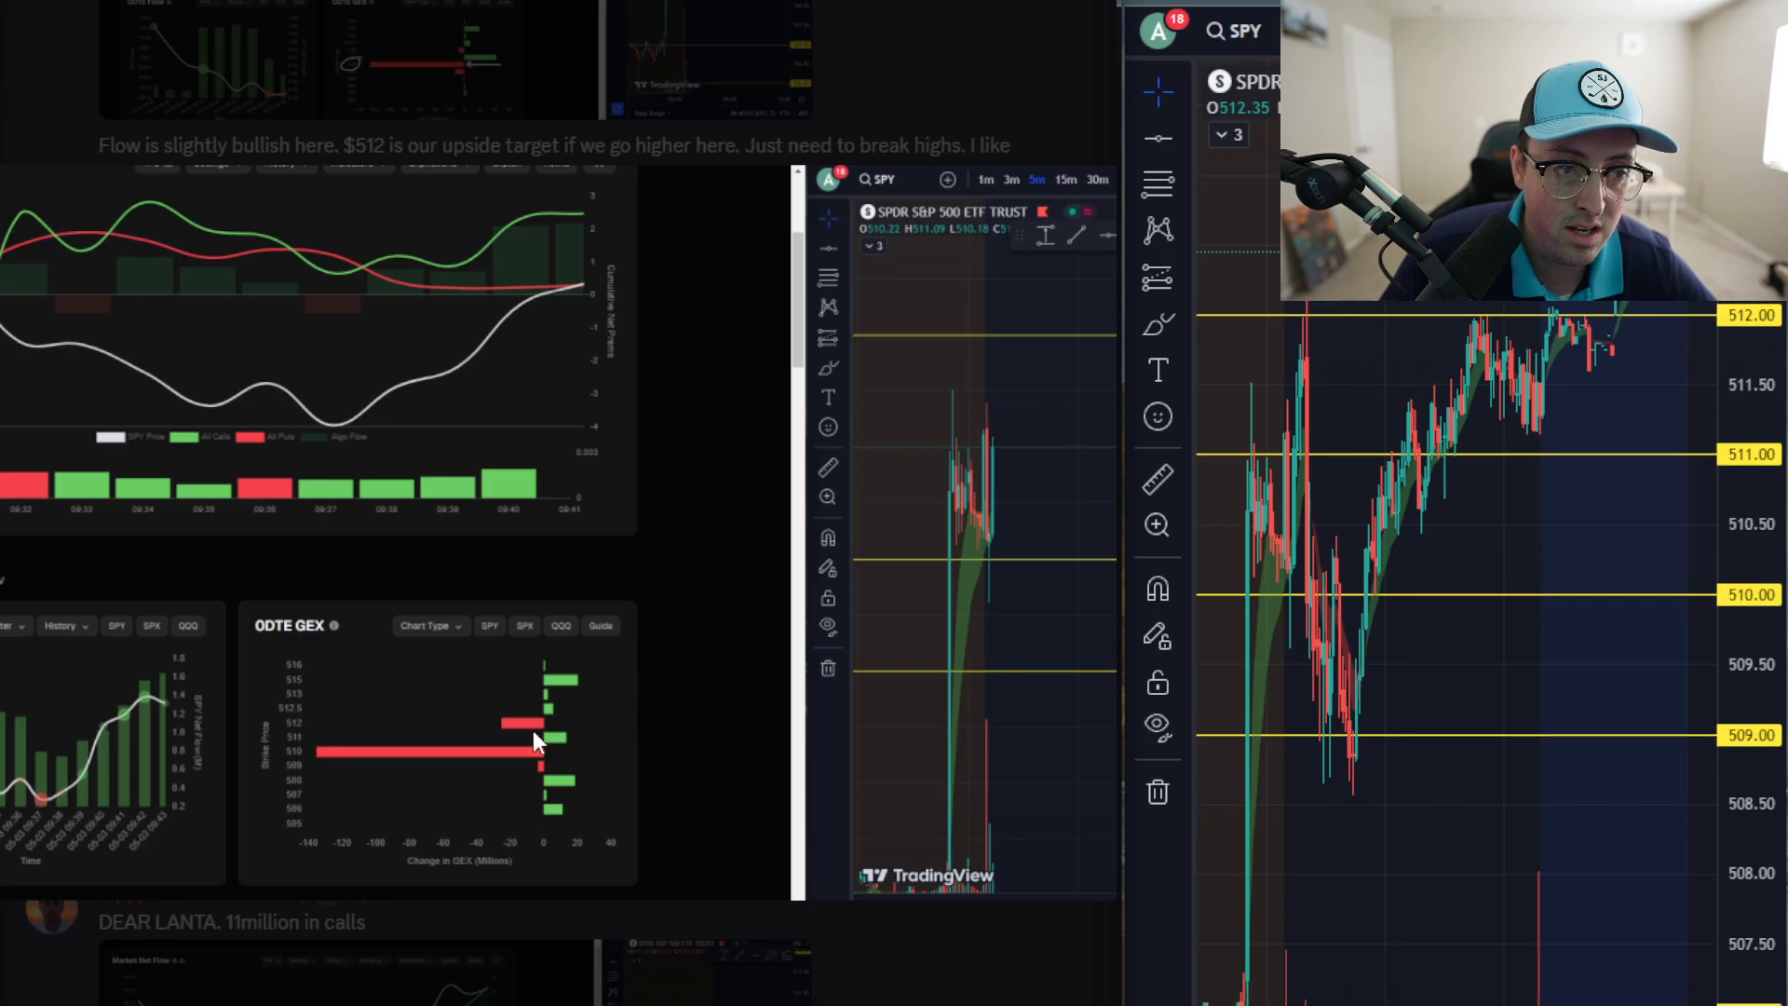
pyautogui.moveTo(518, 747)
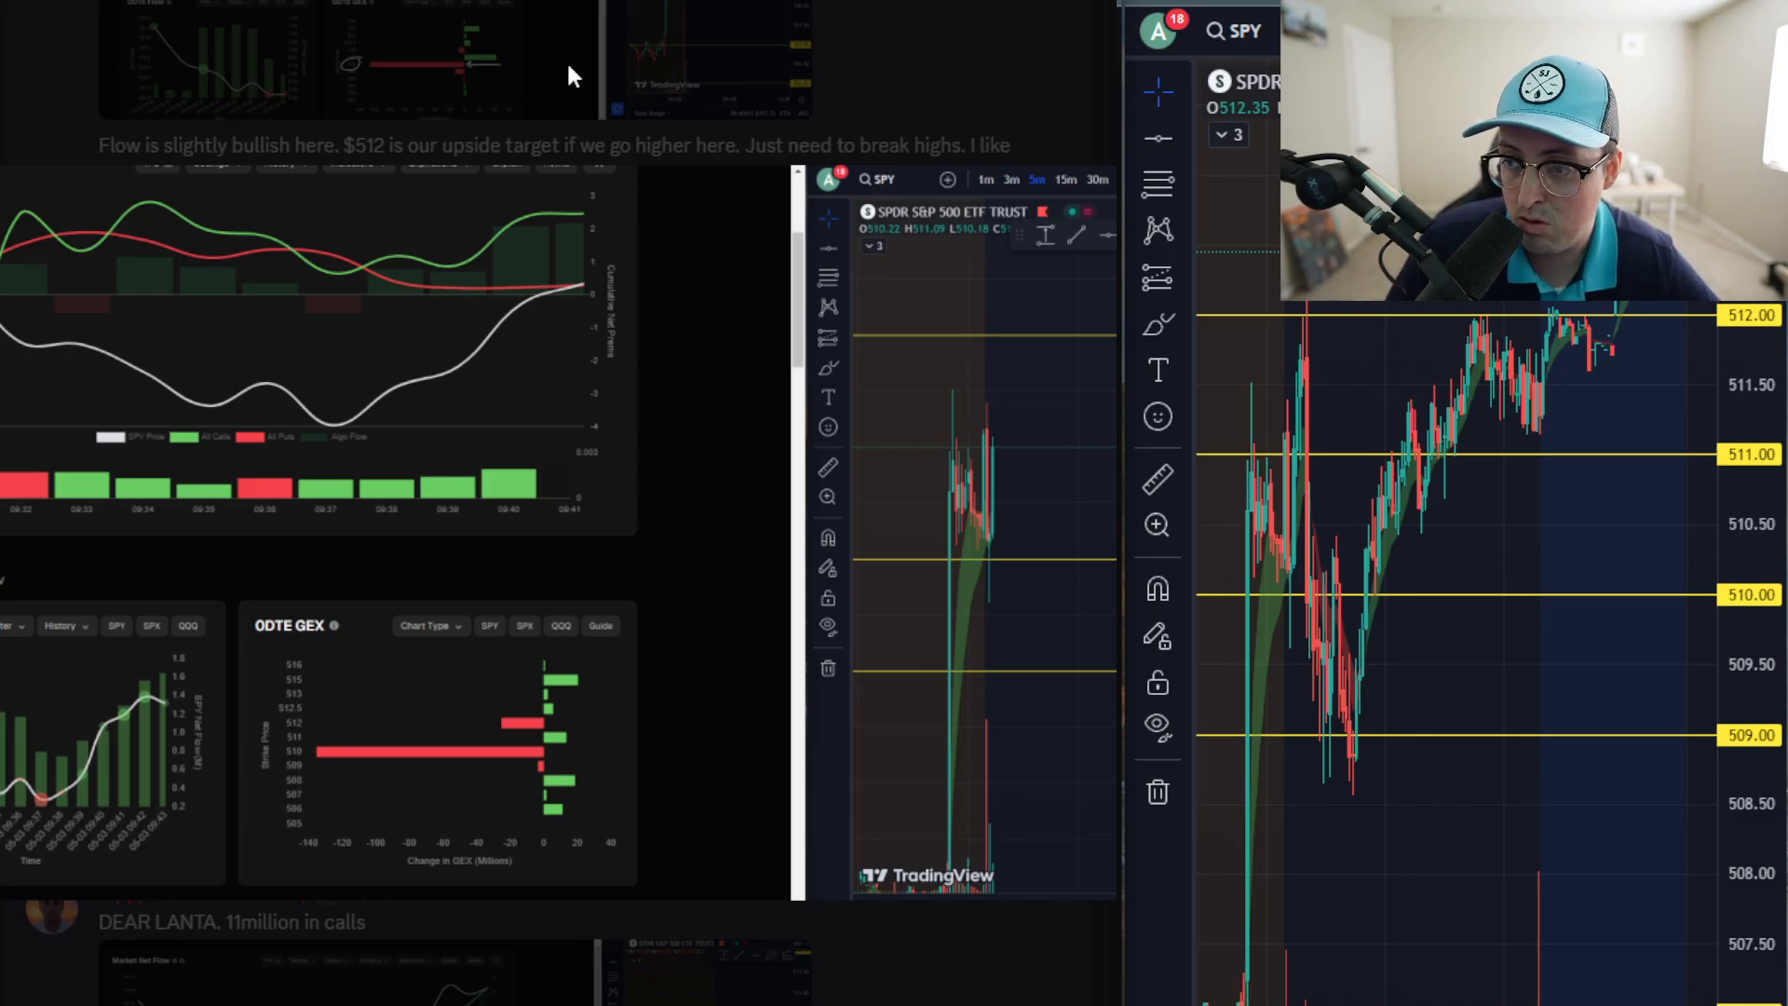
pyautogui.scroll(-3)
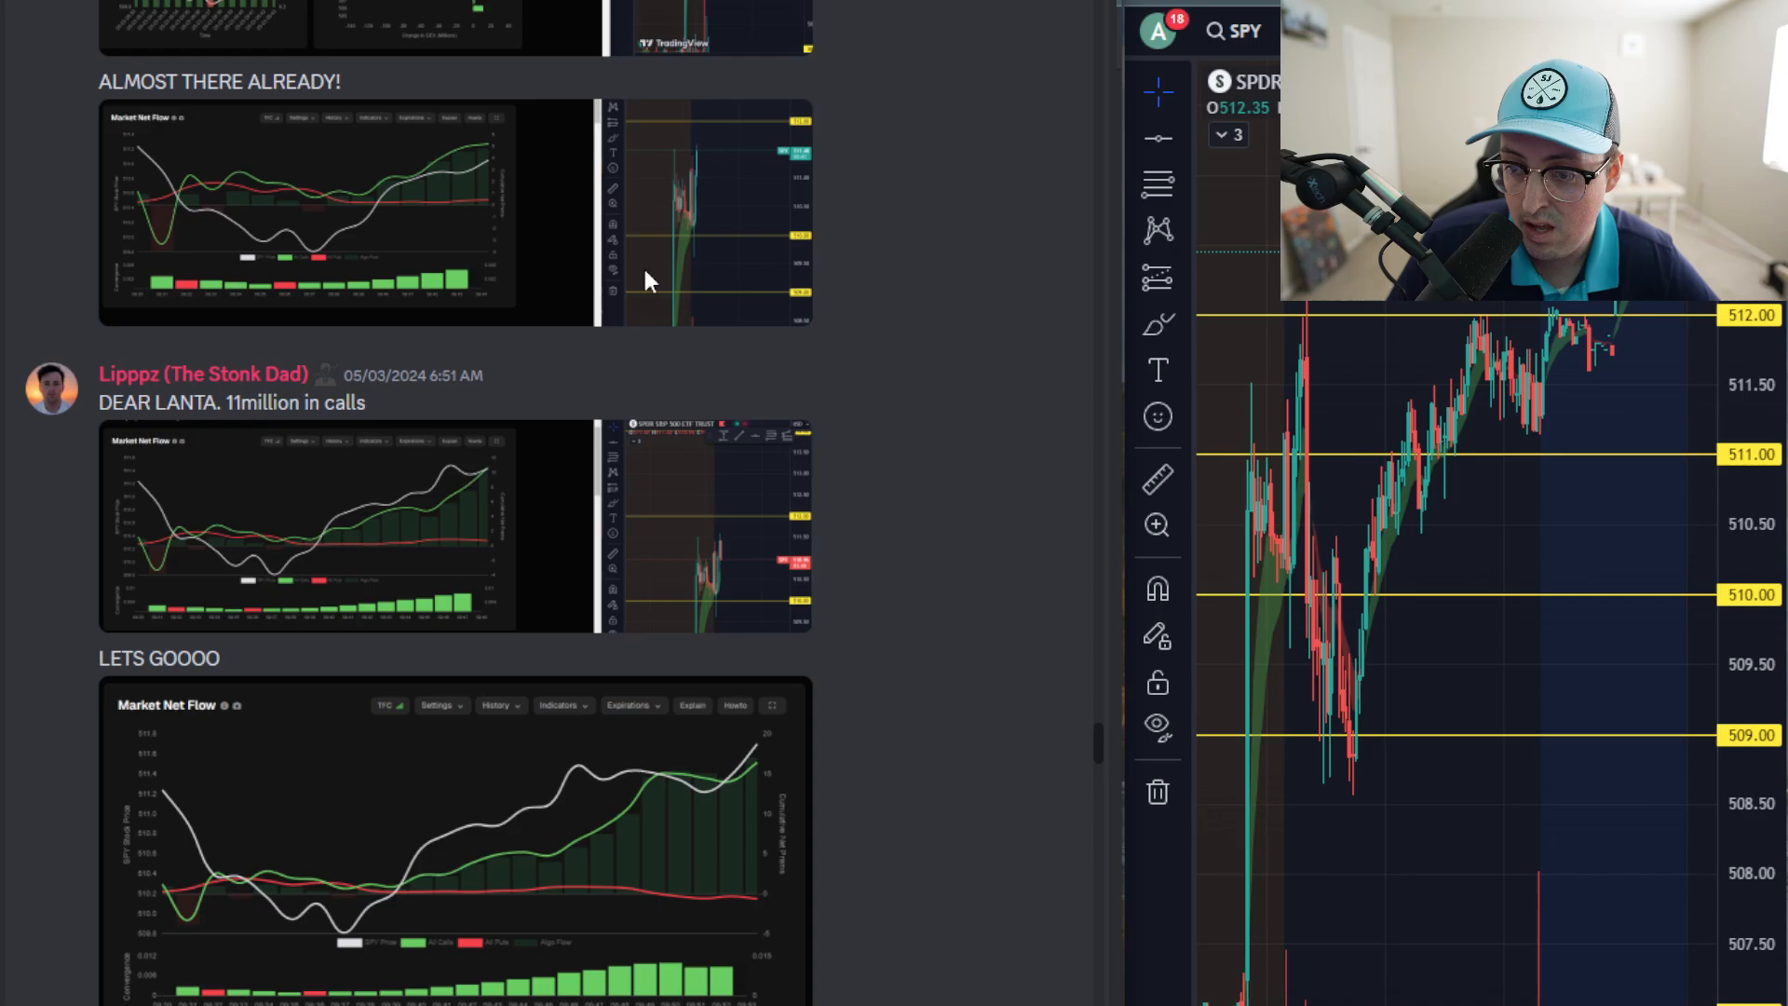
pyautogui.scroll(-3)
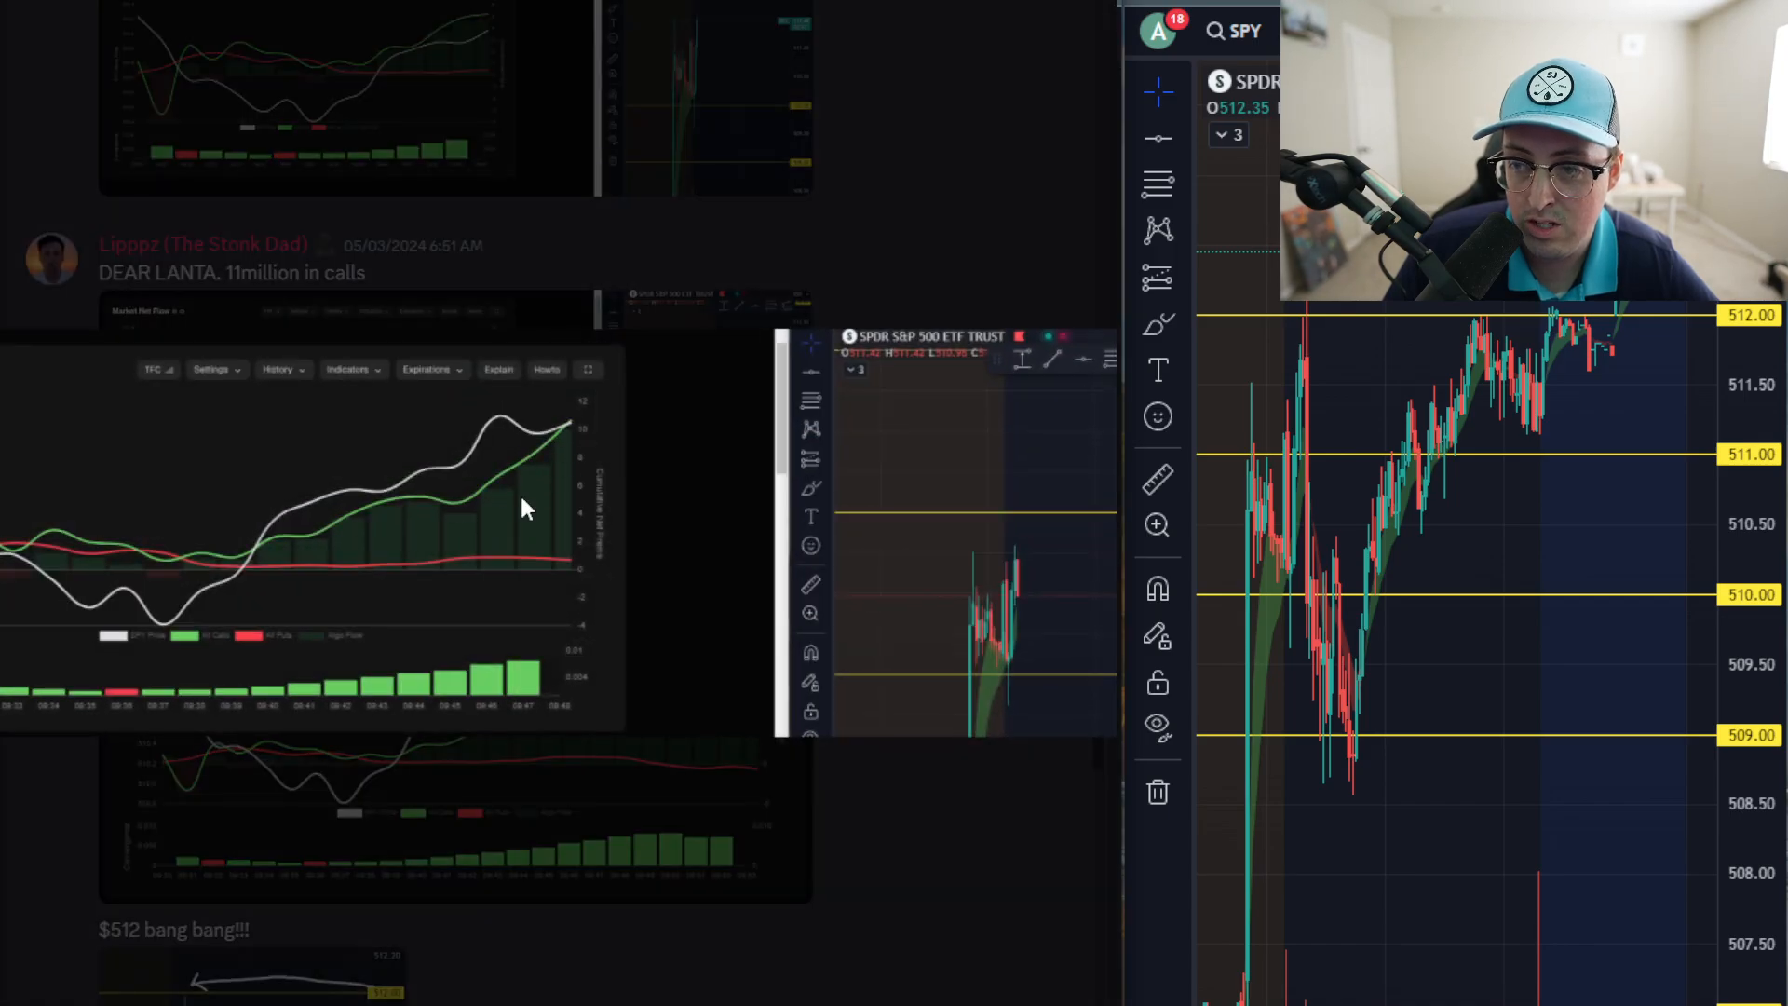
pyautogui.moveTo(574, 291)
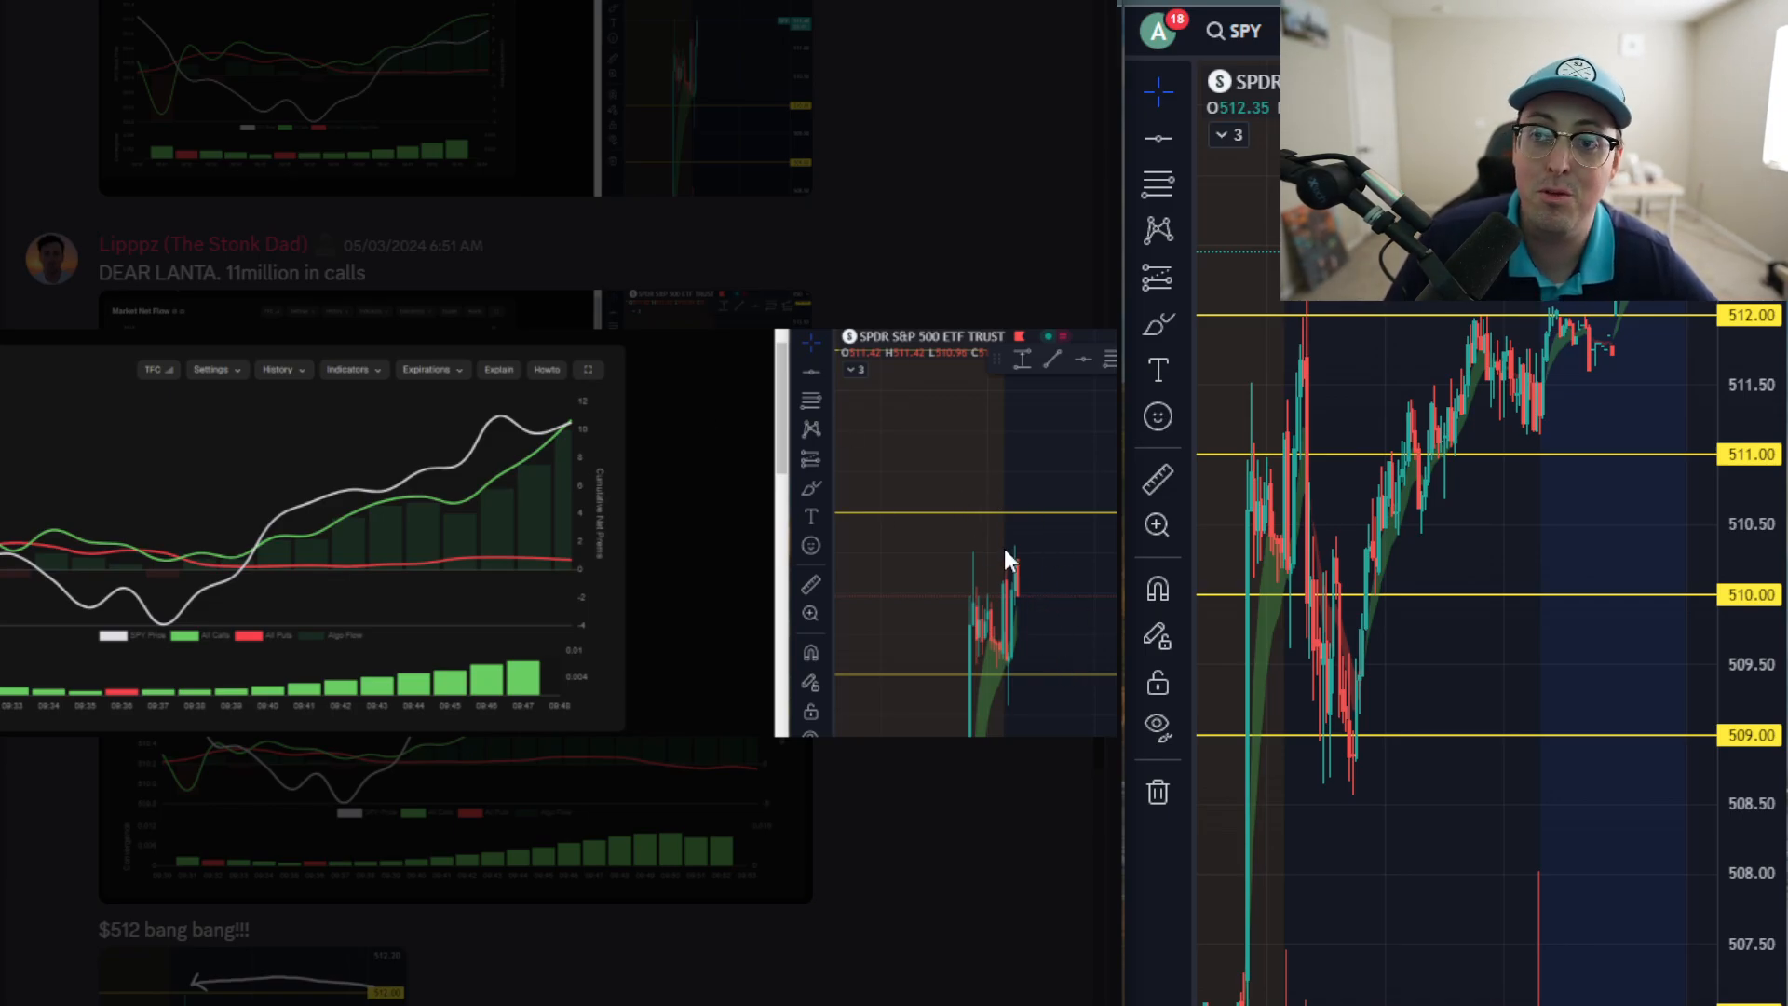
pyautogui.moveTo(1034, 503)
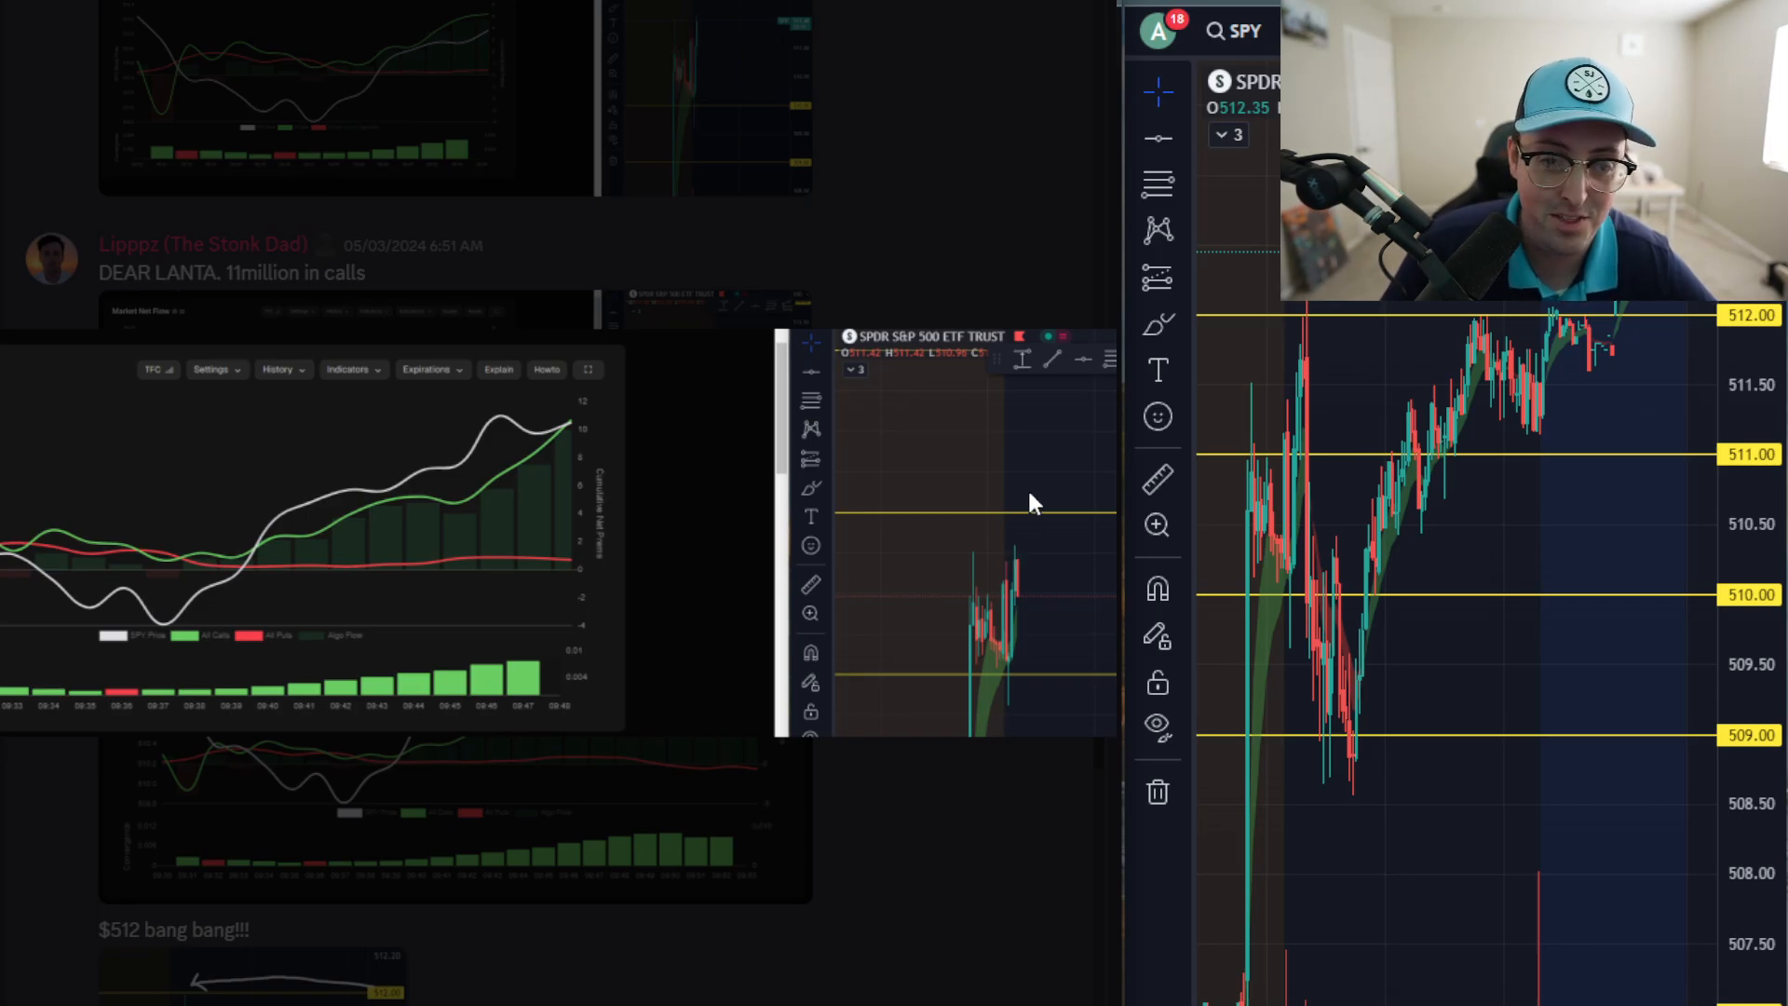
pyautogui.moveTo(472, 164)
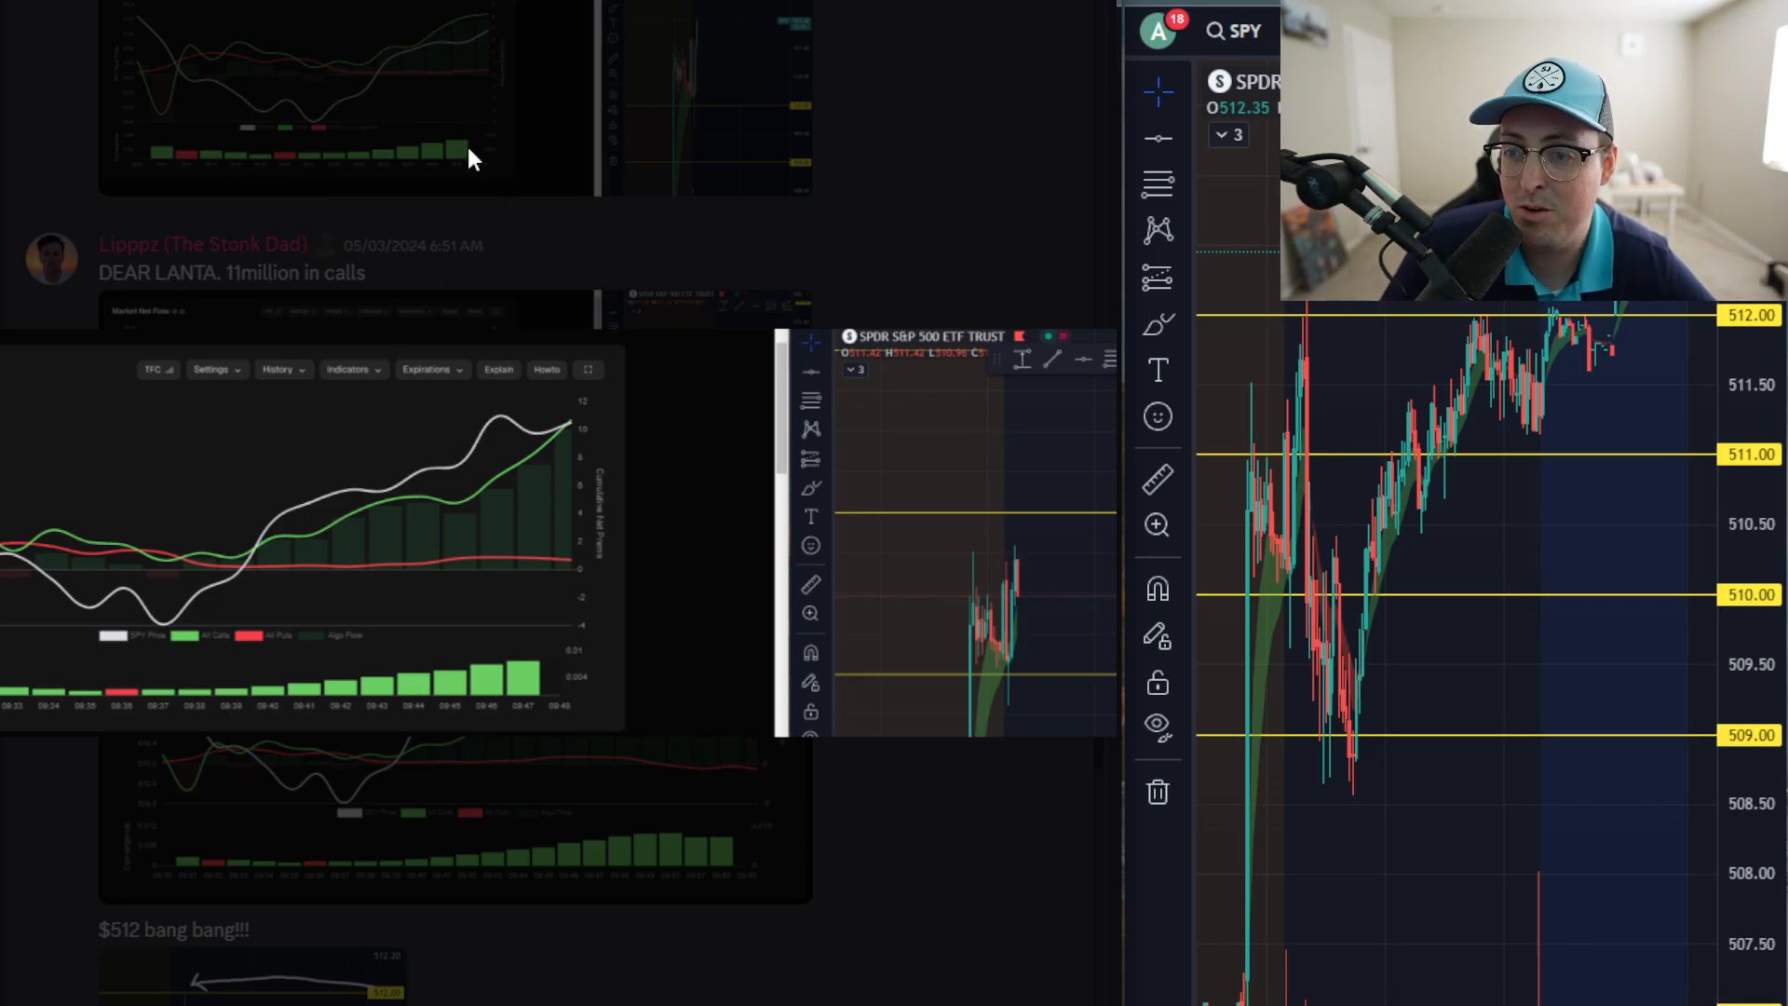
pyautogui.moveTo(472, 191)
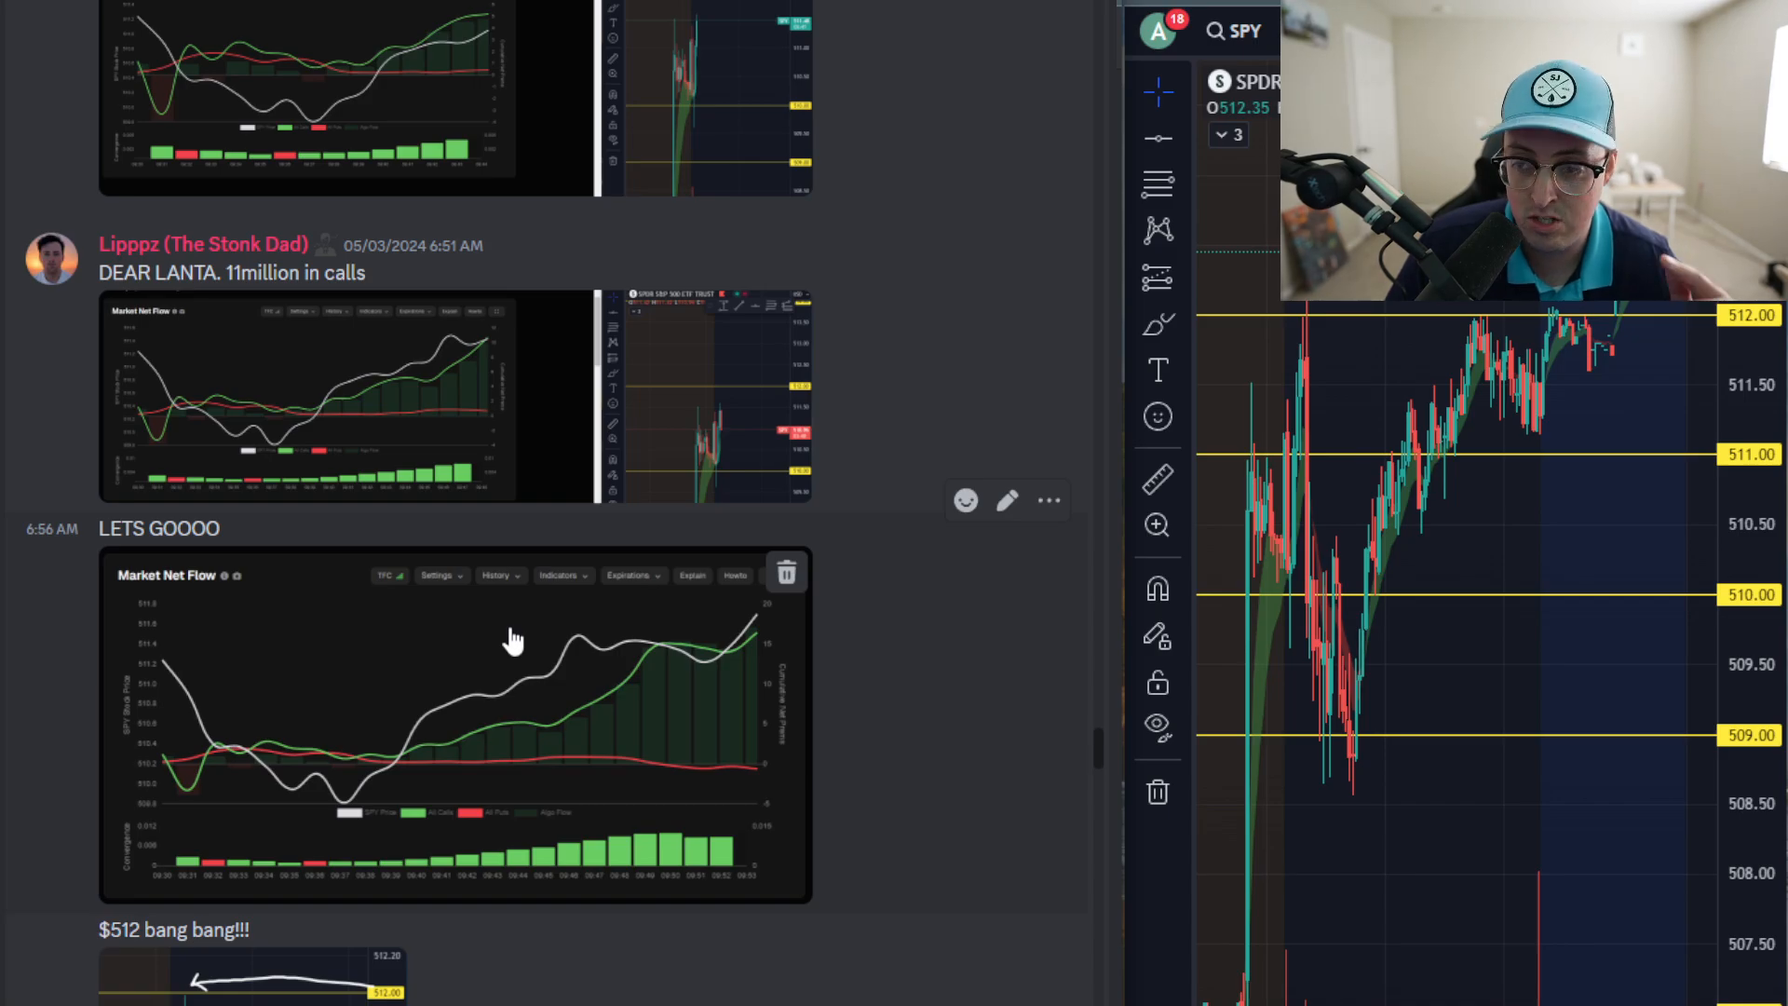
# Scroll down to the LETS GOOOO and $512-target net-flow chart posts.
pyautogui.scroll(-3)
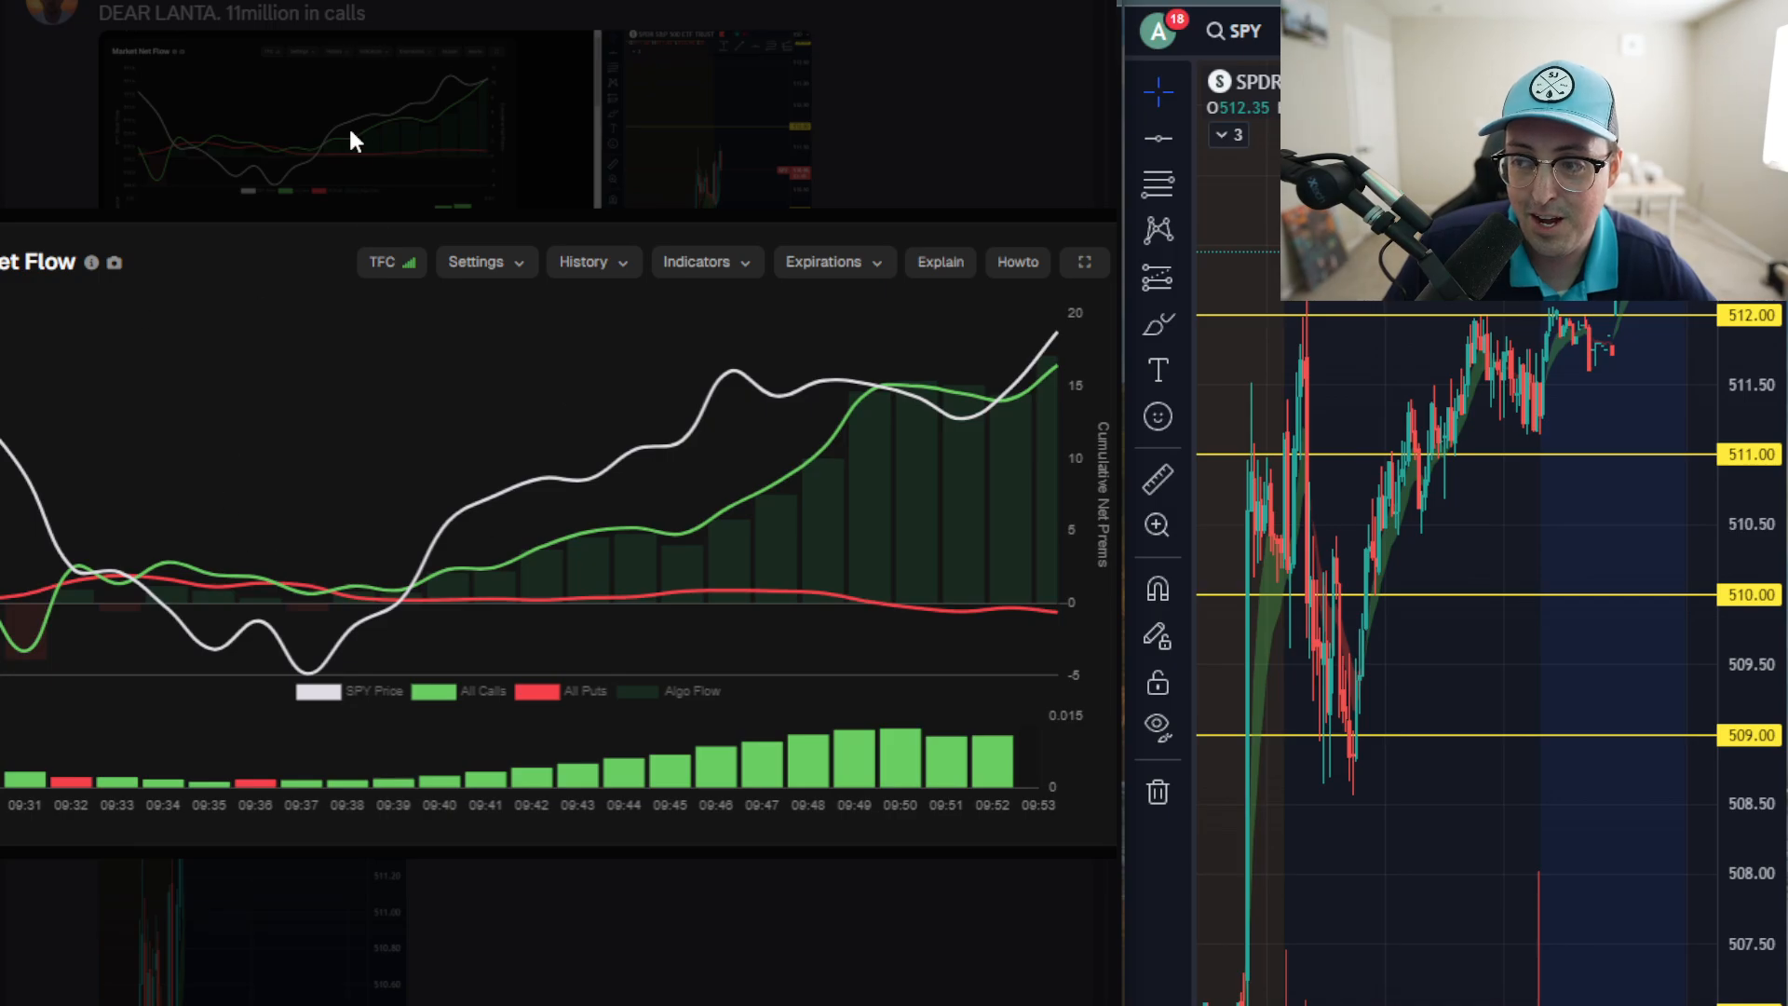
pyautogui.scroll(-3)
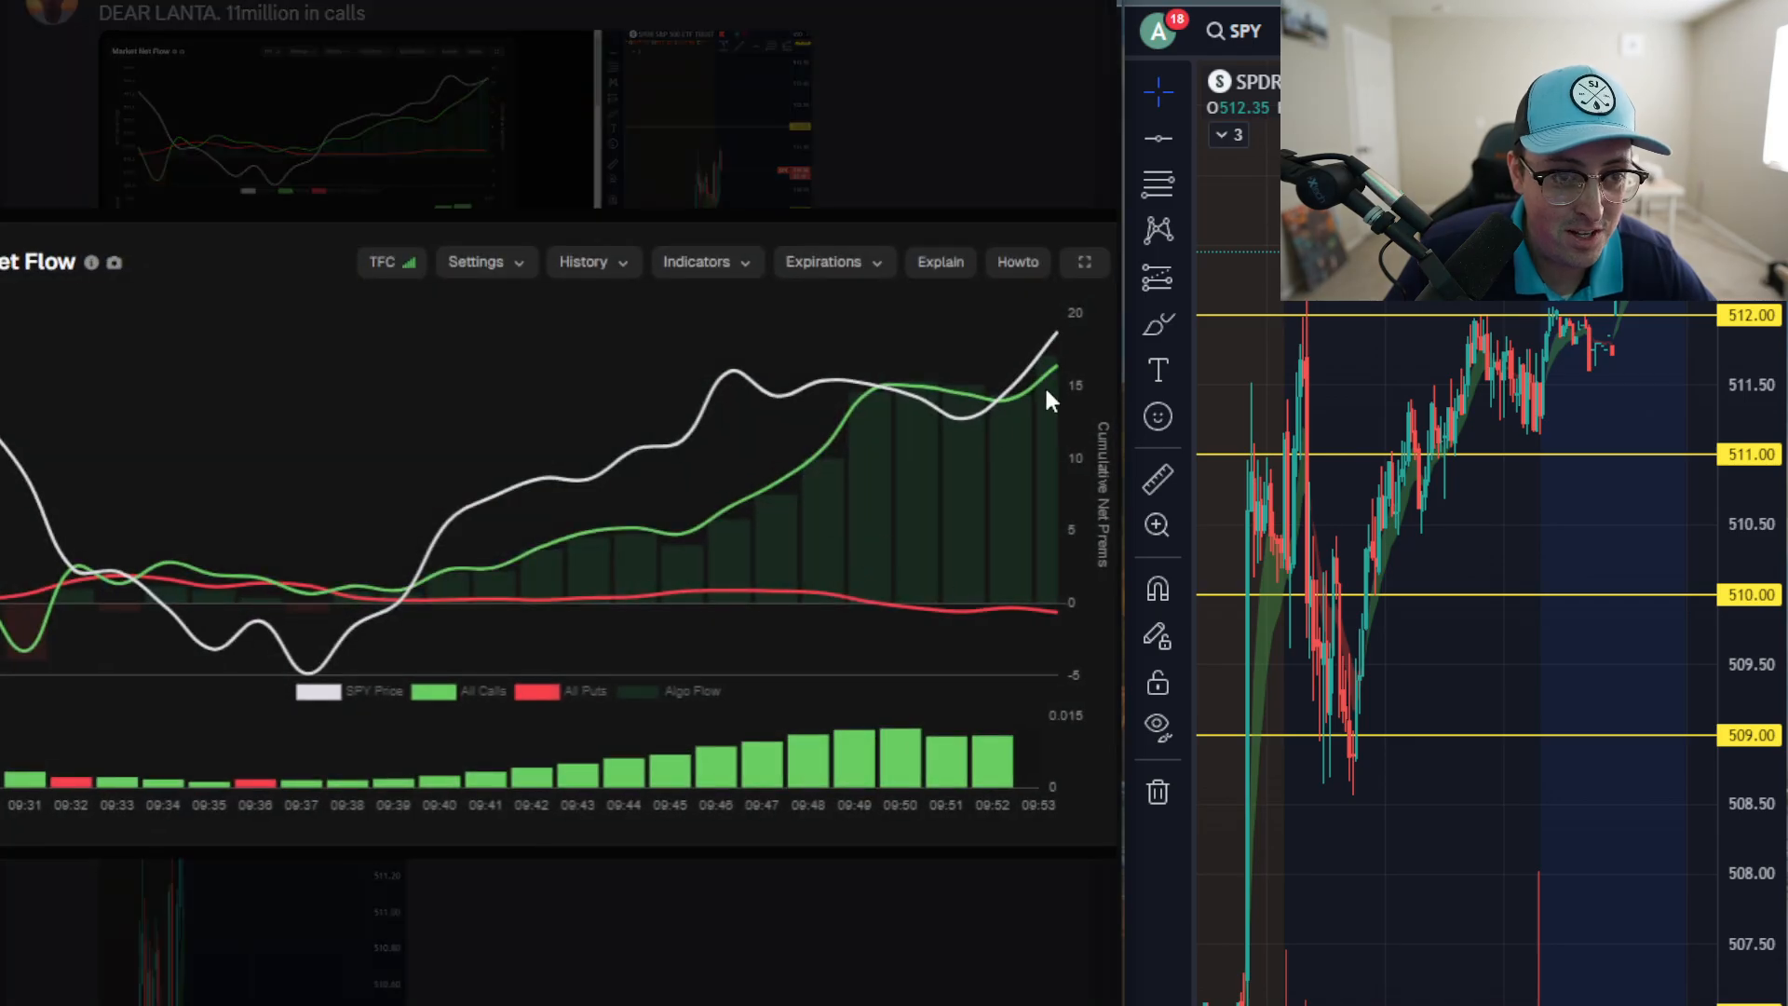
pyautogui.moveTo(1077, 393)
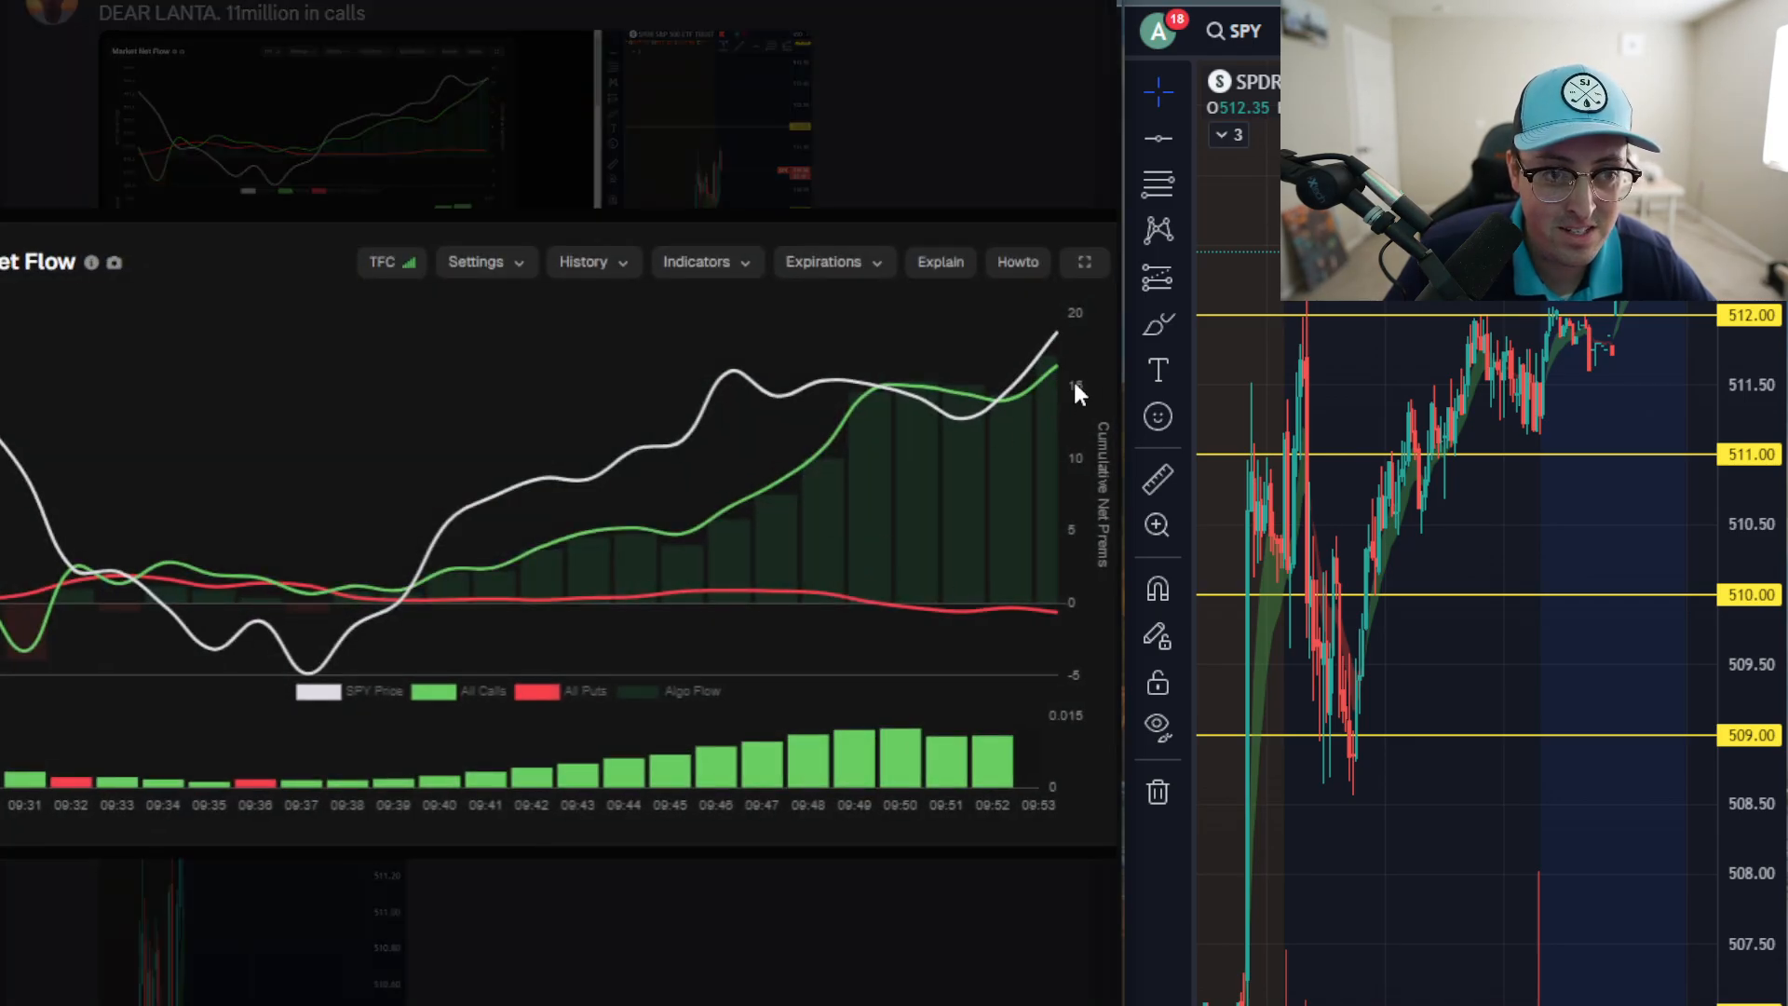
pyautogui.moveTo(861, 171)
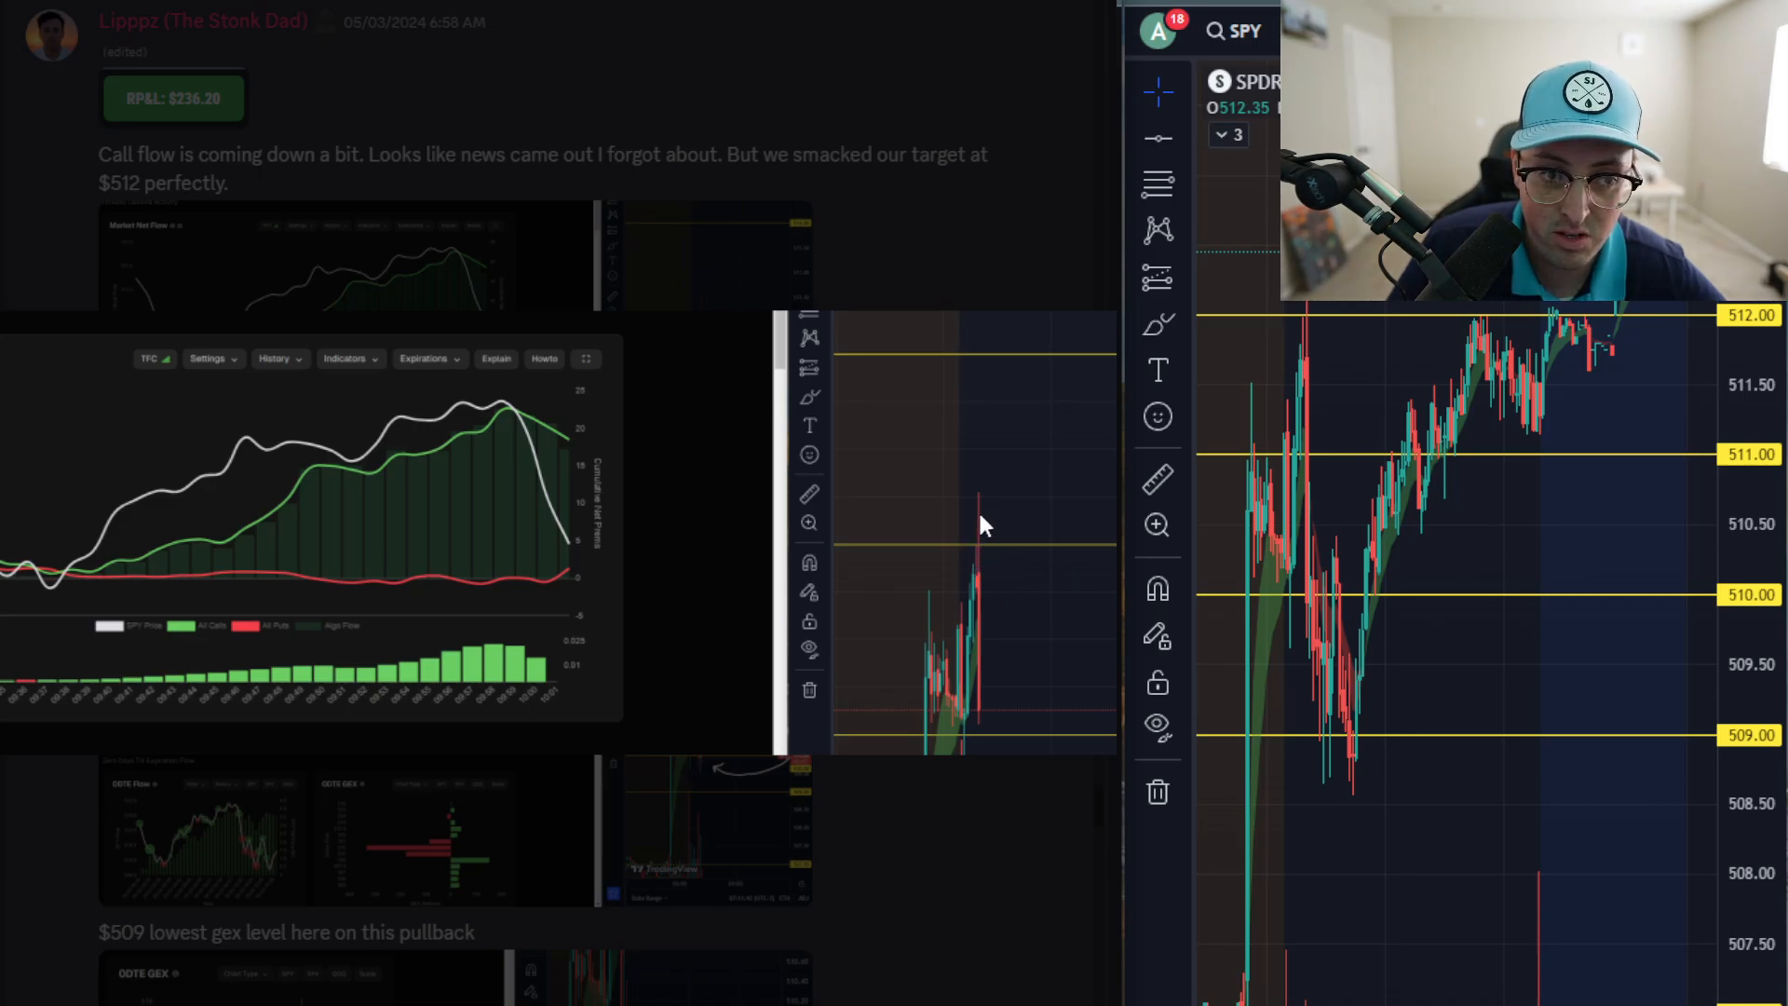
pyautogui.moveTo(1004, 550)
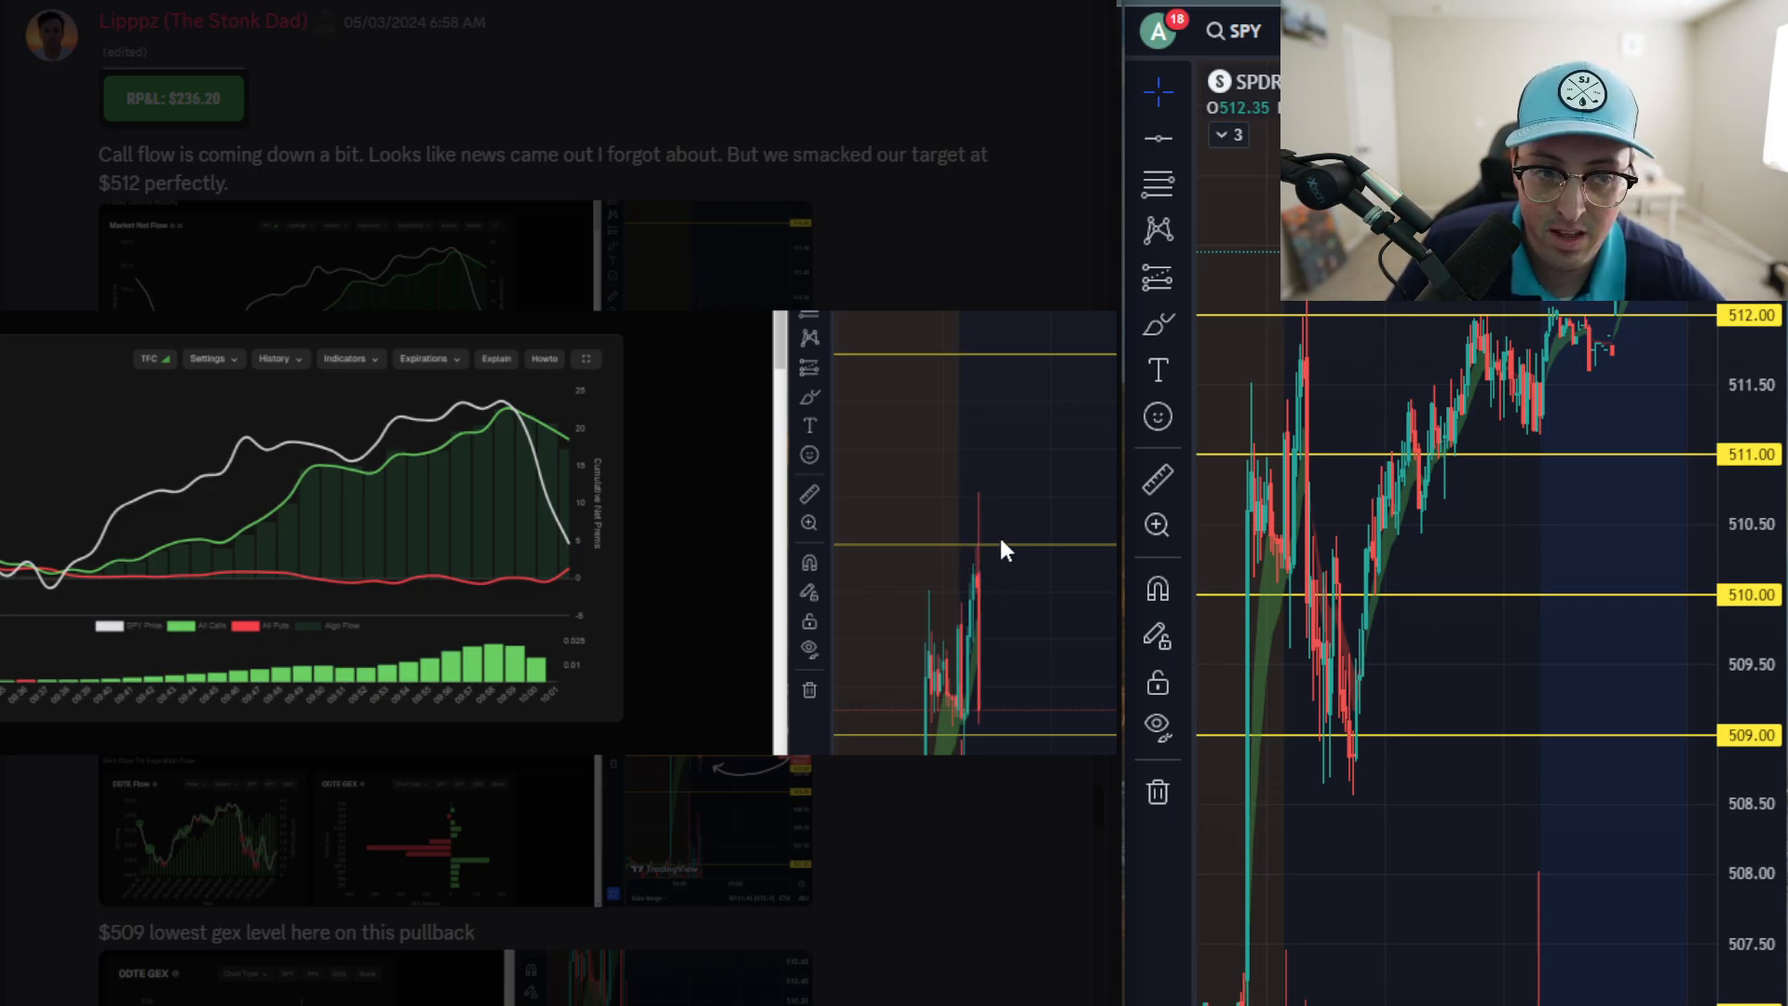
pyautogui.moveTo(1071, 838)
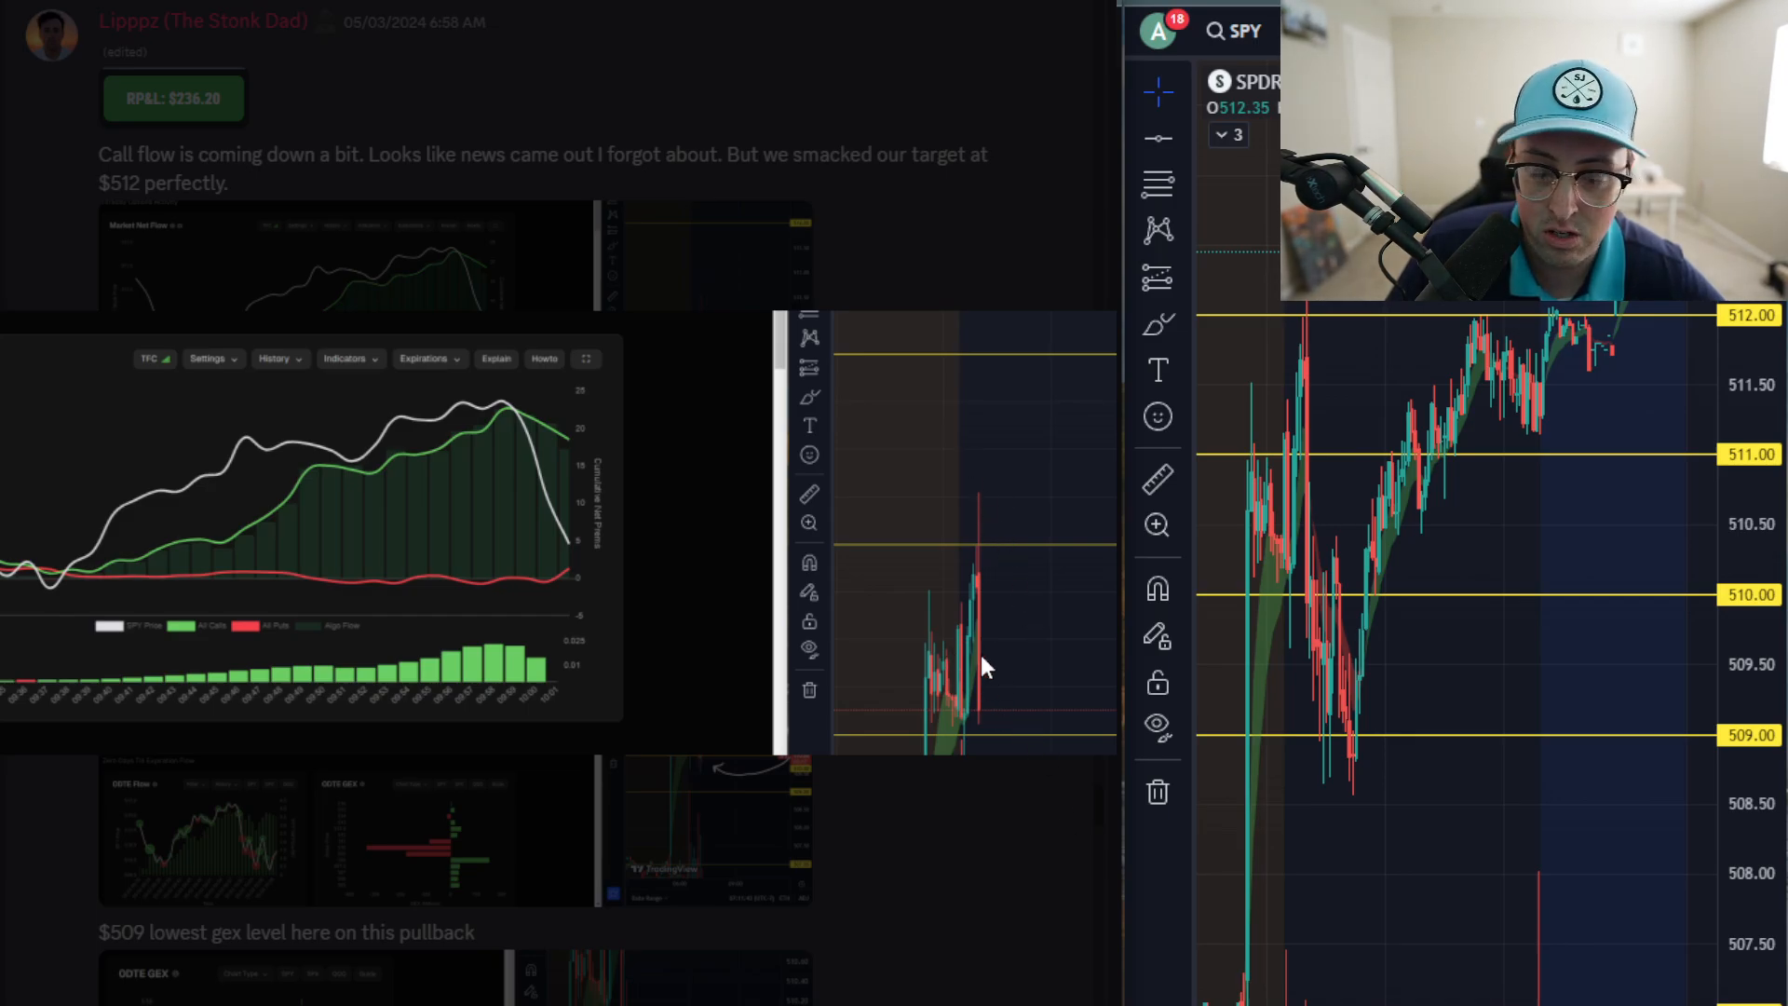
pyautogui.moveTo(974, 657)
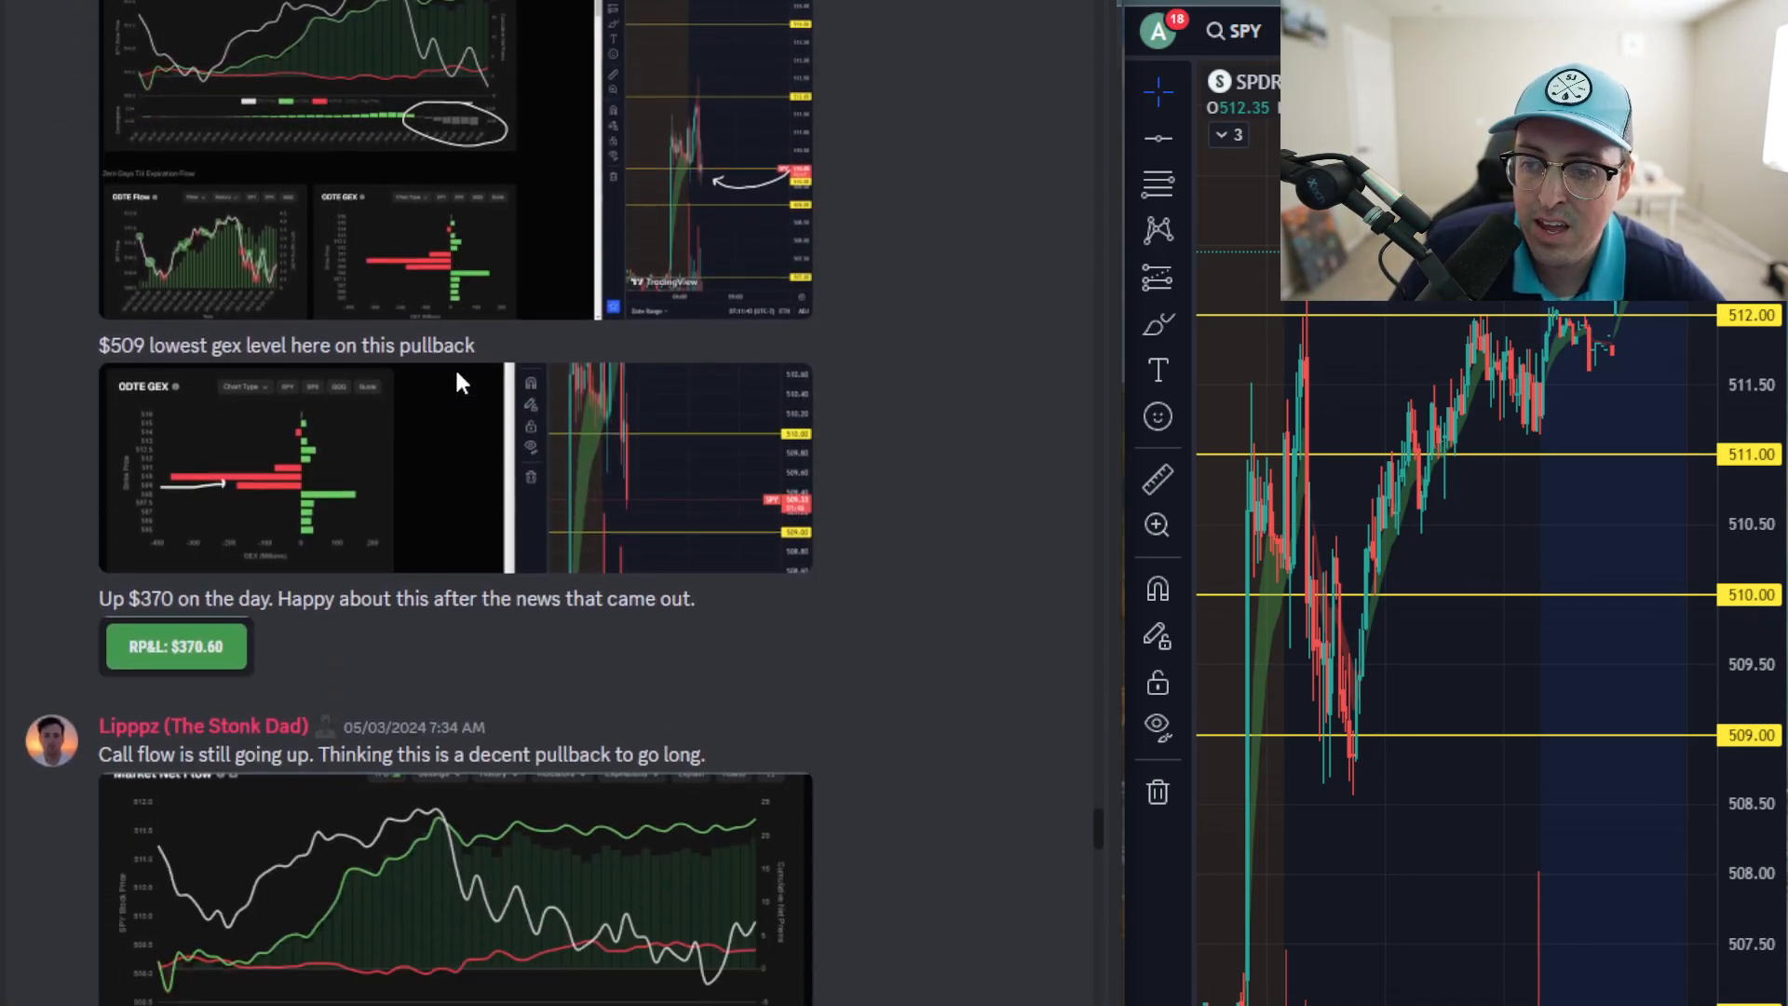
# Scroll down to the $509 lowest gex level post and the 7:34 call-flow post.
pyautogui.scroll(-3)
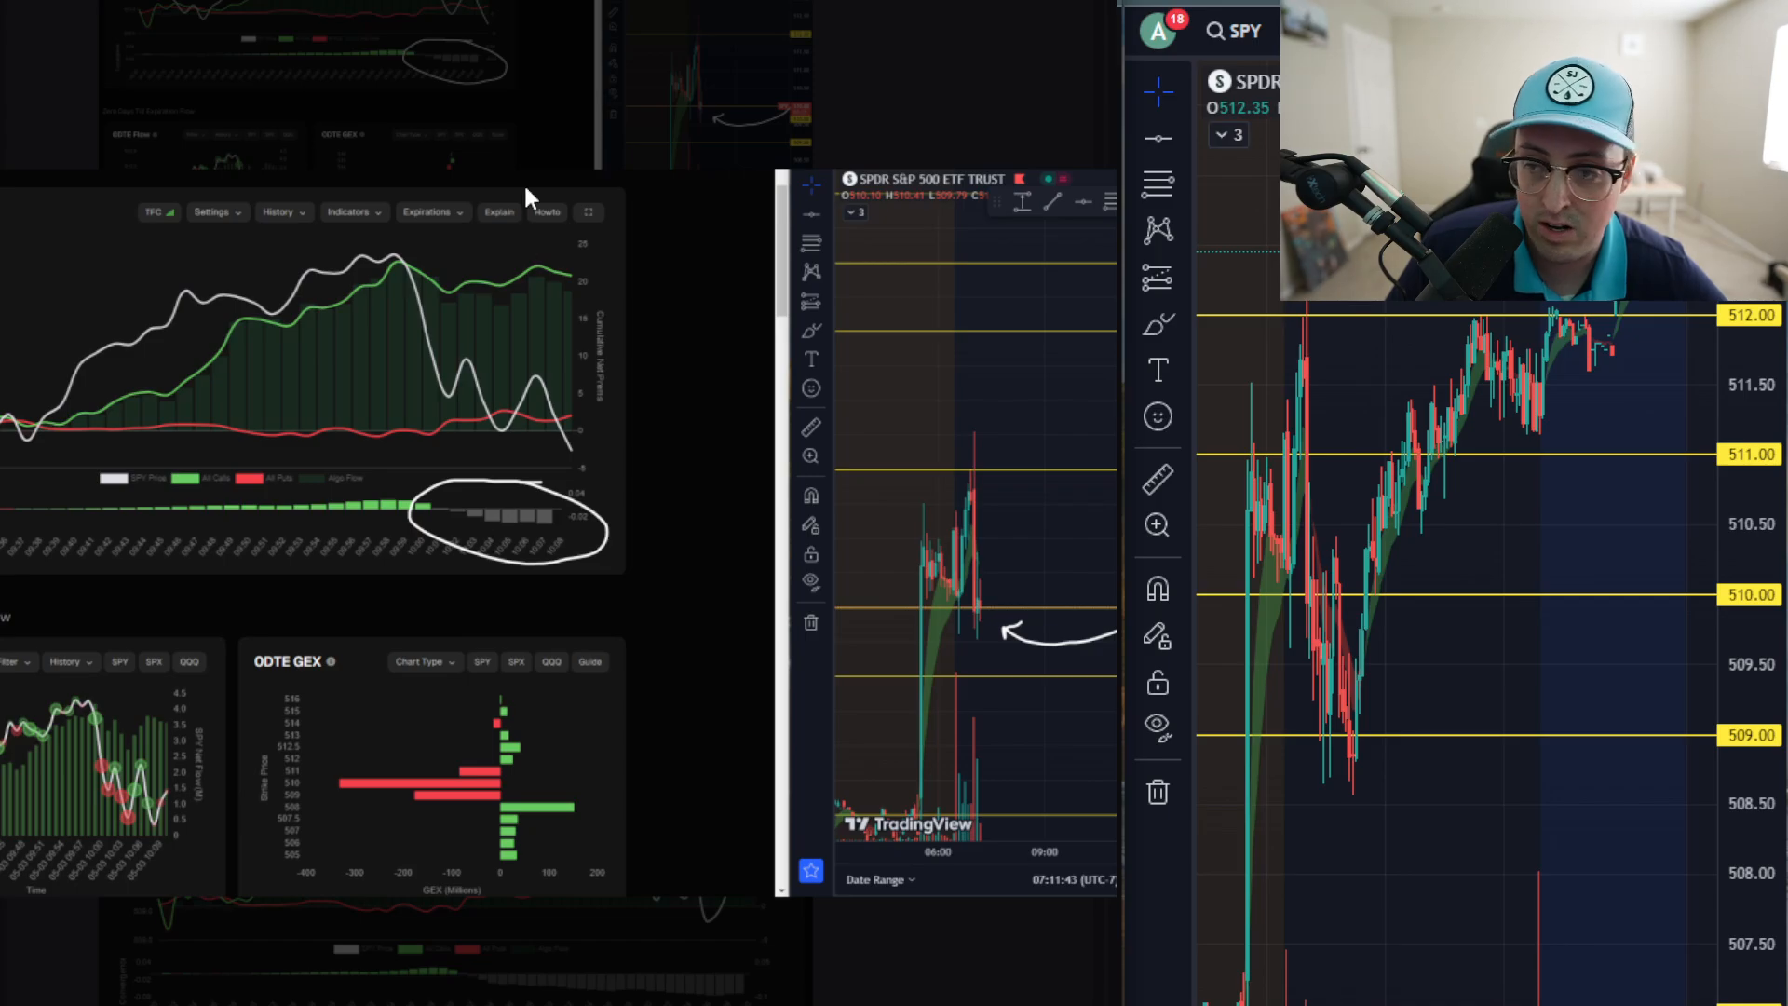
pyautogui.moveTo(307, 822)
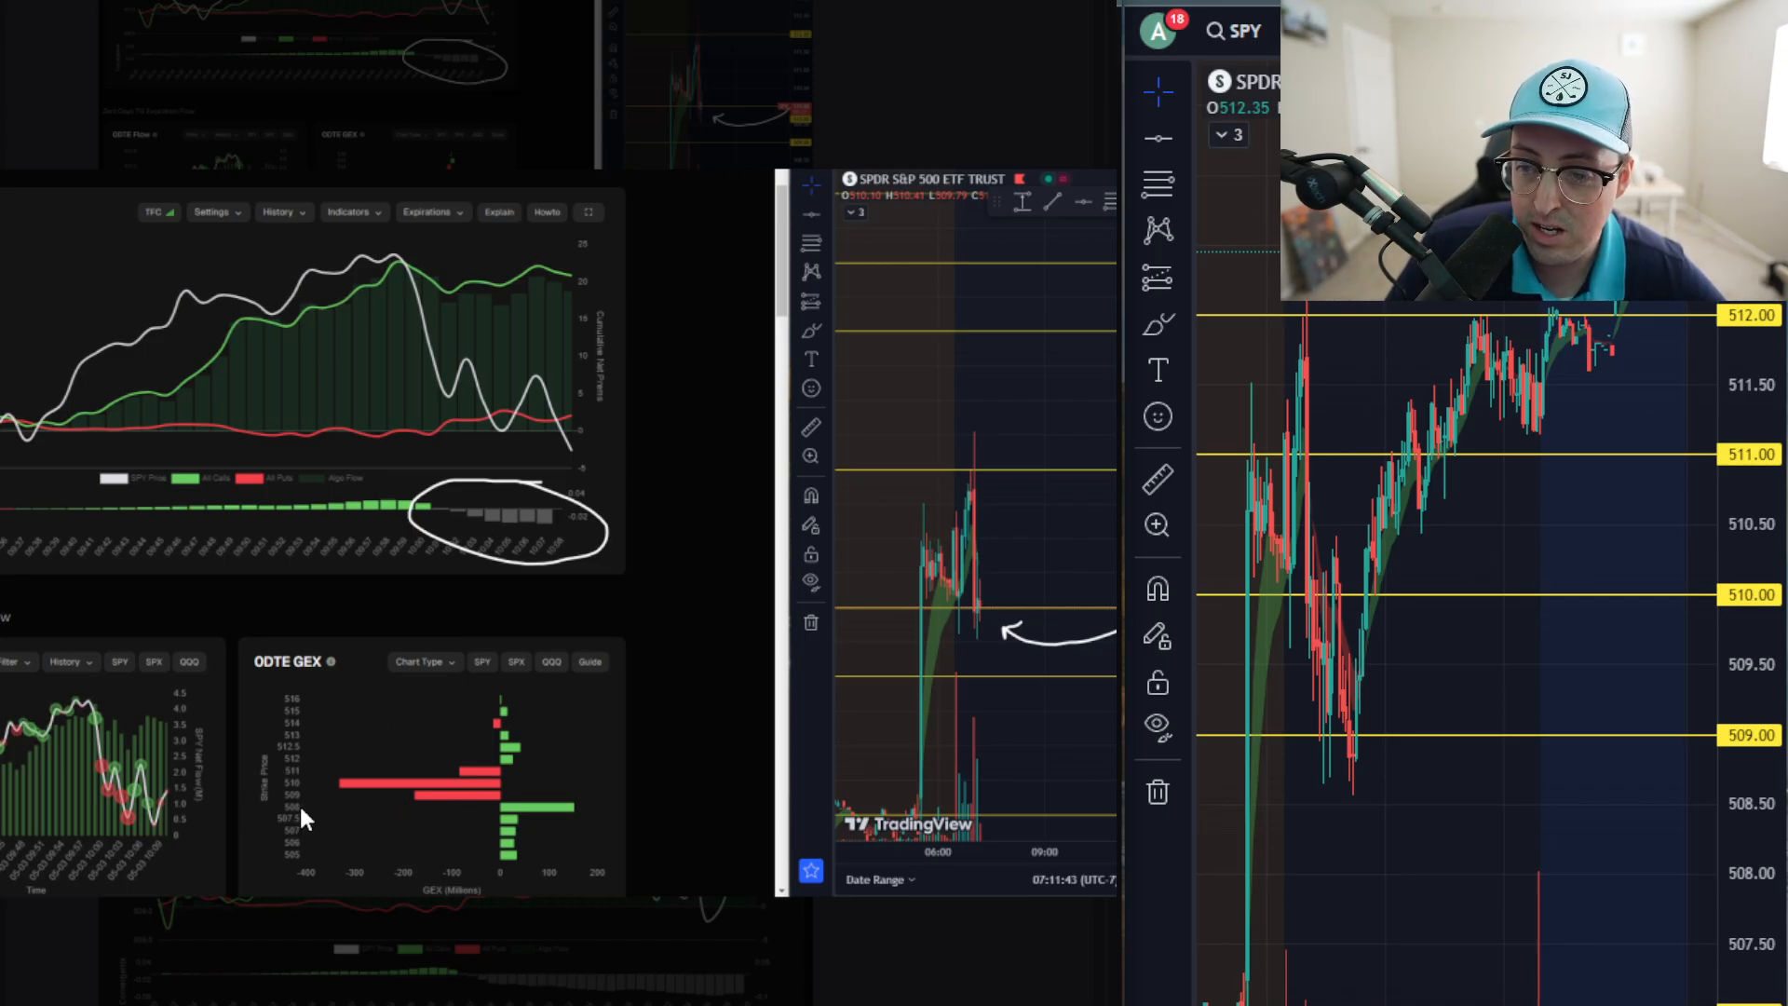
pyautogui.moveTo(315, 798)
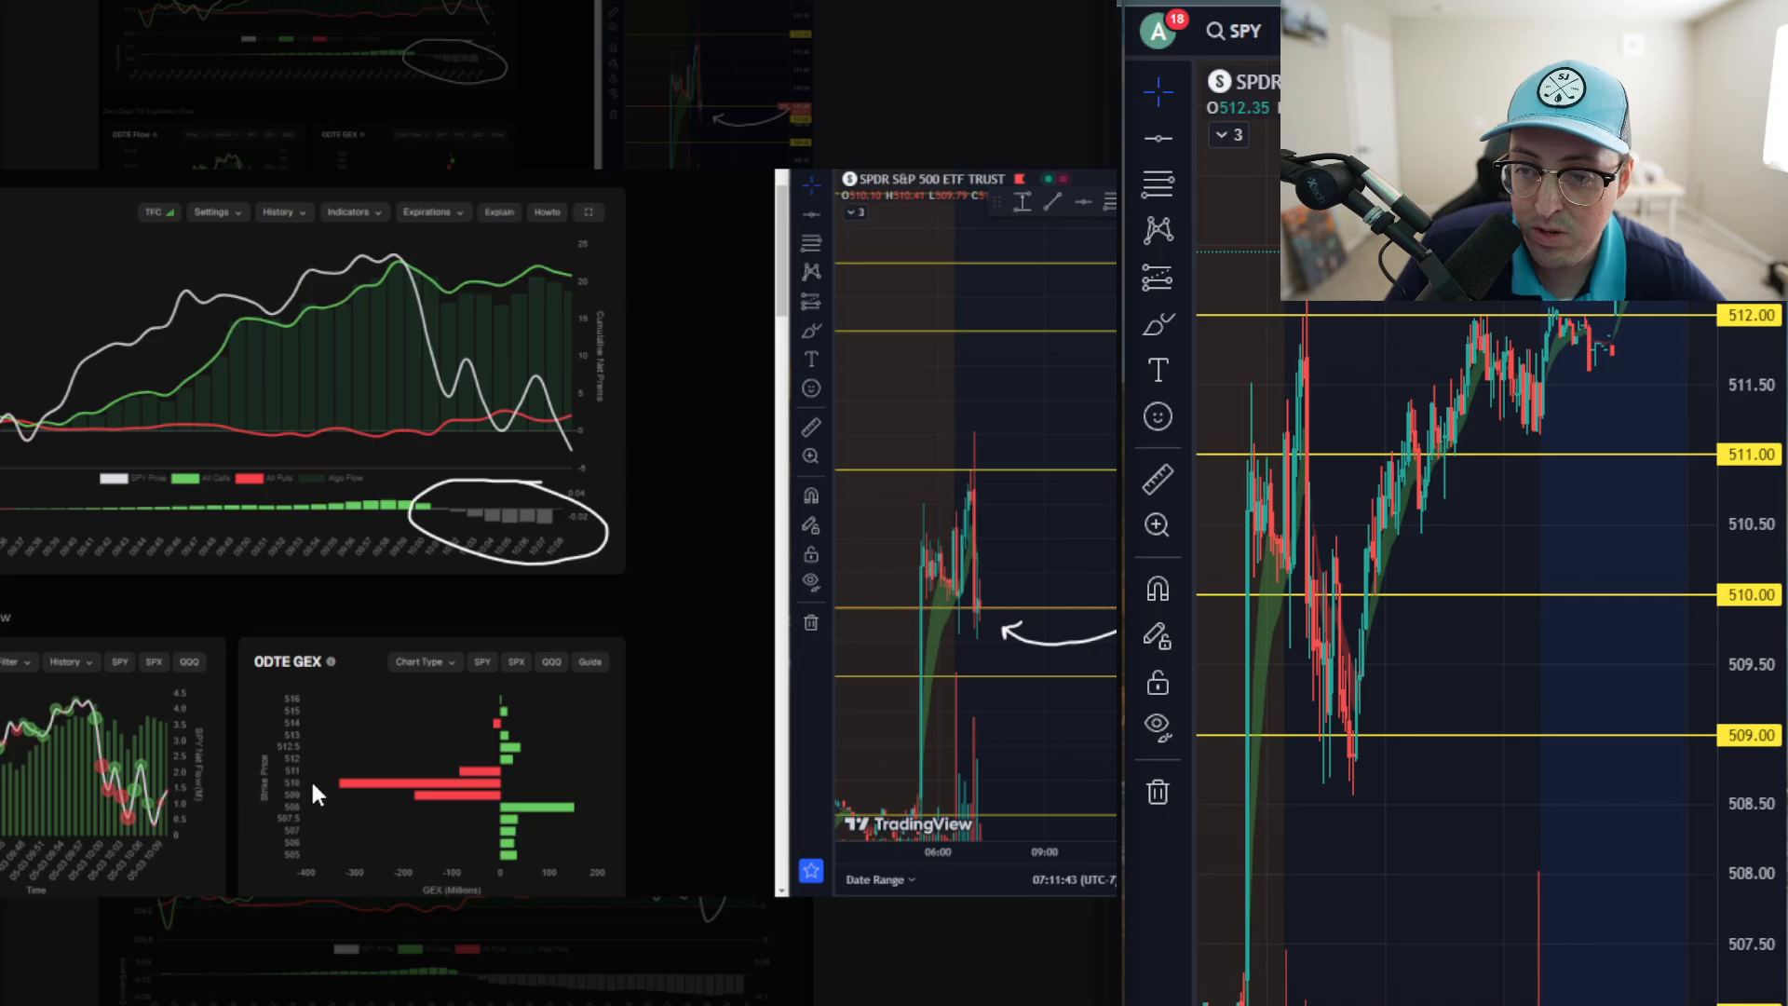
pyautogui.moveTo(972, 622)
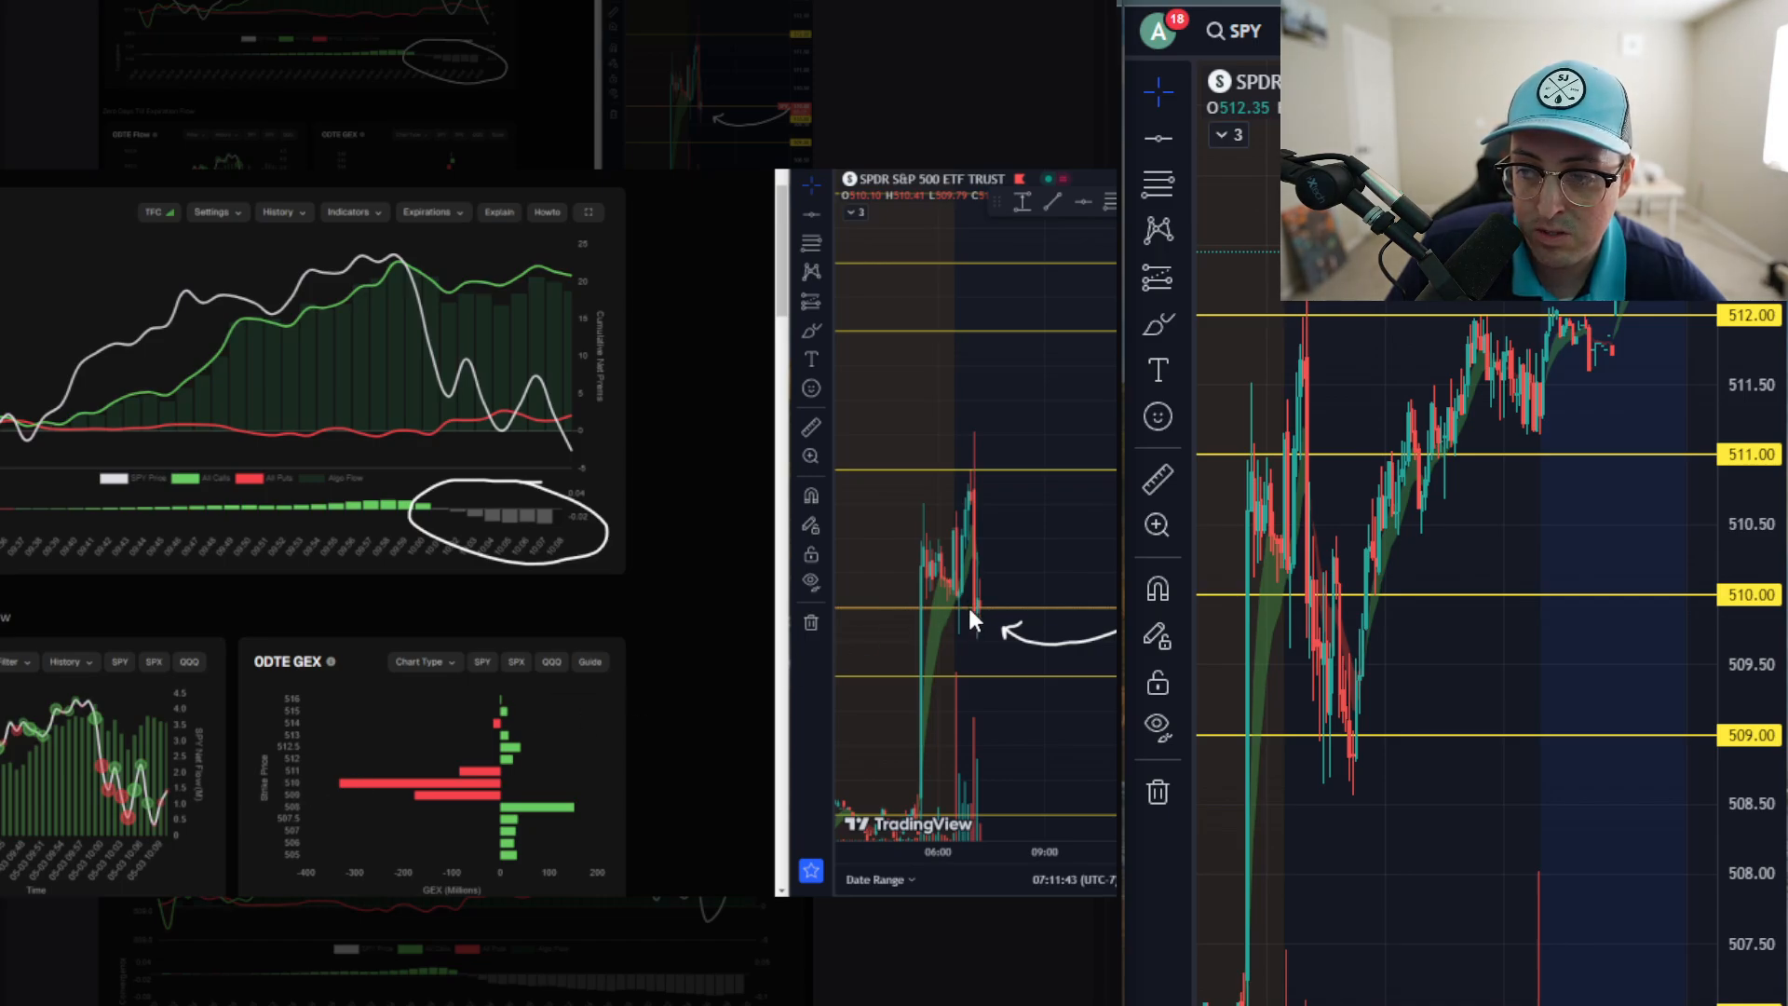
pyautogui.moveTo(875, 700)
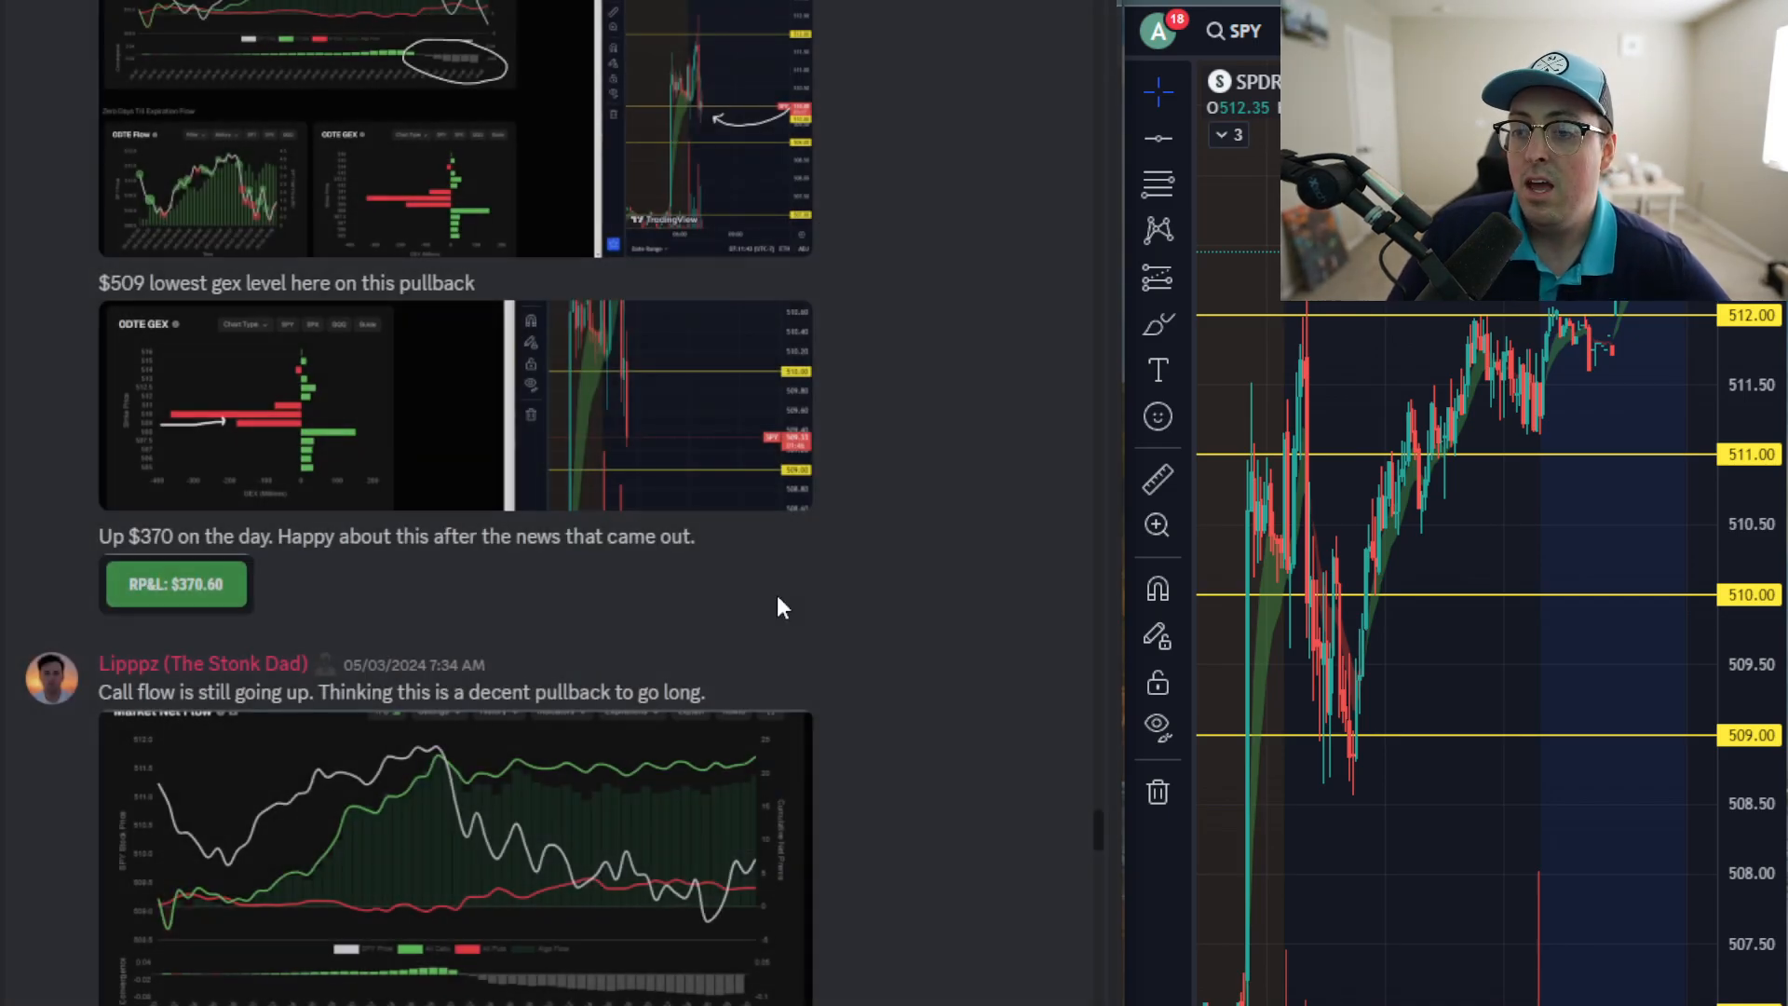
# Scroll down to the 7:34, 7:45 still BULLISH and 7:58 recap posts.
pyautogui.scroll(-3)
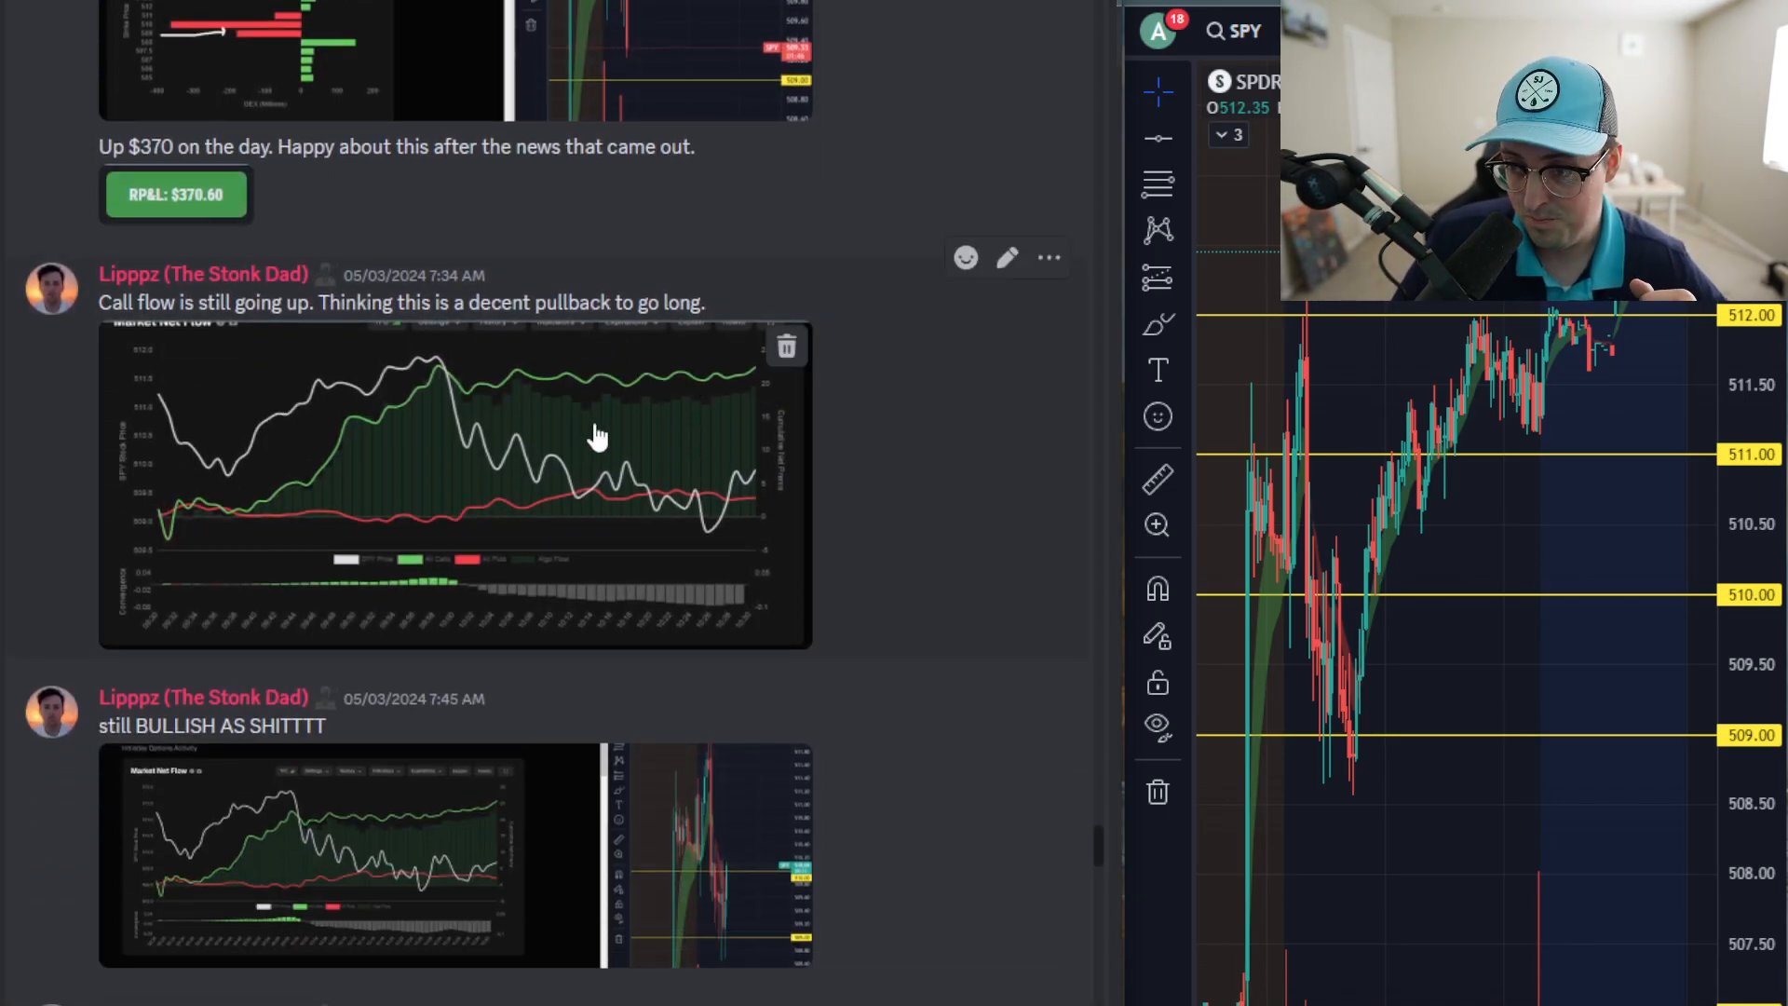
pyautogui.scroll(-3)
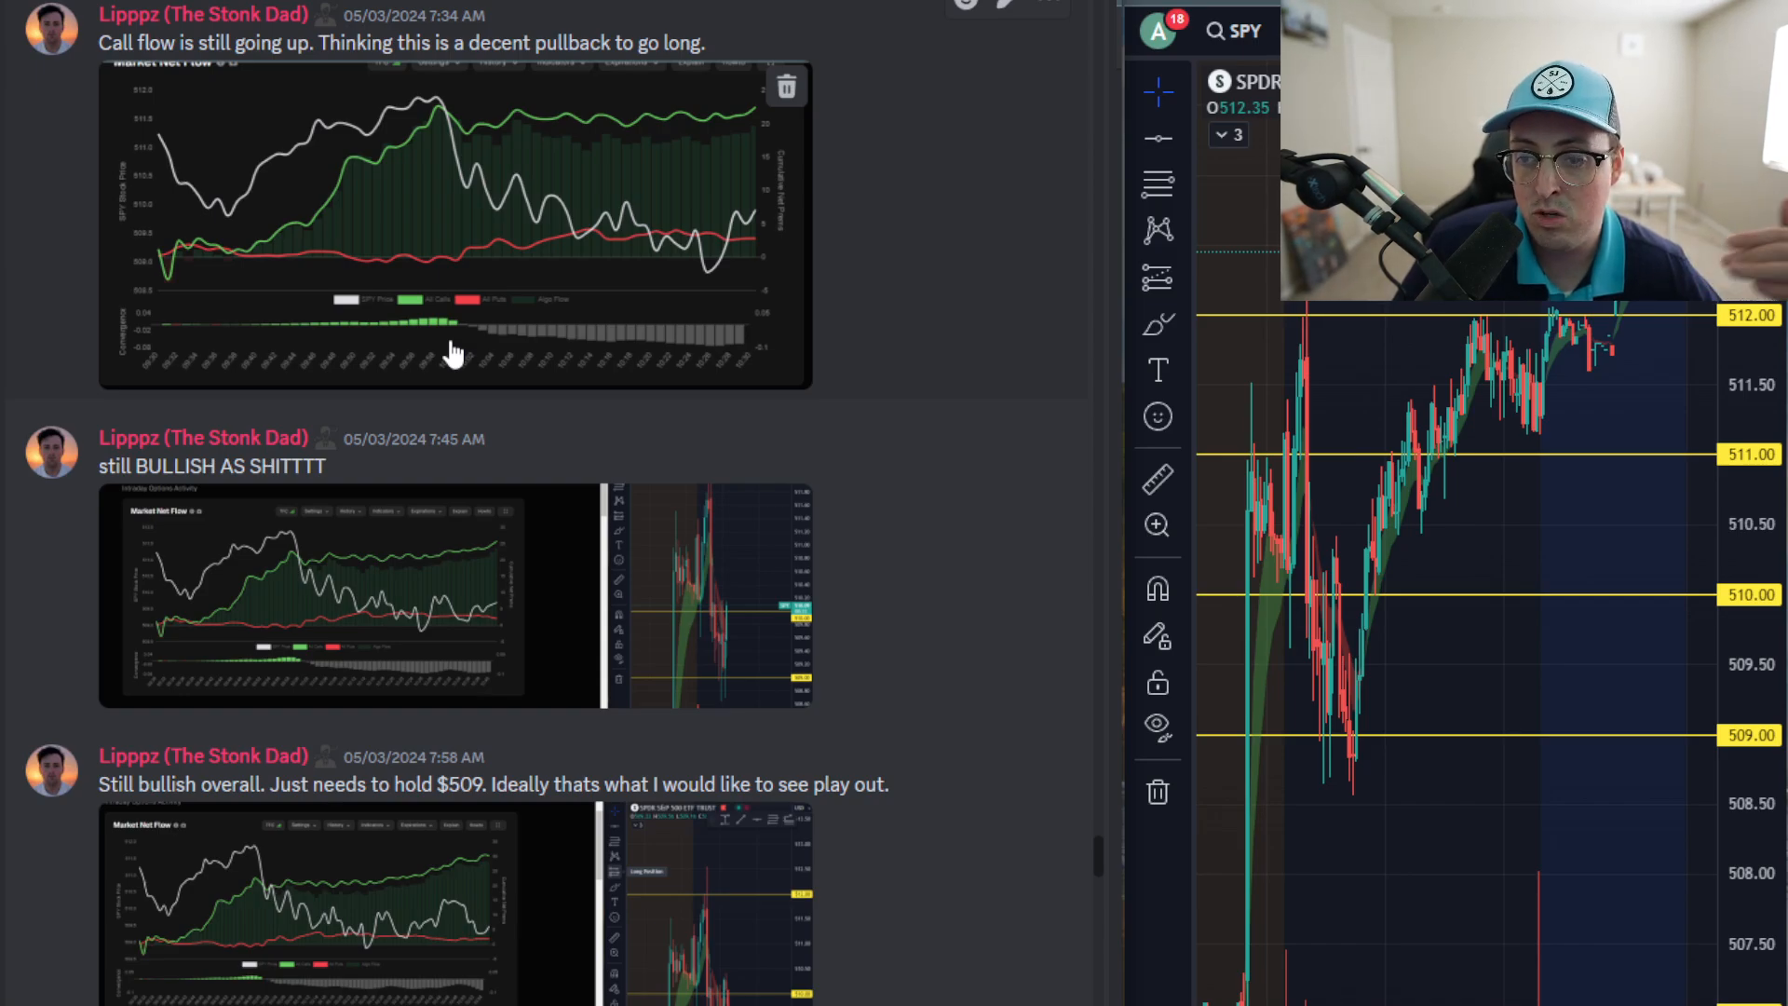
pyautogui.scroll(-3)
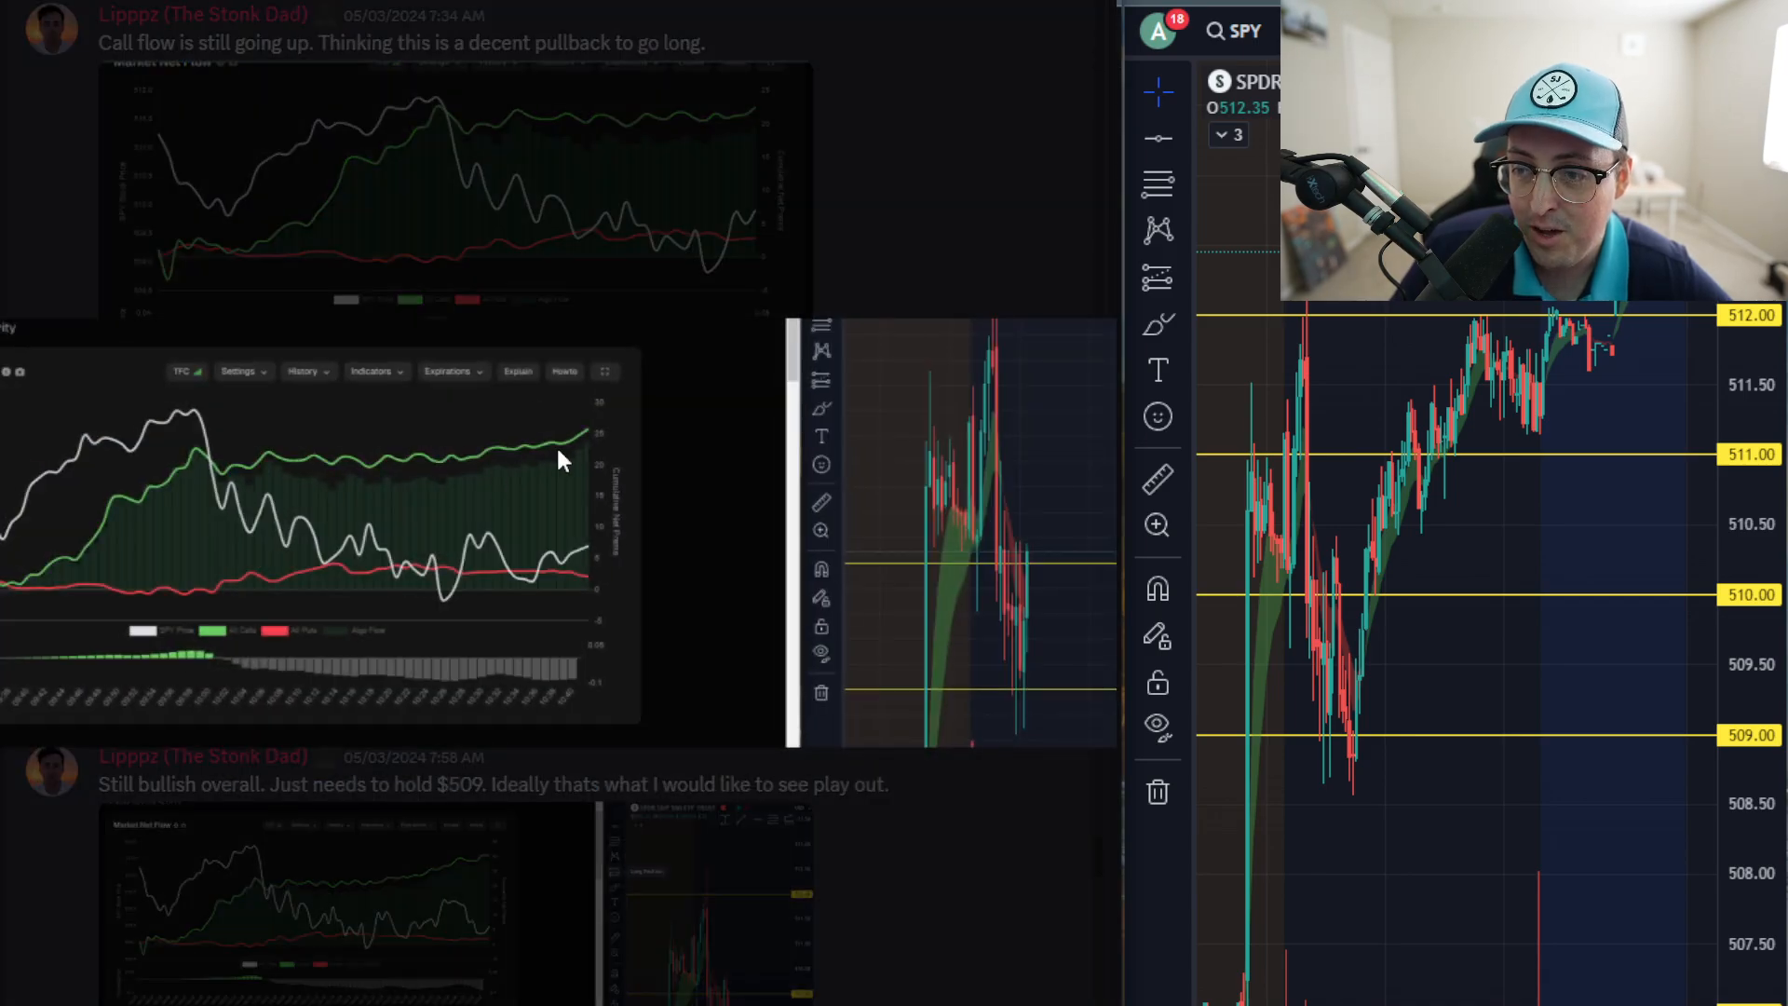
pyautogui.moveTo(1028, 697)
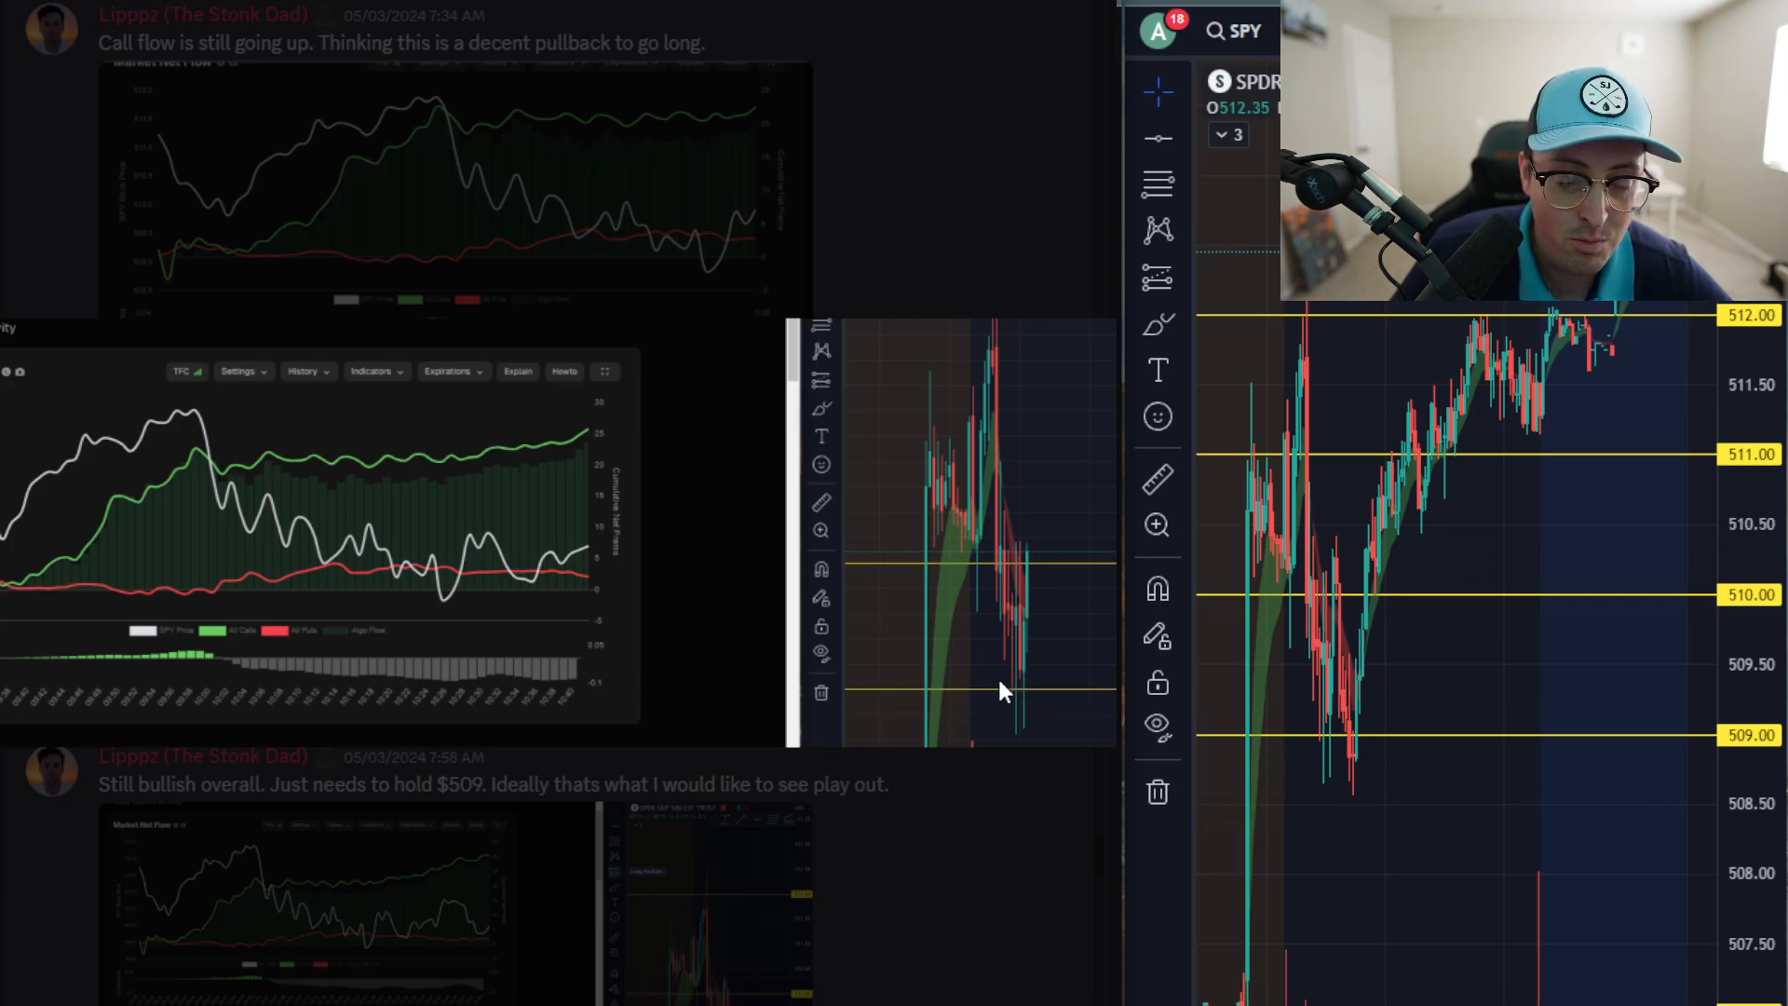
pyautogui.moveTo(1029, 713)
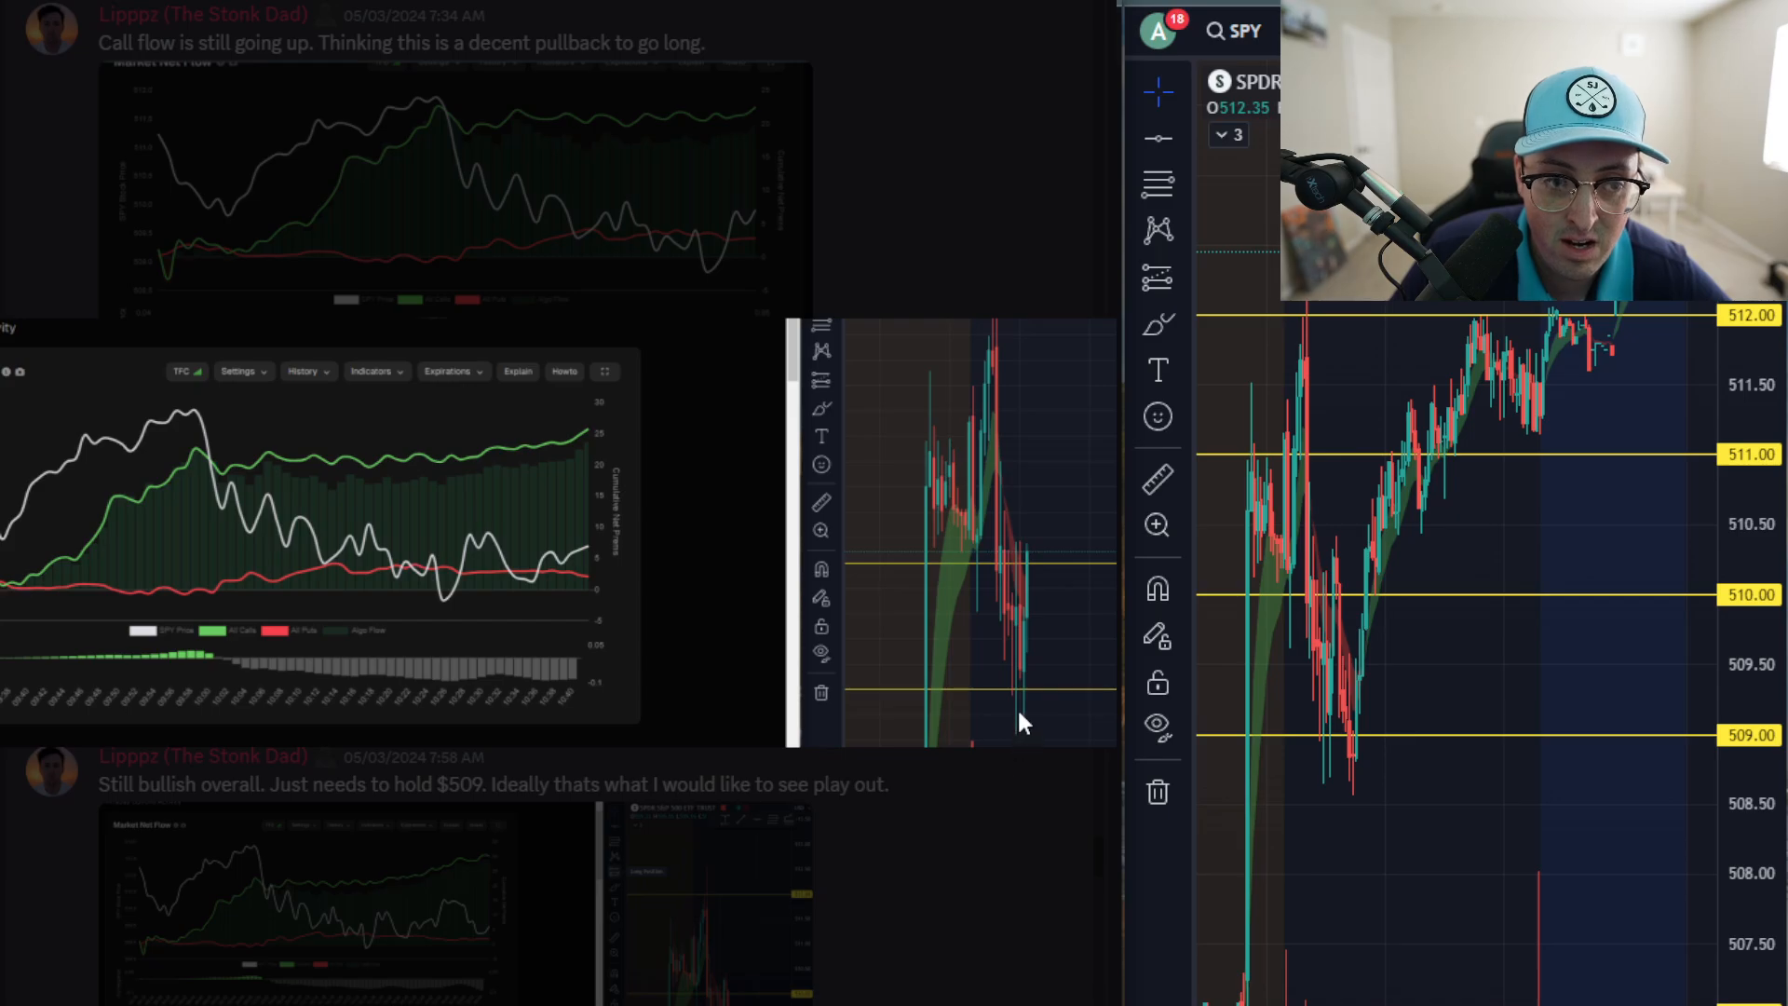
pyautogui.moveTo(1034, 723)
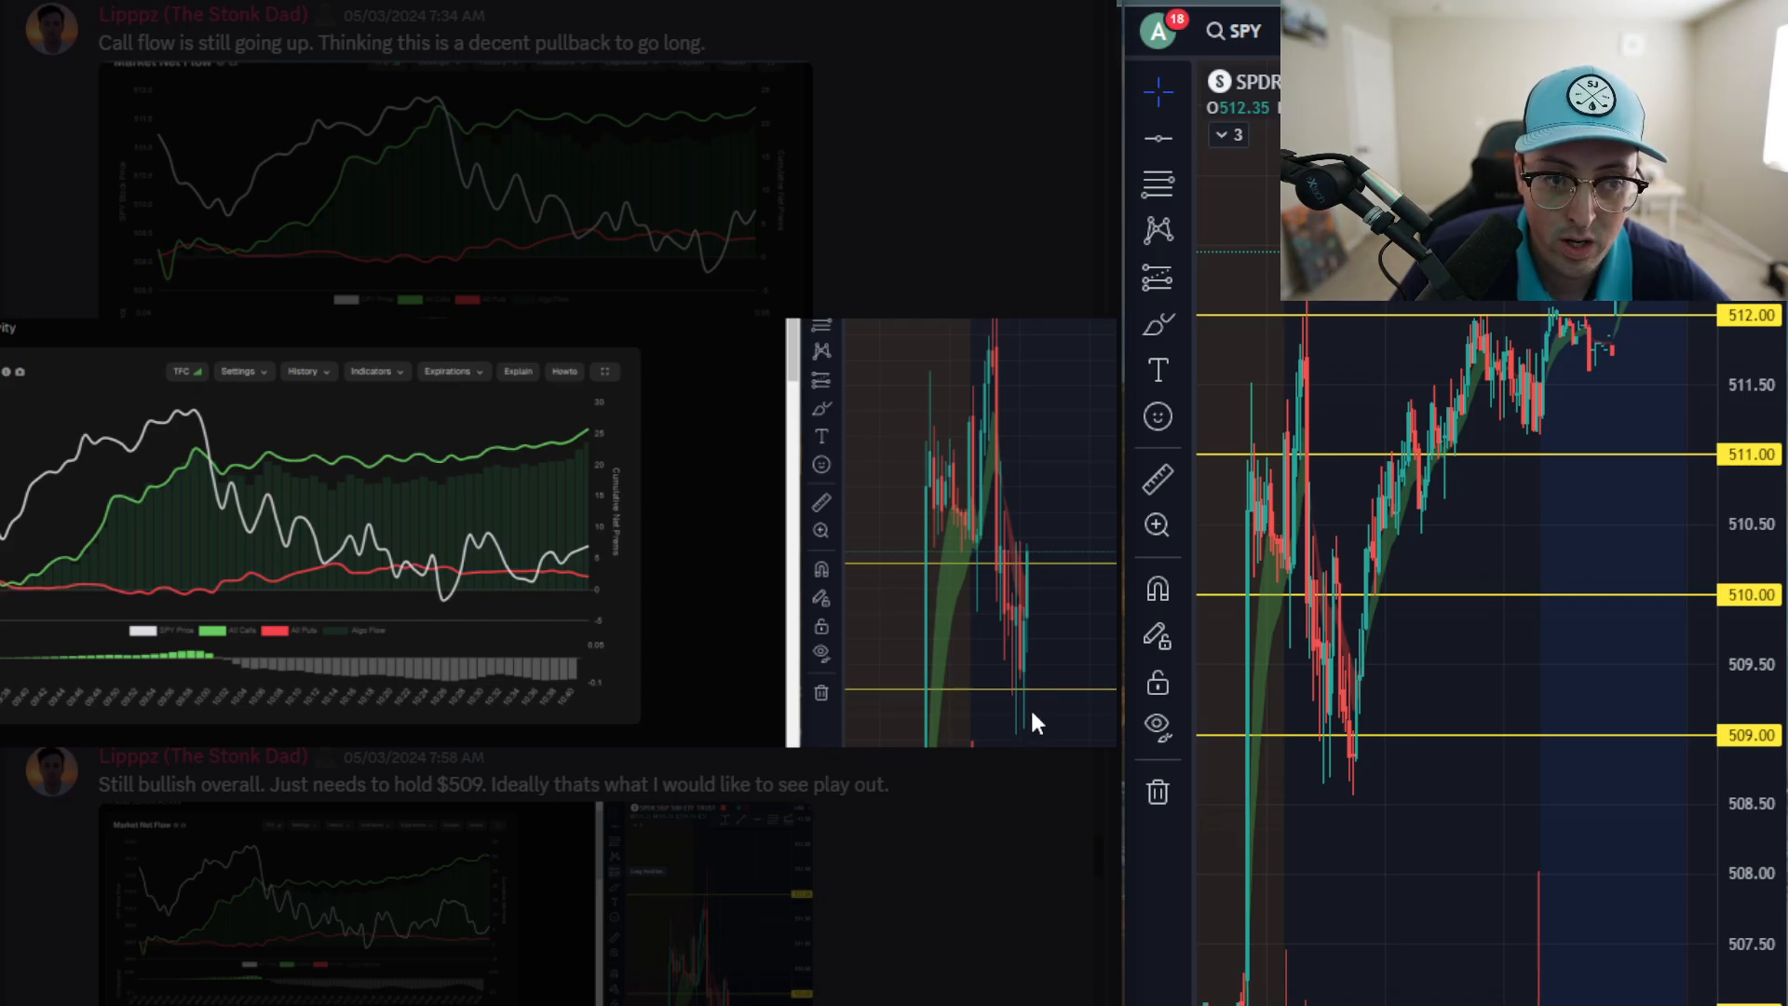
pyautogui.moveTo(1010, 694)
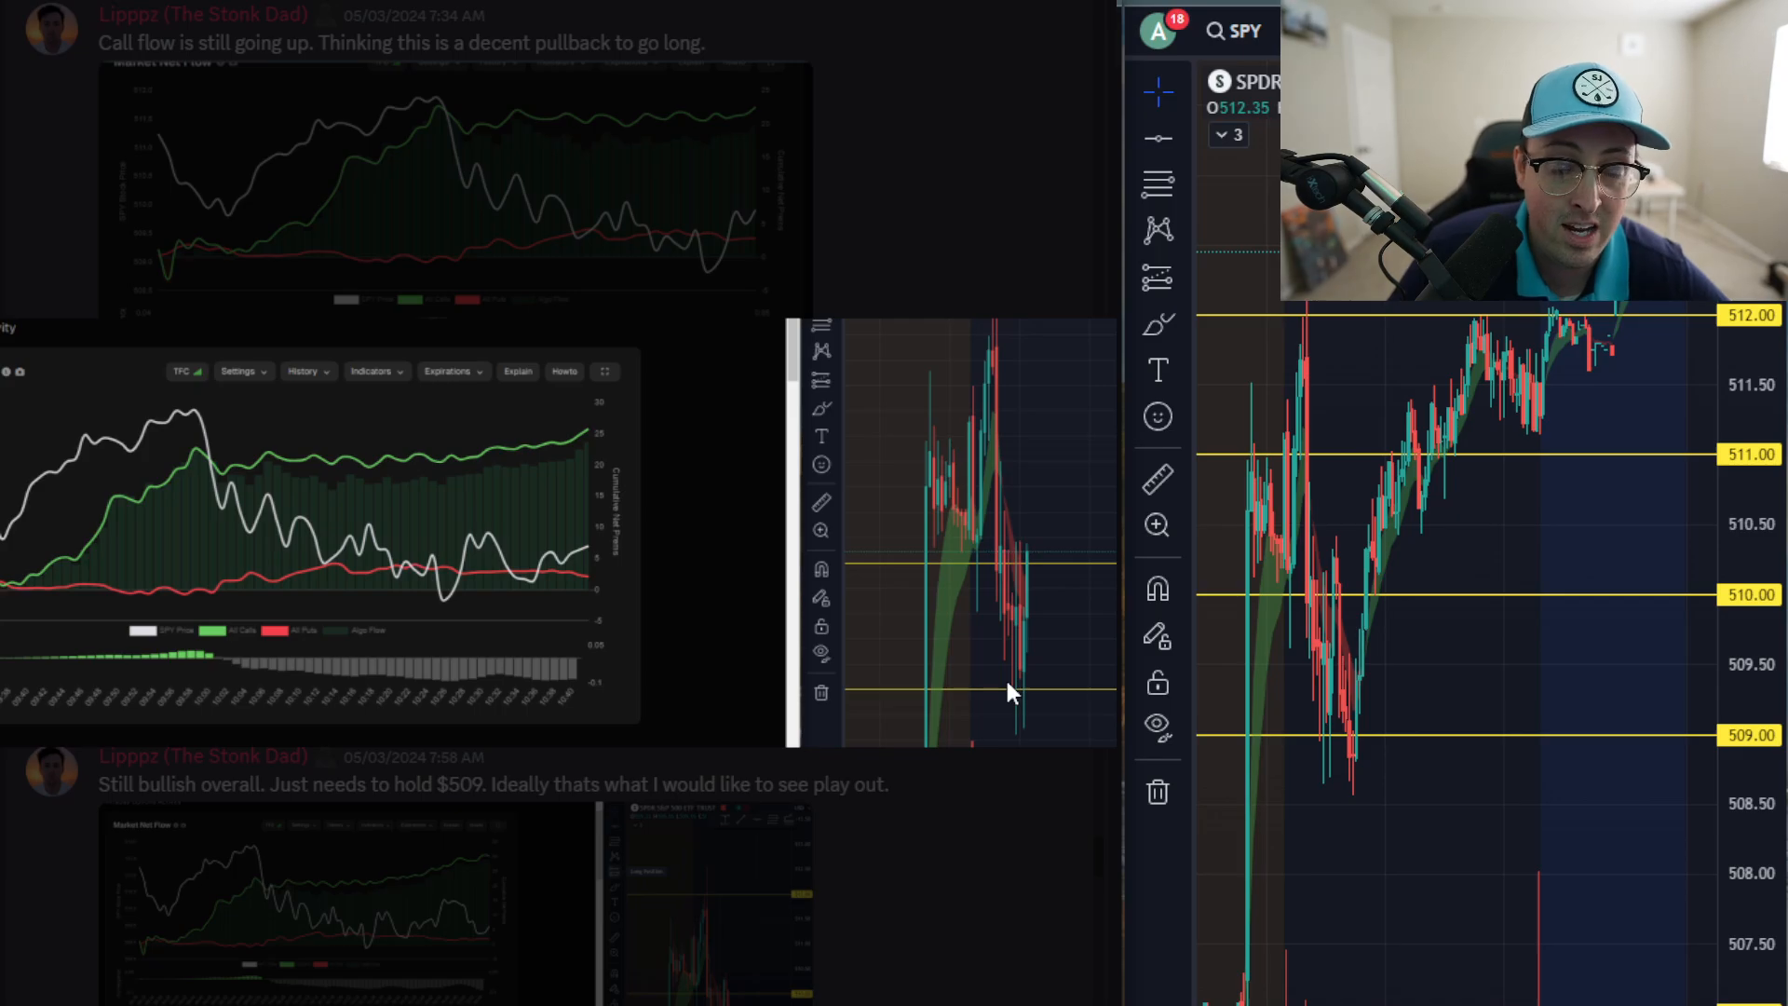
pyautogui.moveTo(937, 495)
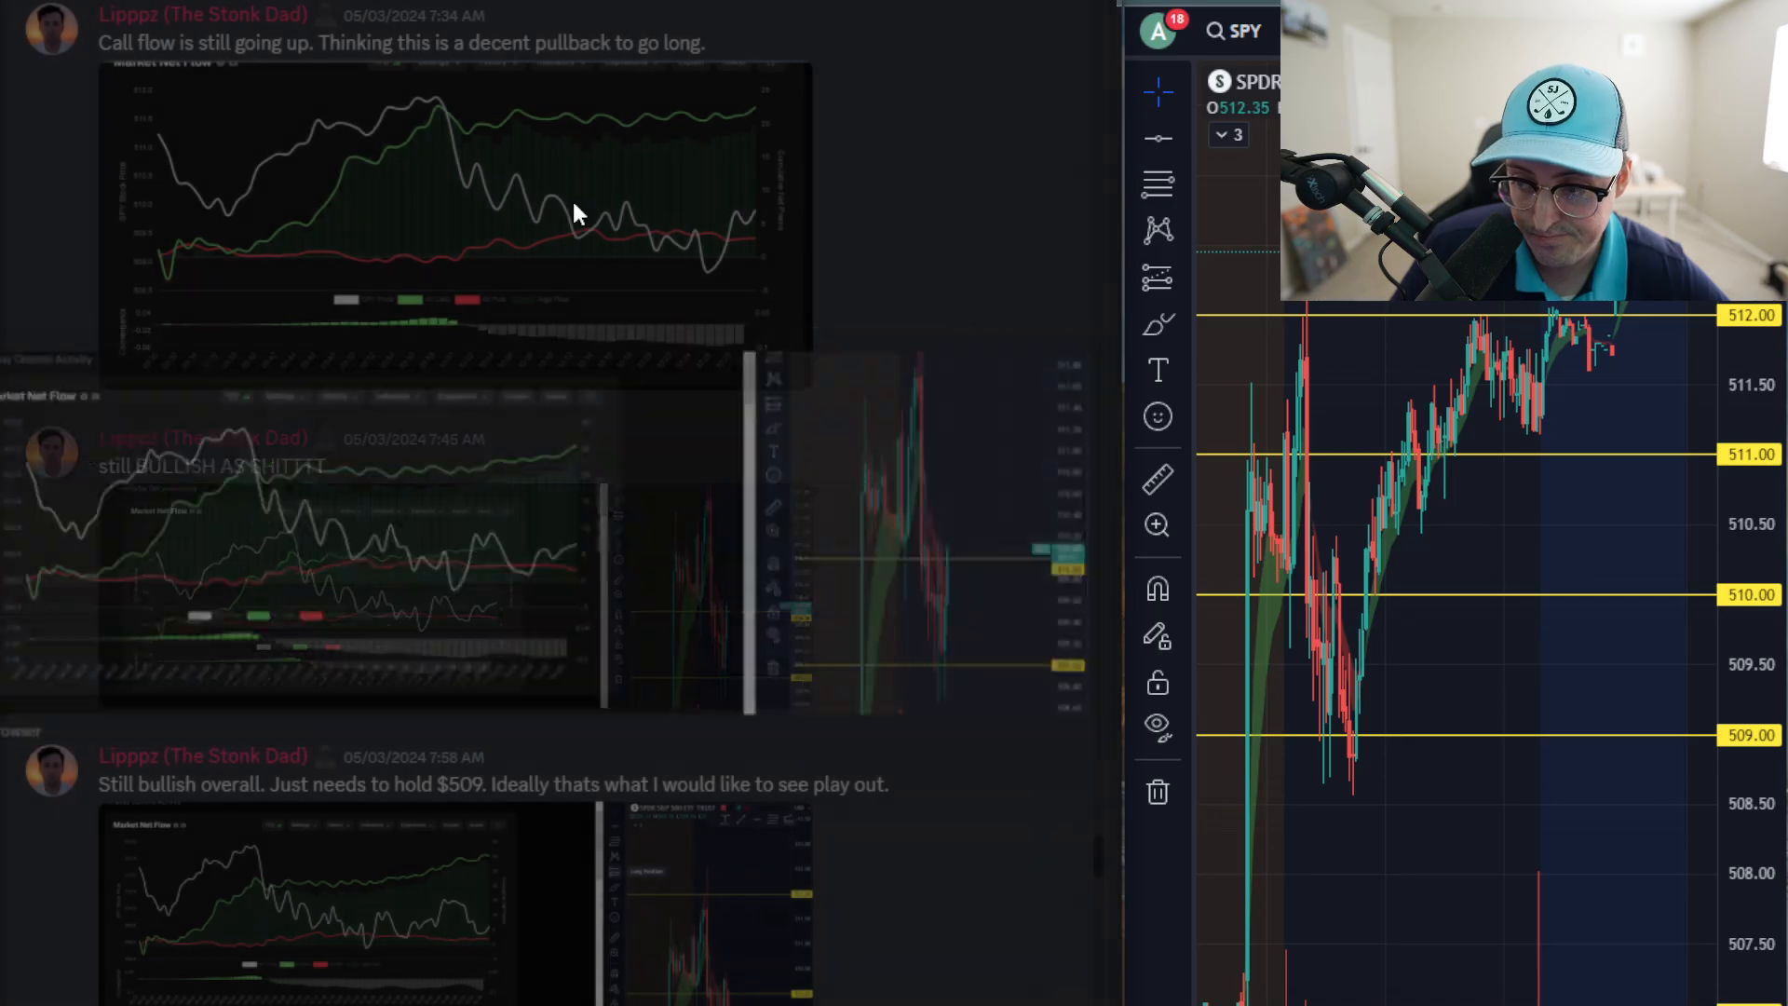
# Scroll to the LETS FREAKING GOOOOOOO post and select its RP&L $837.00 text.
pyautogui.scroll(-3)
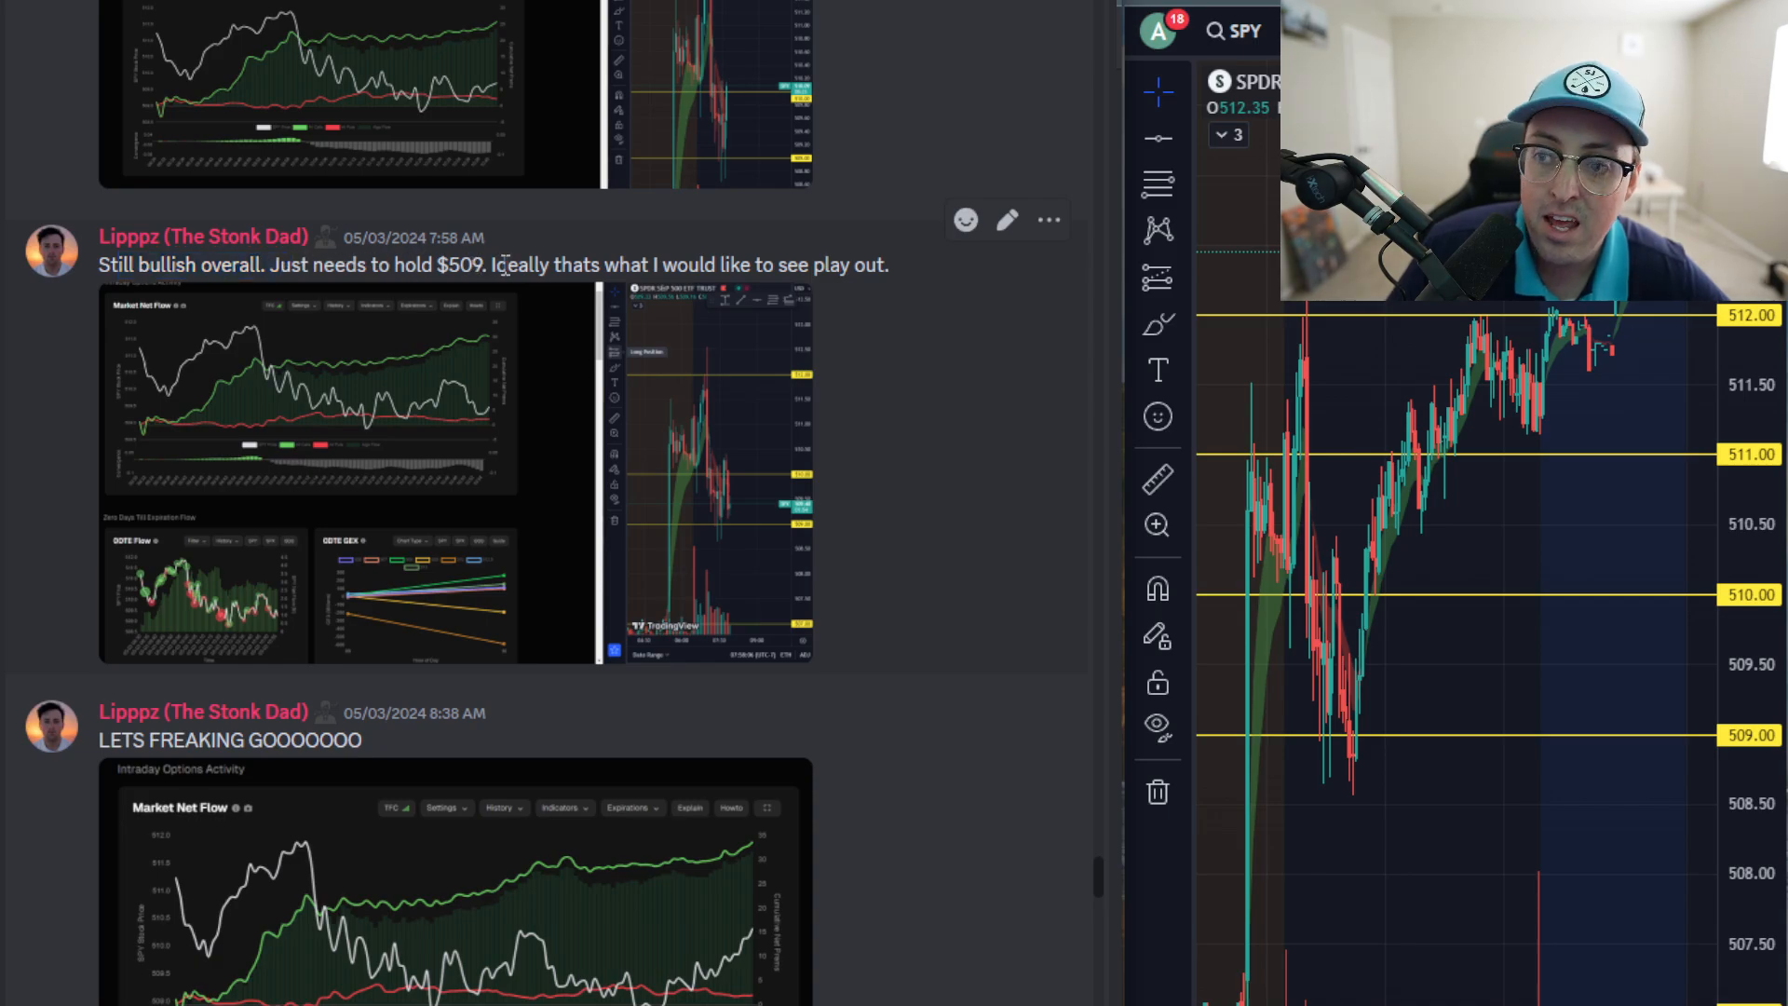
pyautogui.moveTo(487, 265); pyautogui.dragTo(840, 265)
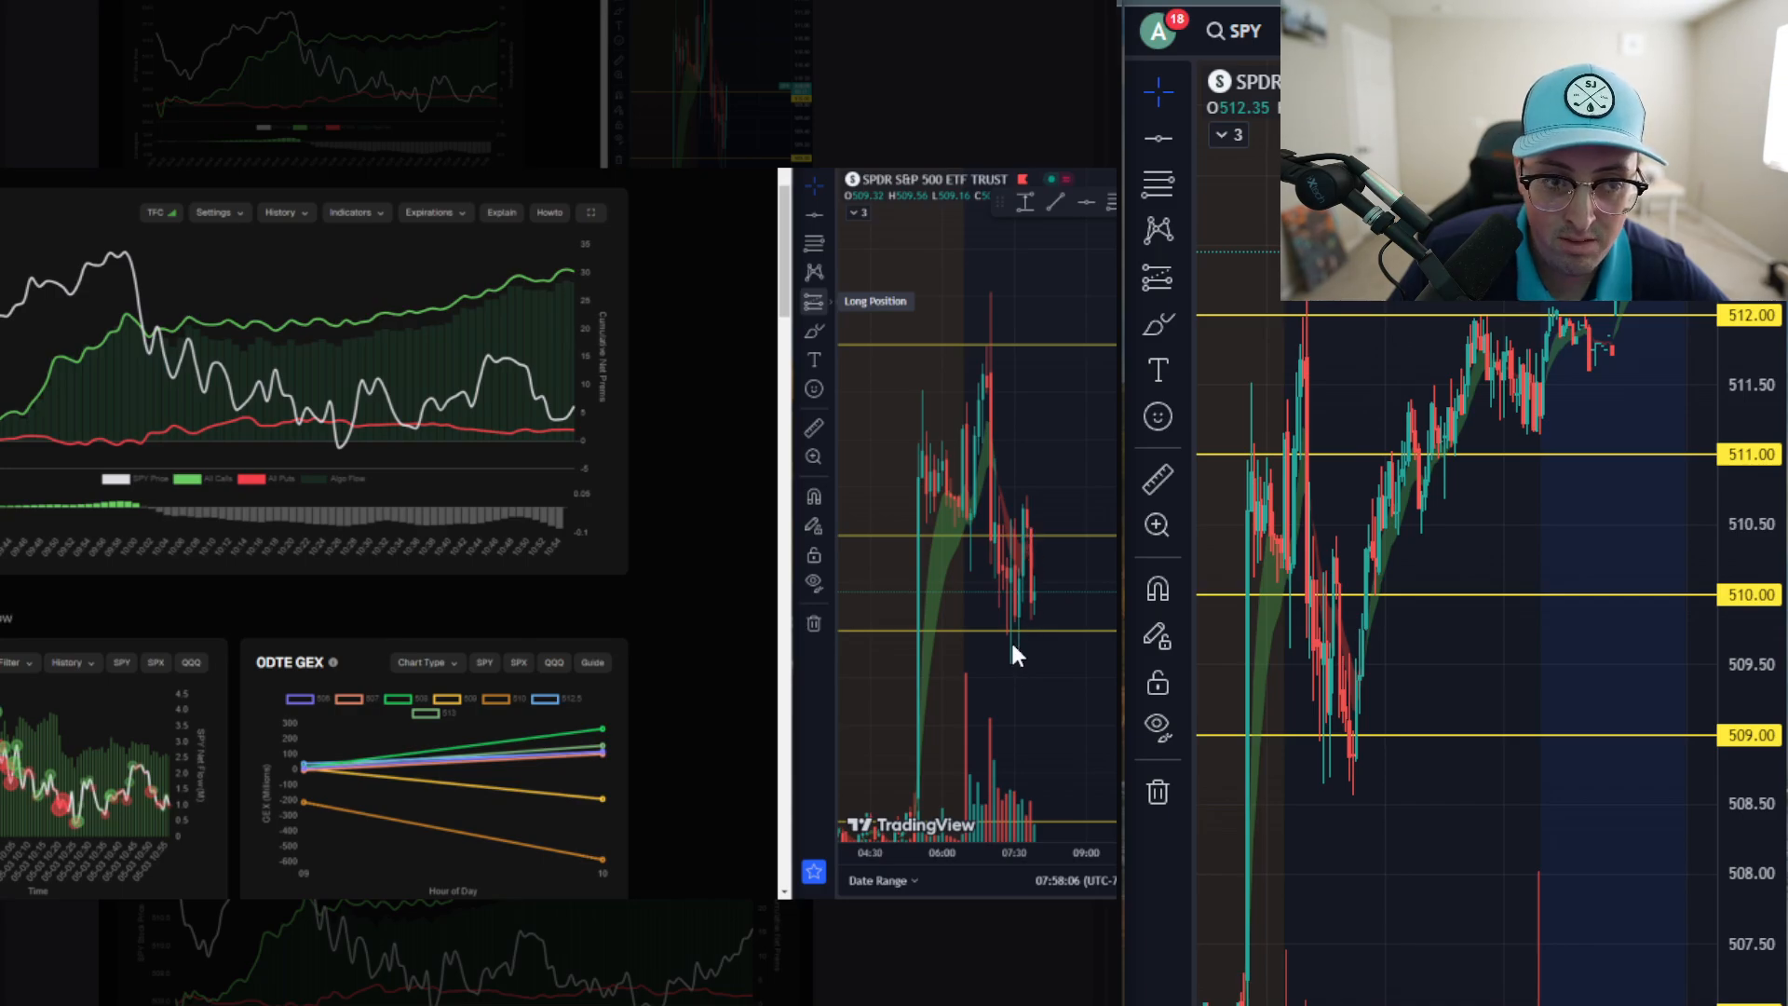
pyautogui.moveTo(1054, 660)
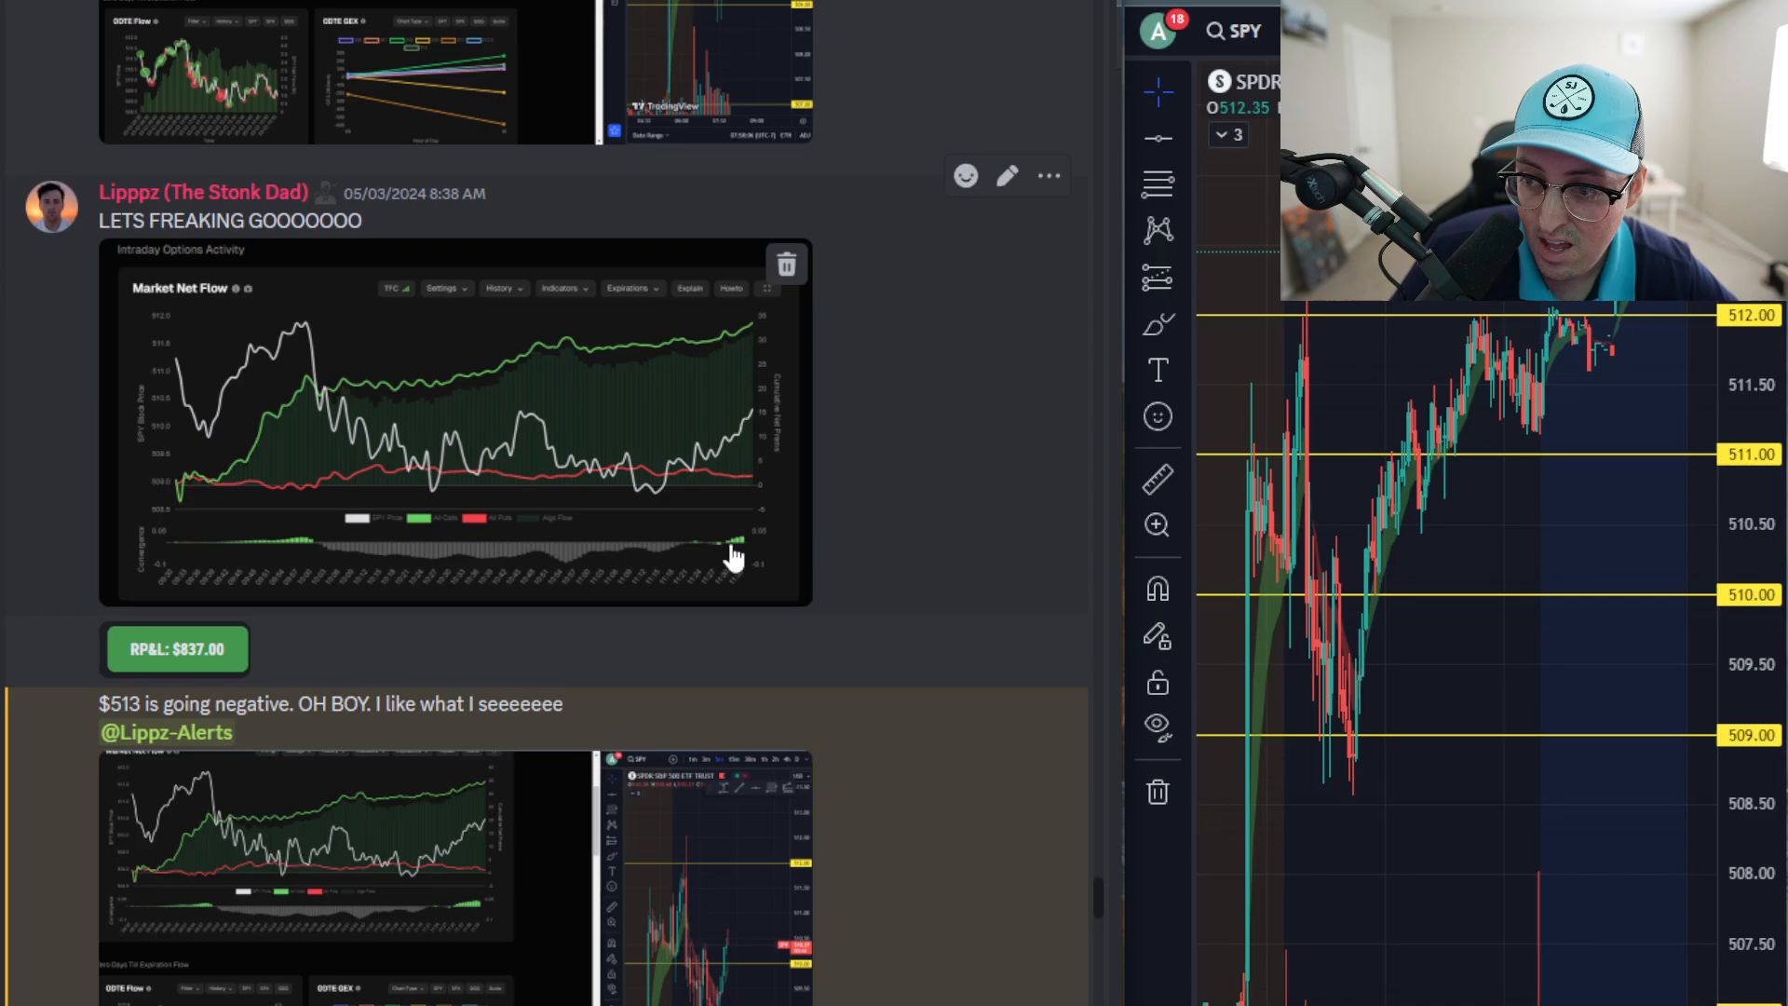
pyautogui.moveTo(679, 510)
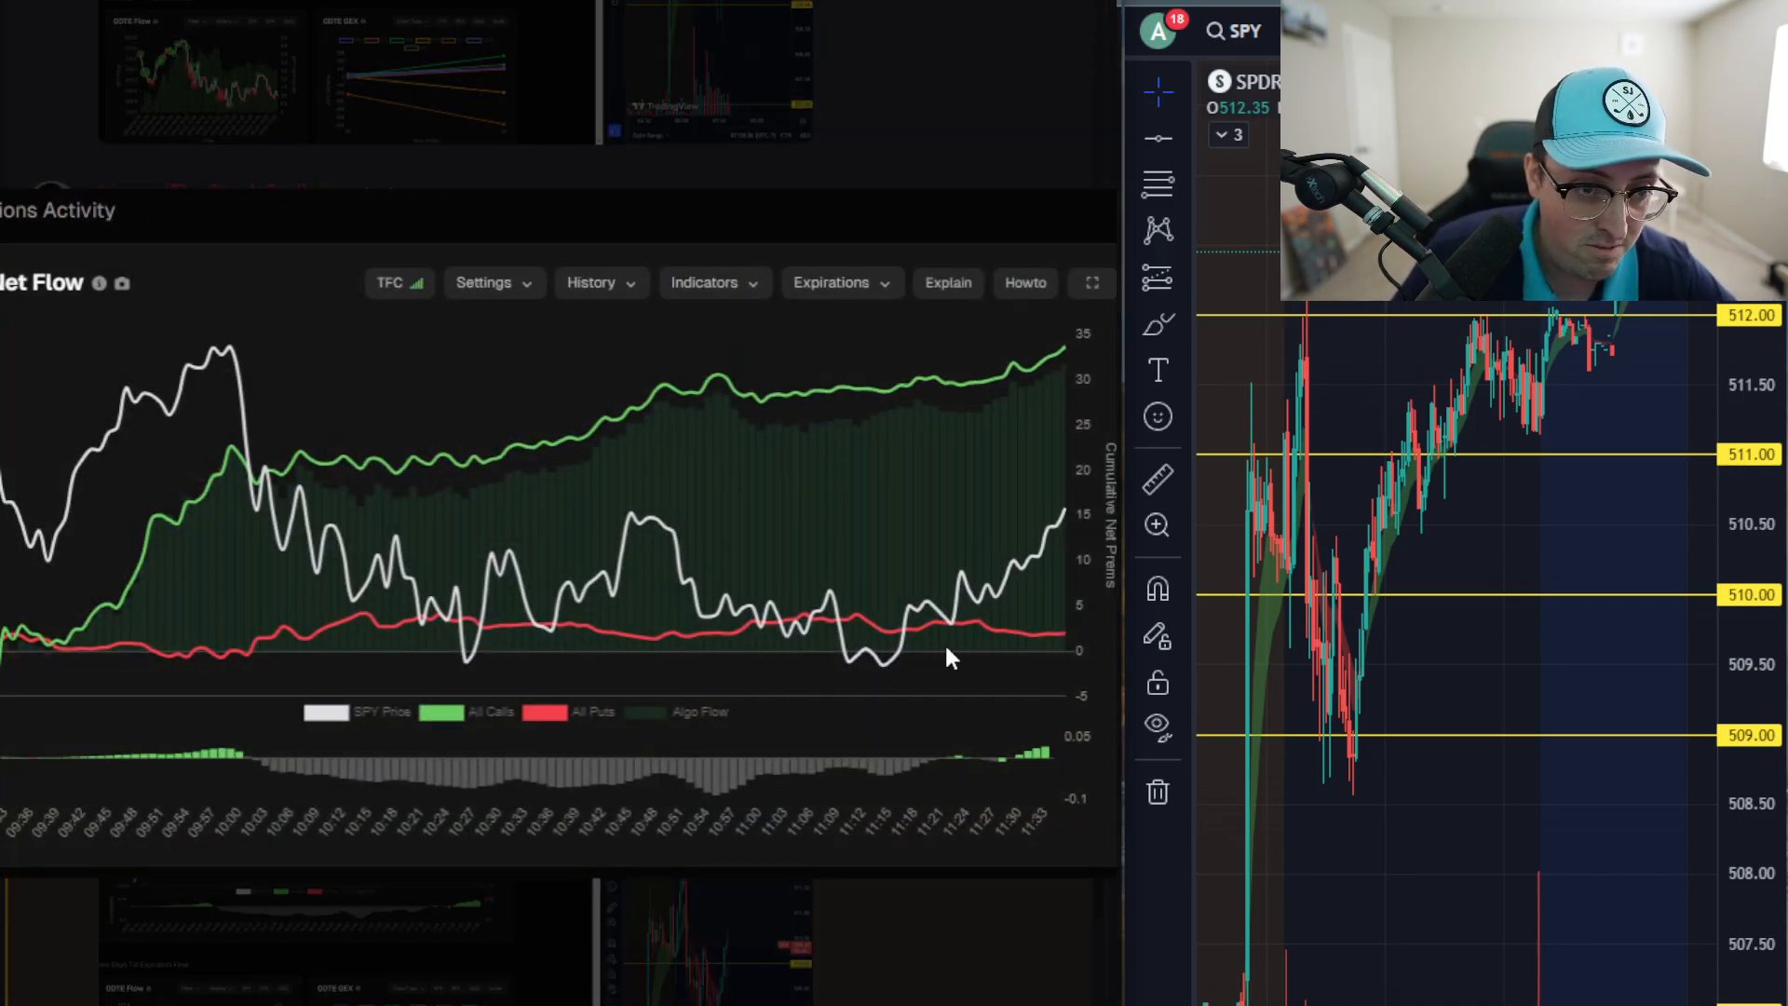
pyautogui.moveTo(466, 675)
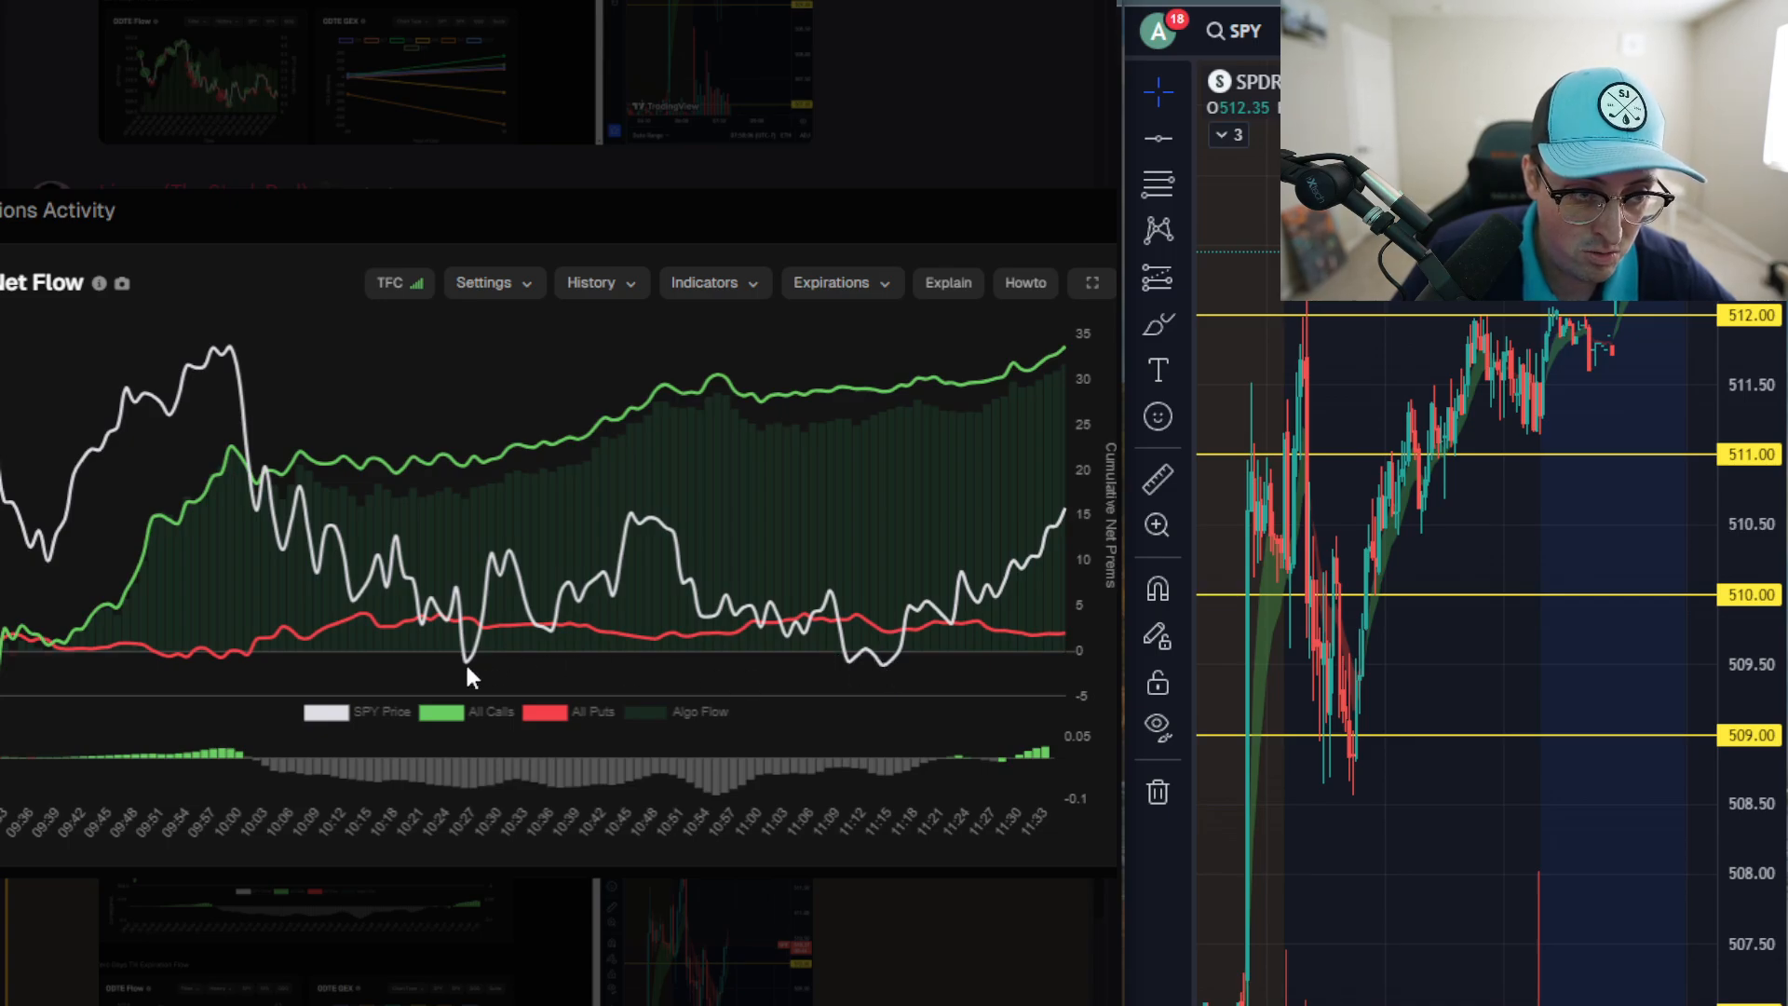
pyautogui.moveTo(864, 689)
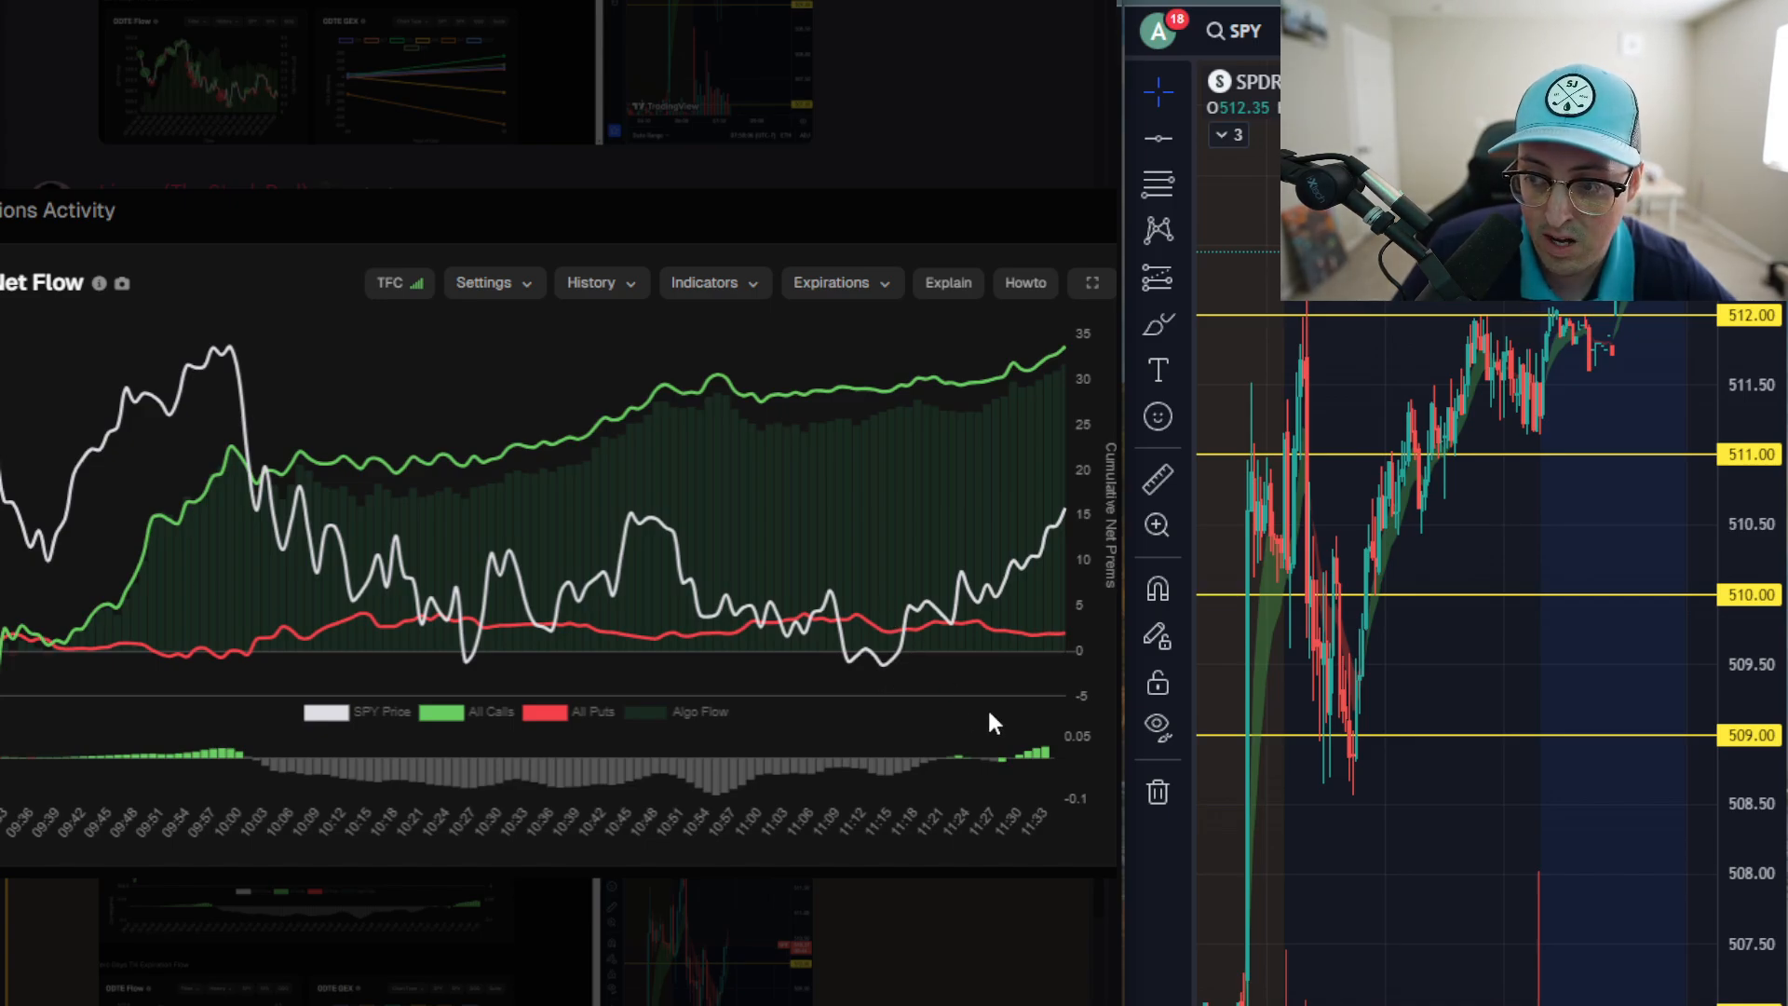
pyautogui.moveTo(980, 689)
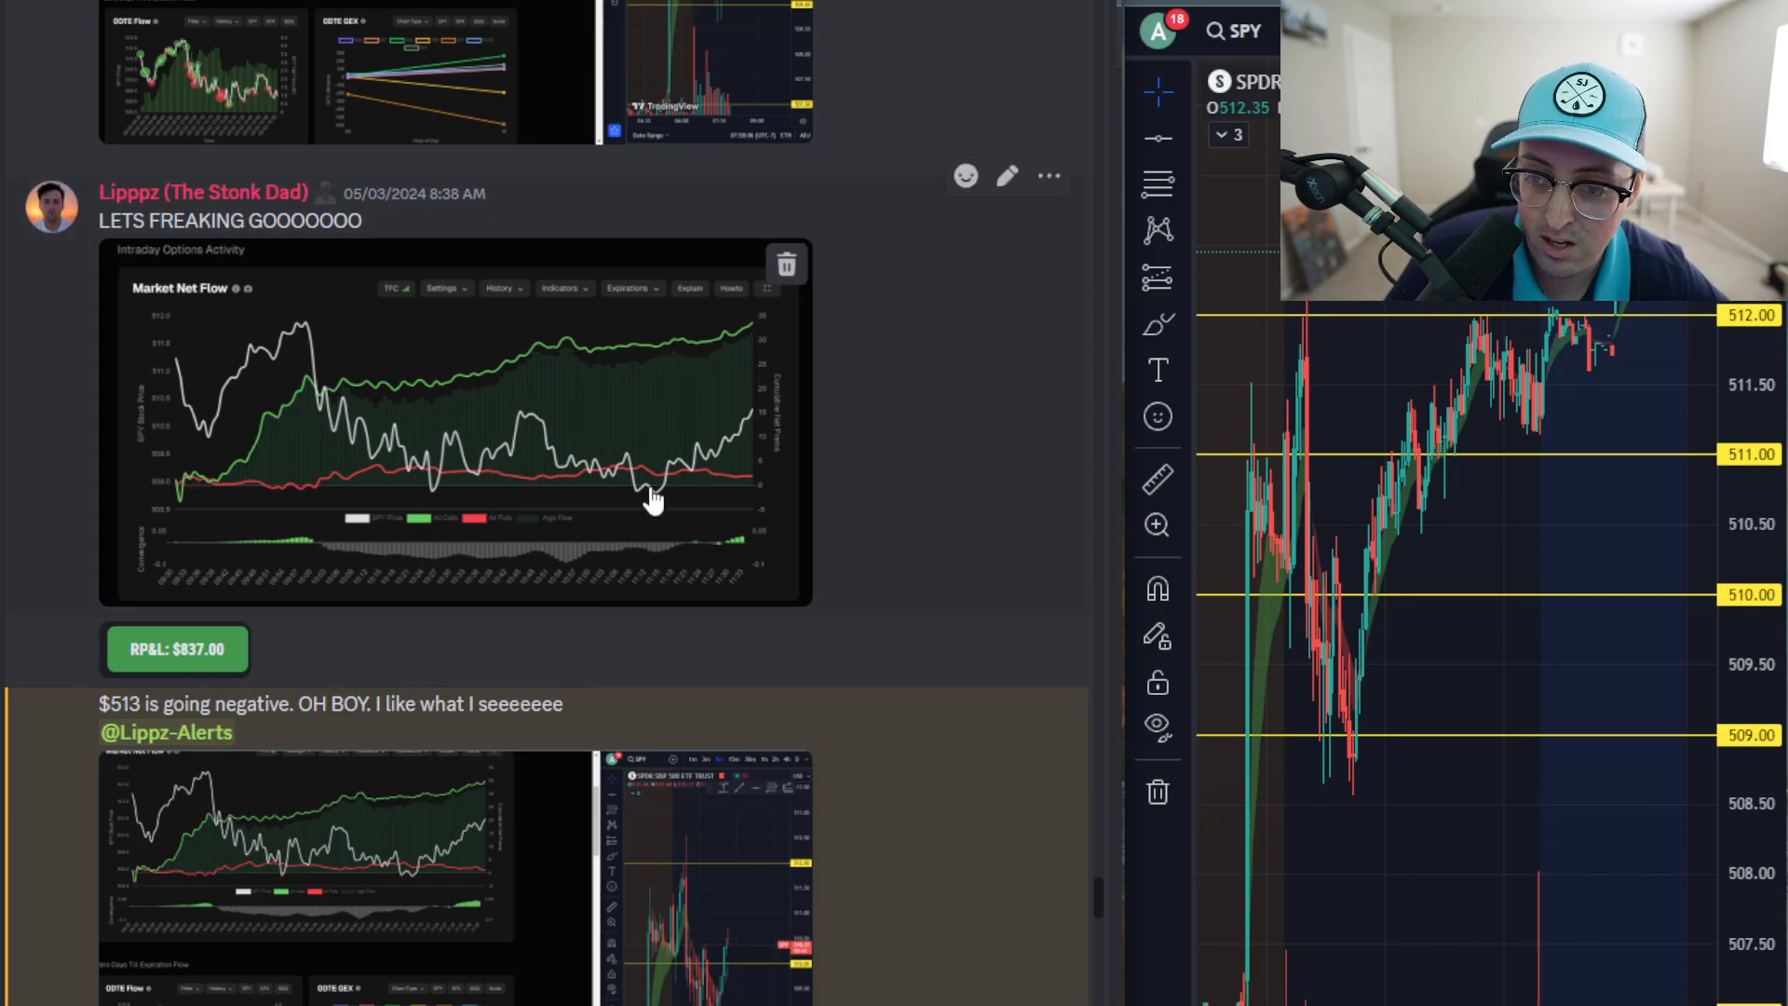
pyautogui.scroll(-3)
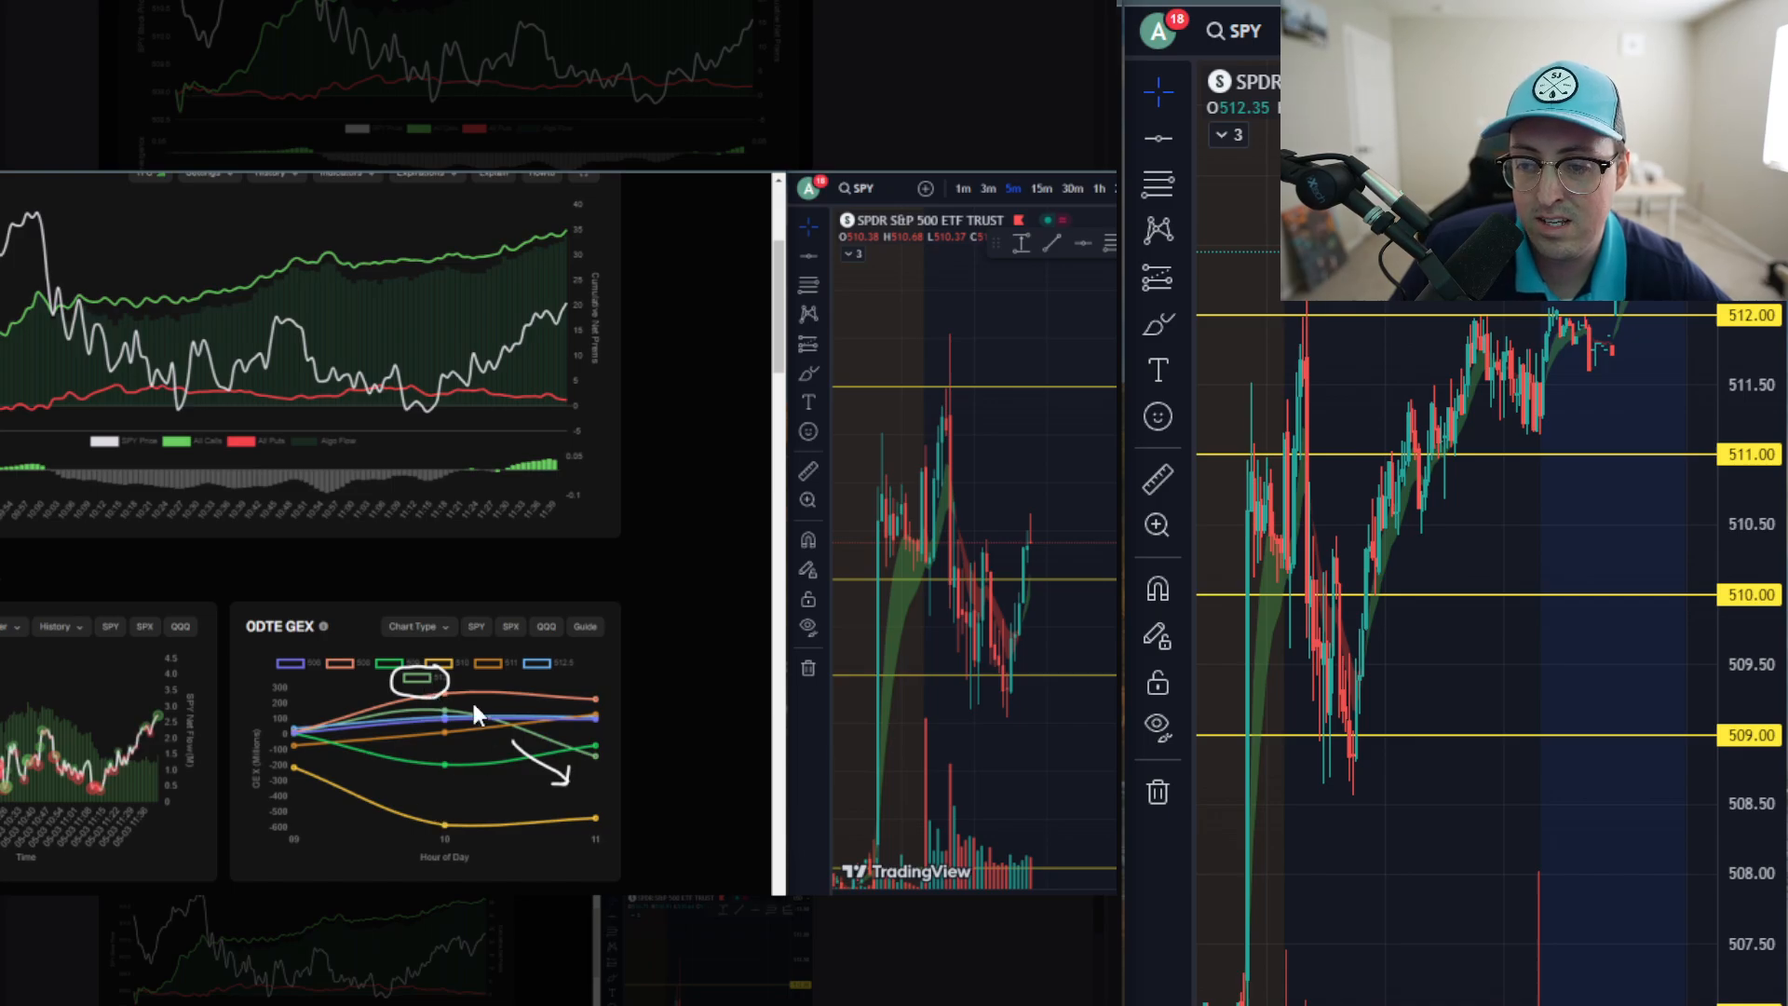
pyautogui.moveTo(475, 747)
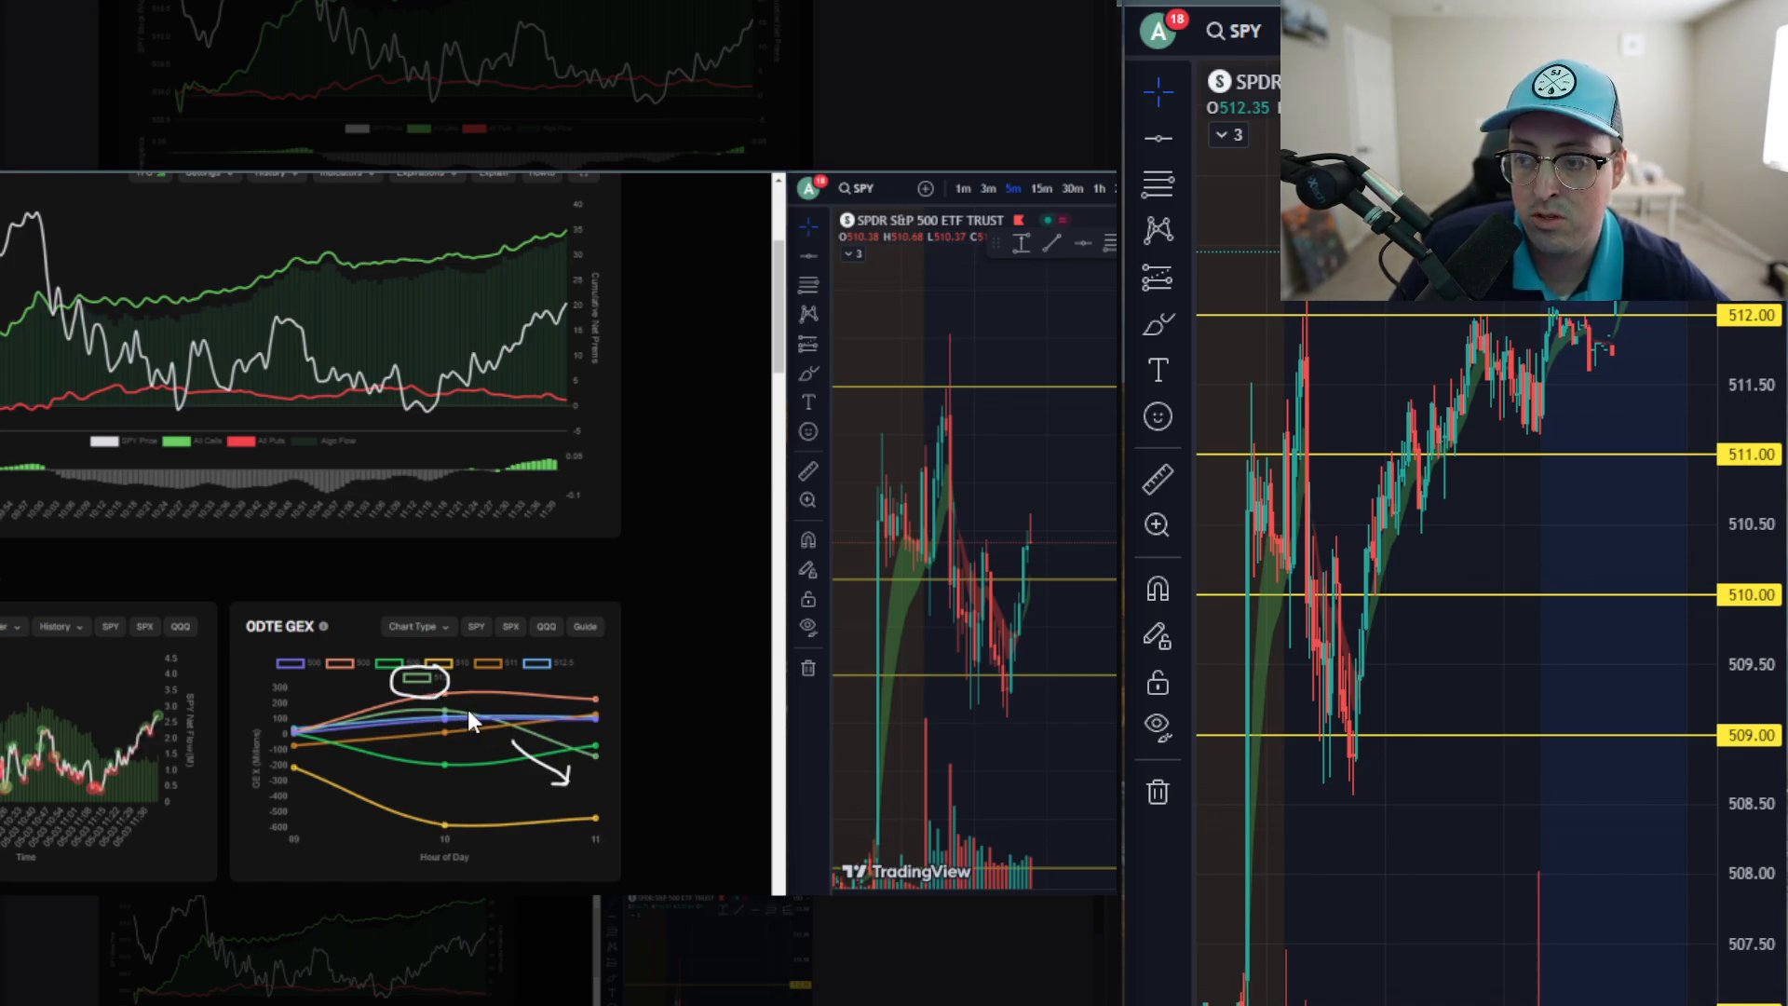
pyautogui.moveTo(495, 555)
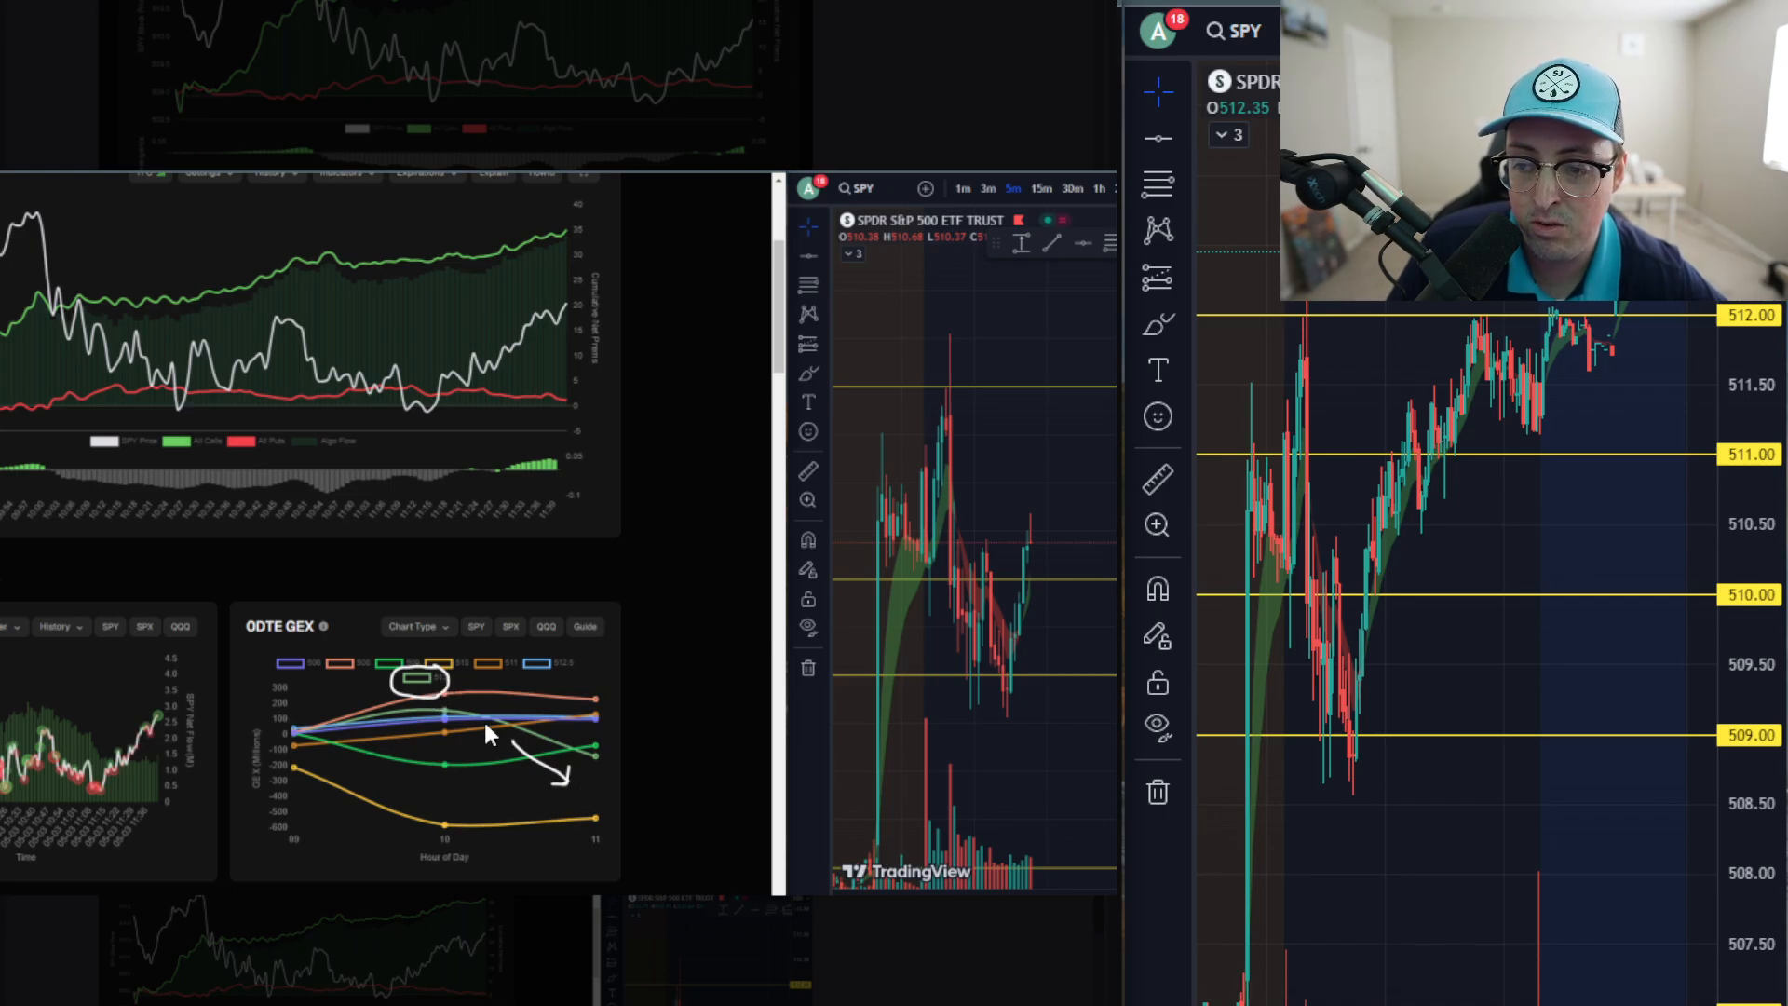
pyautogui.moveTo(581, 779)
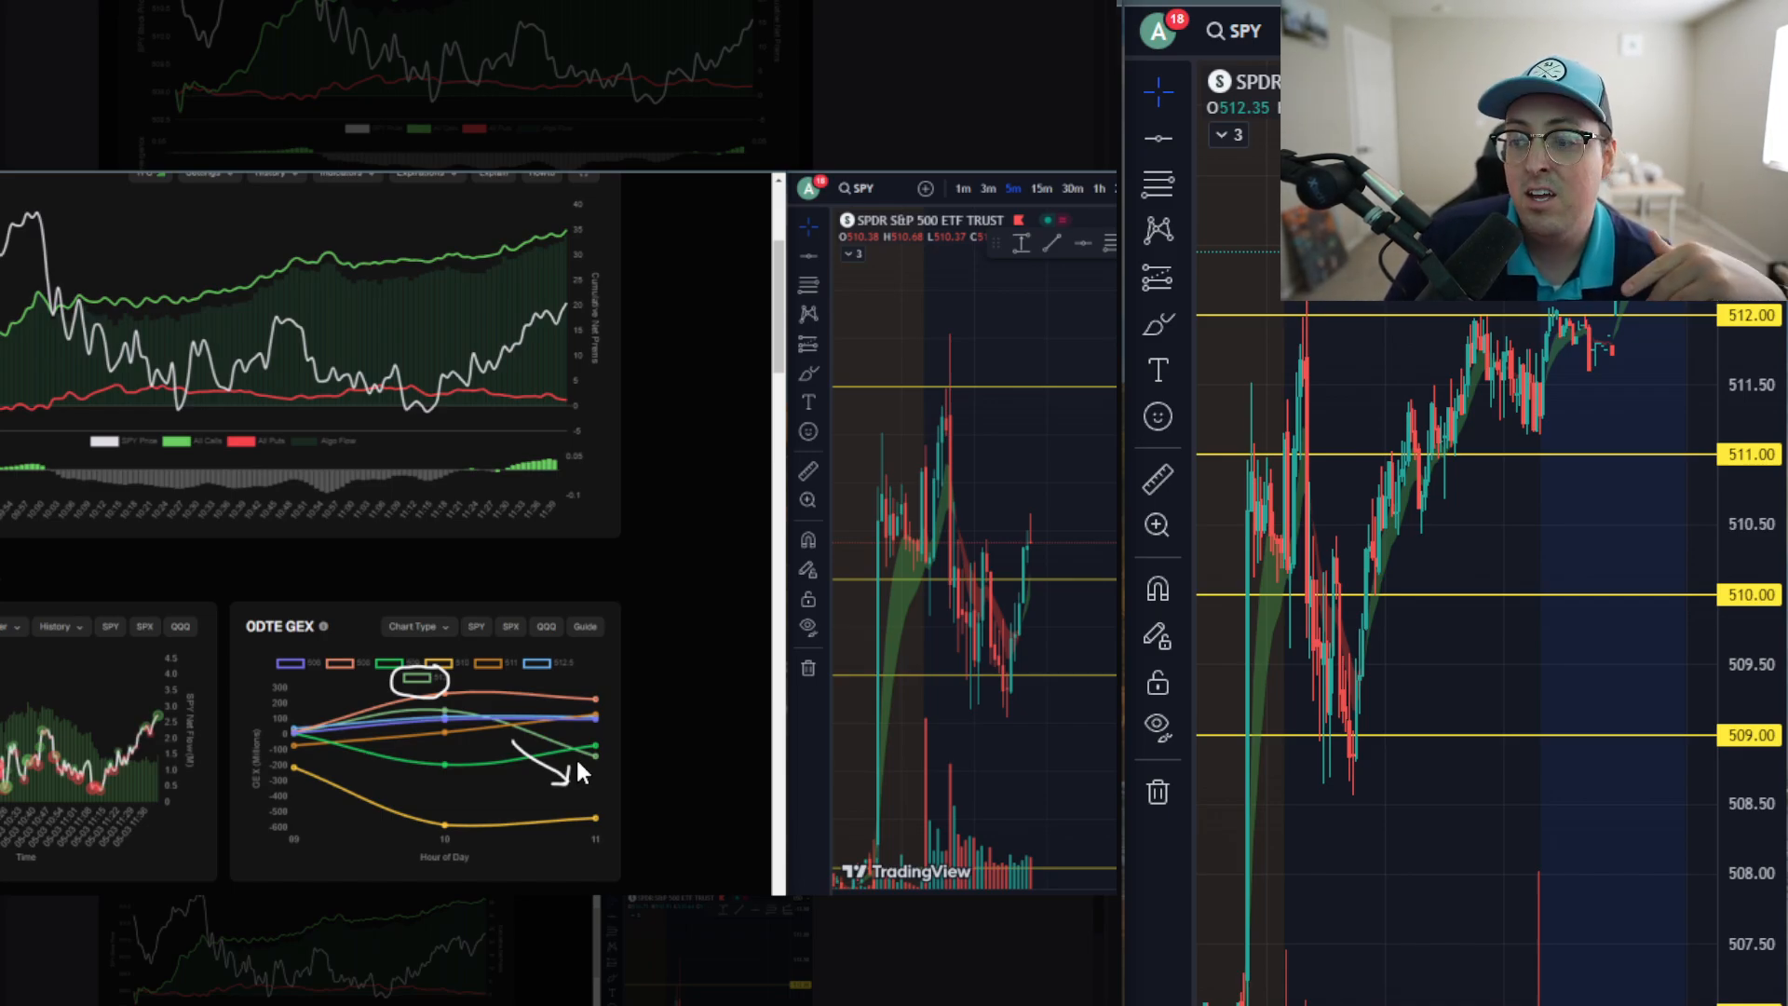
pyautogui.moveTo(542, 763)
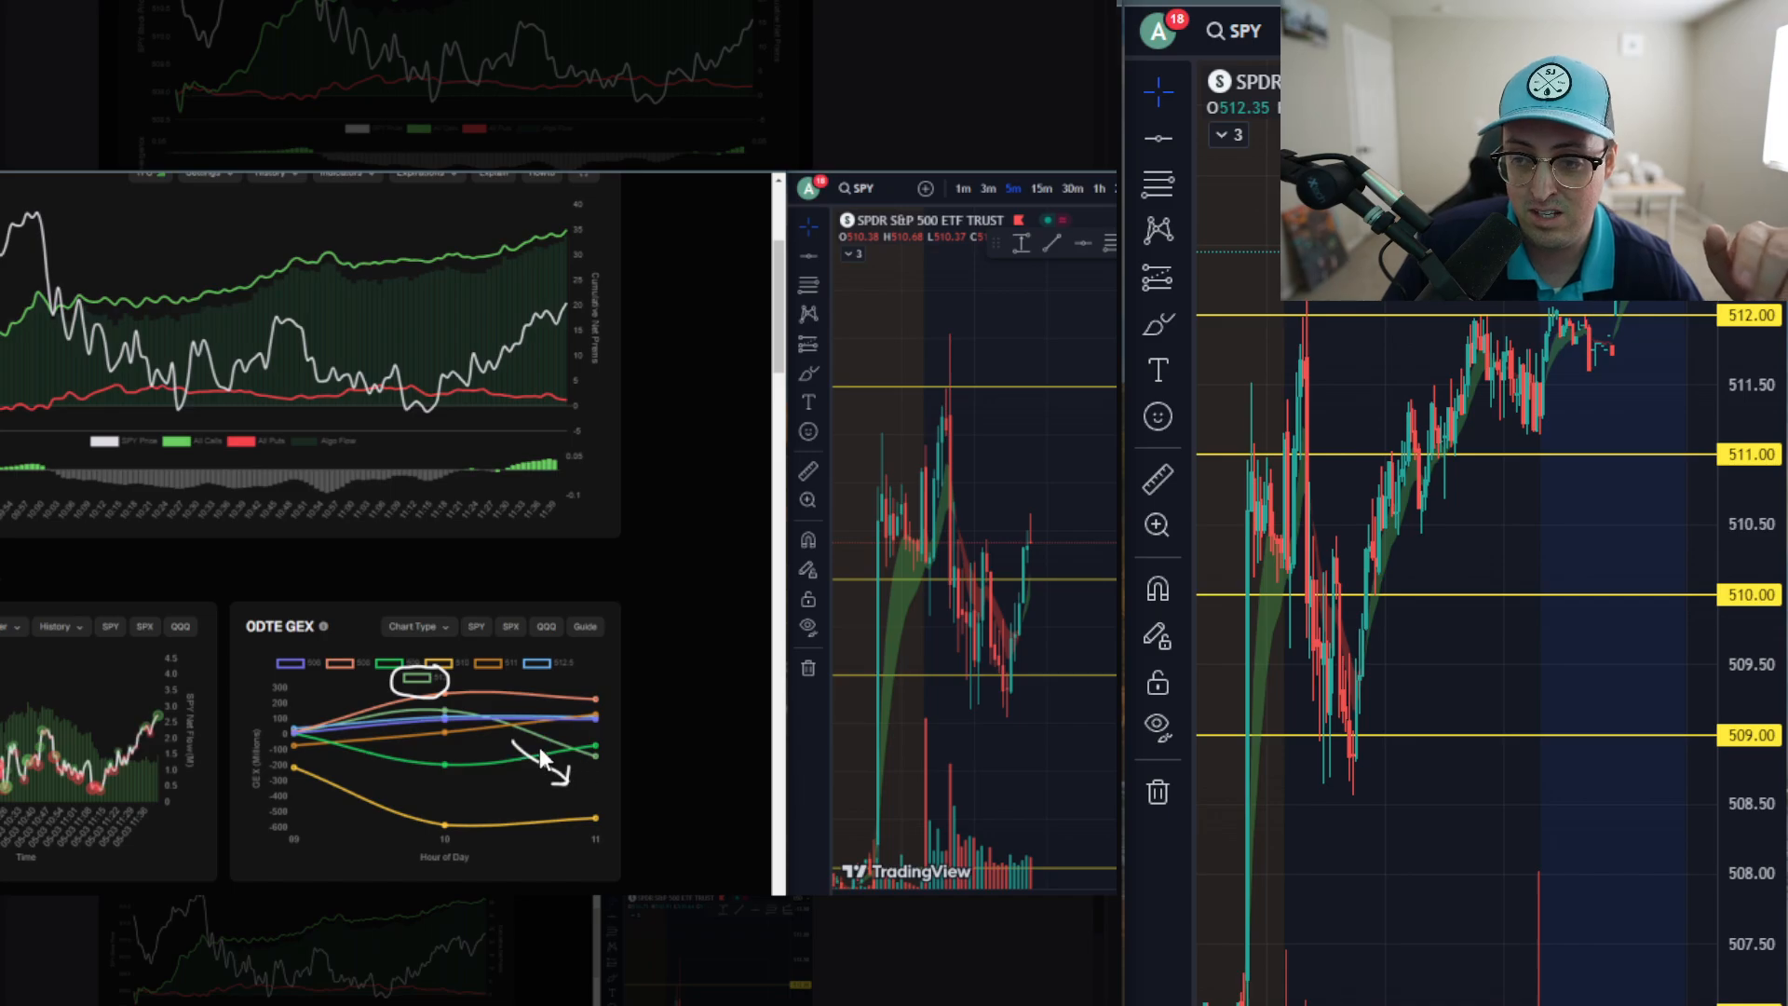
pyautogui.moveTo(587, 779)
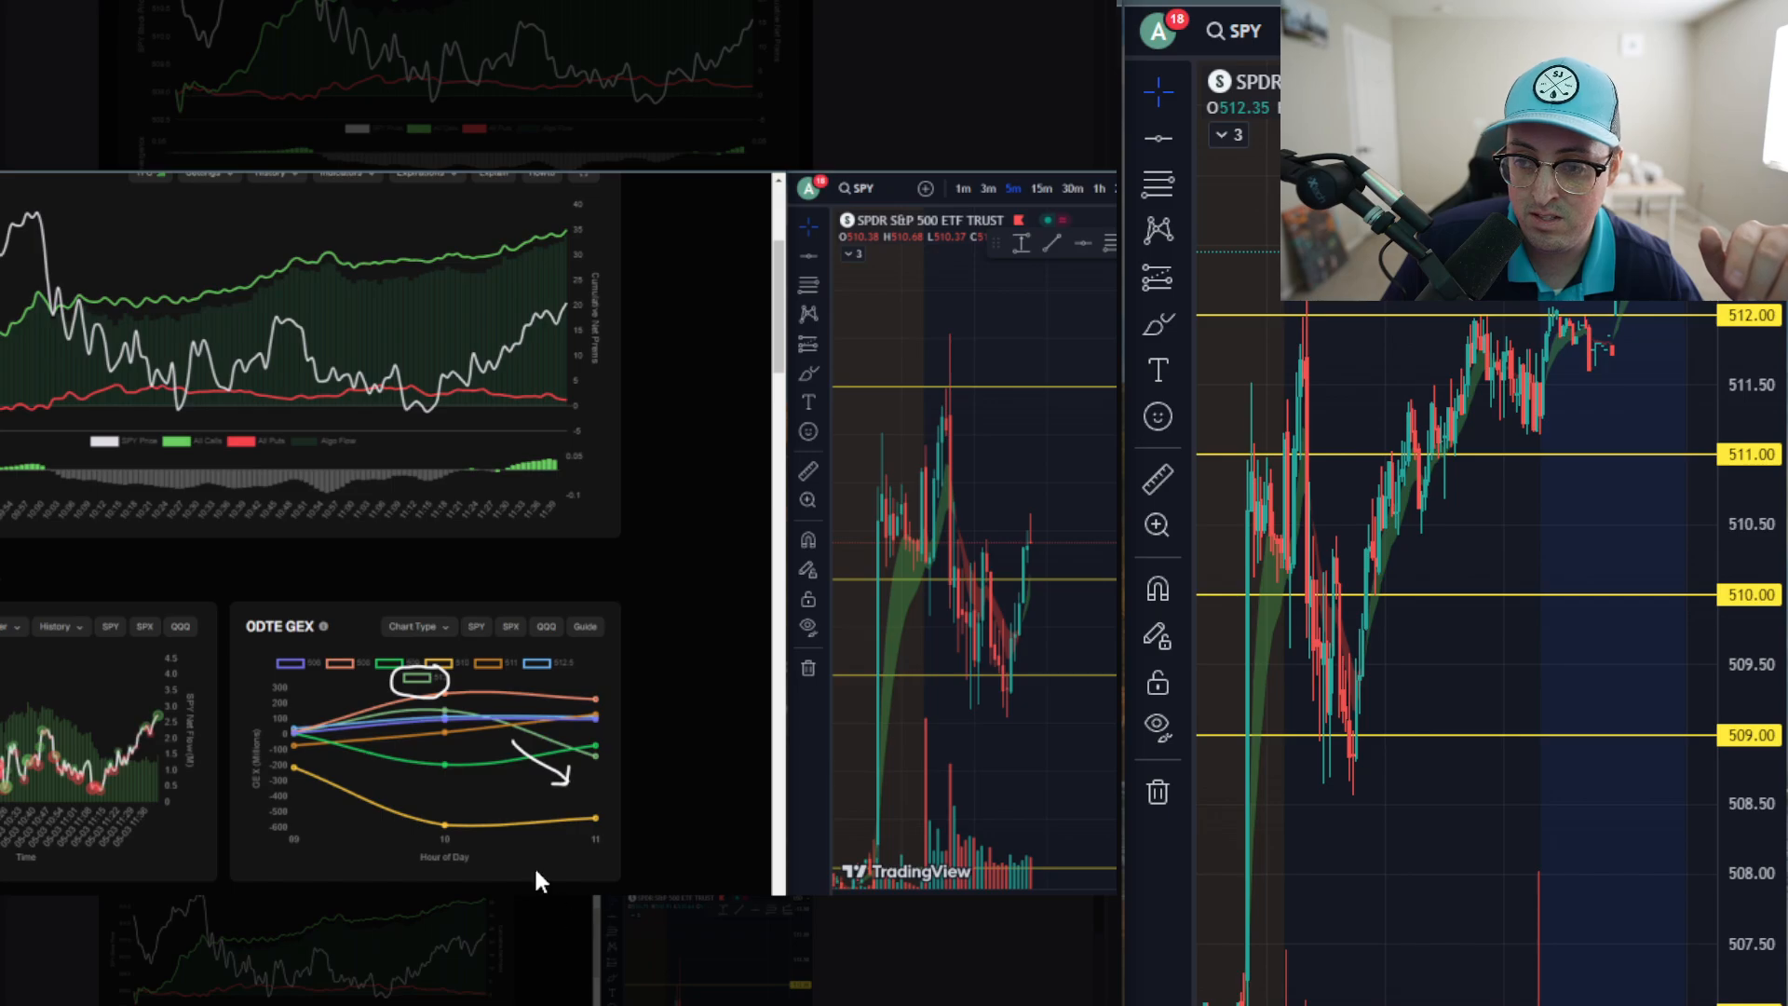
pyautogui.moveTo(542, 805)
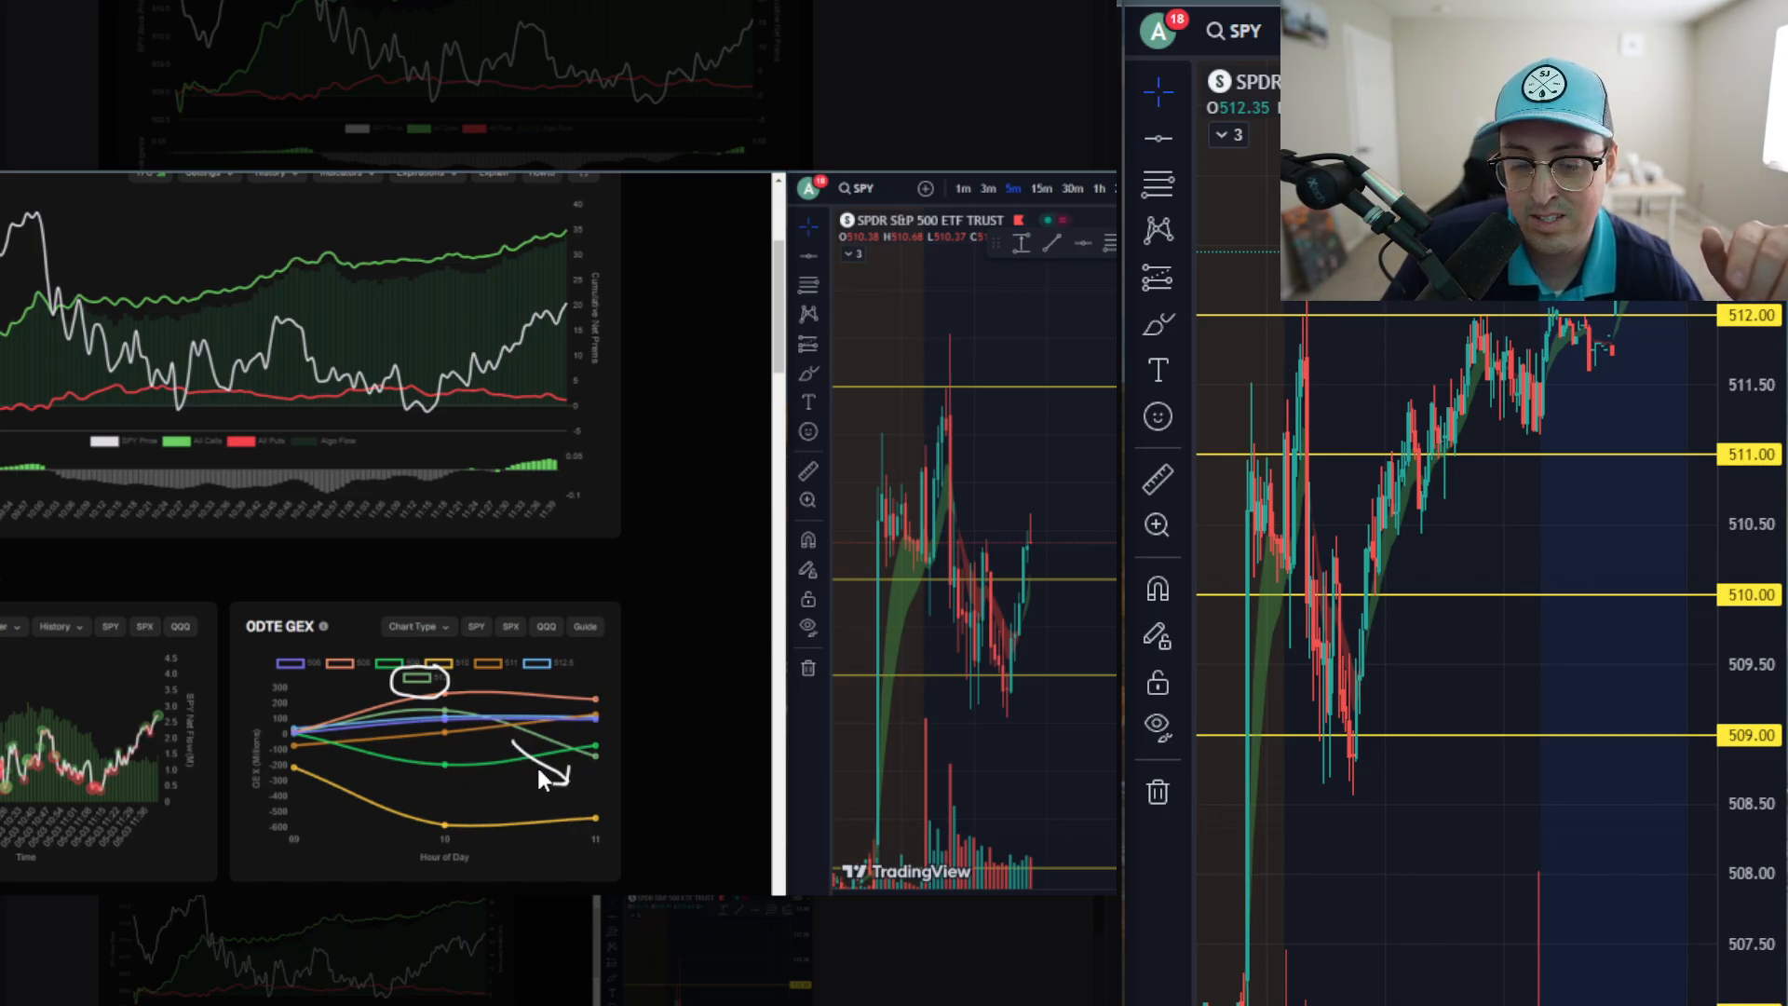
pyautogui.moveTo(518, 741)
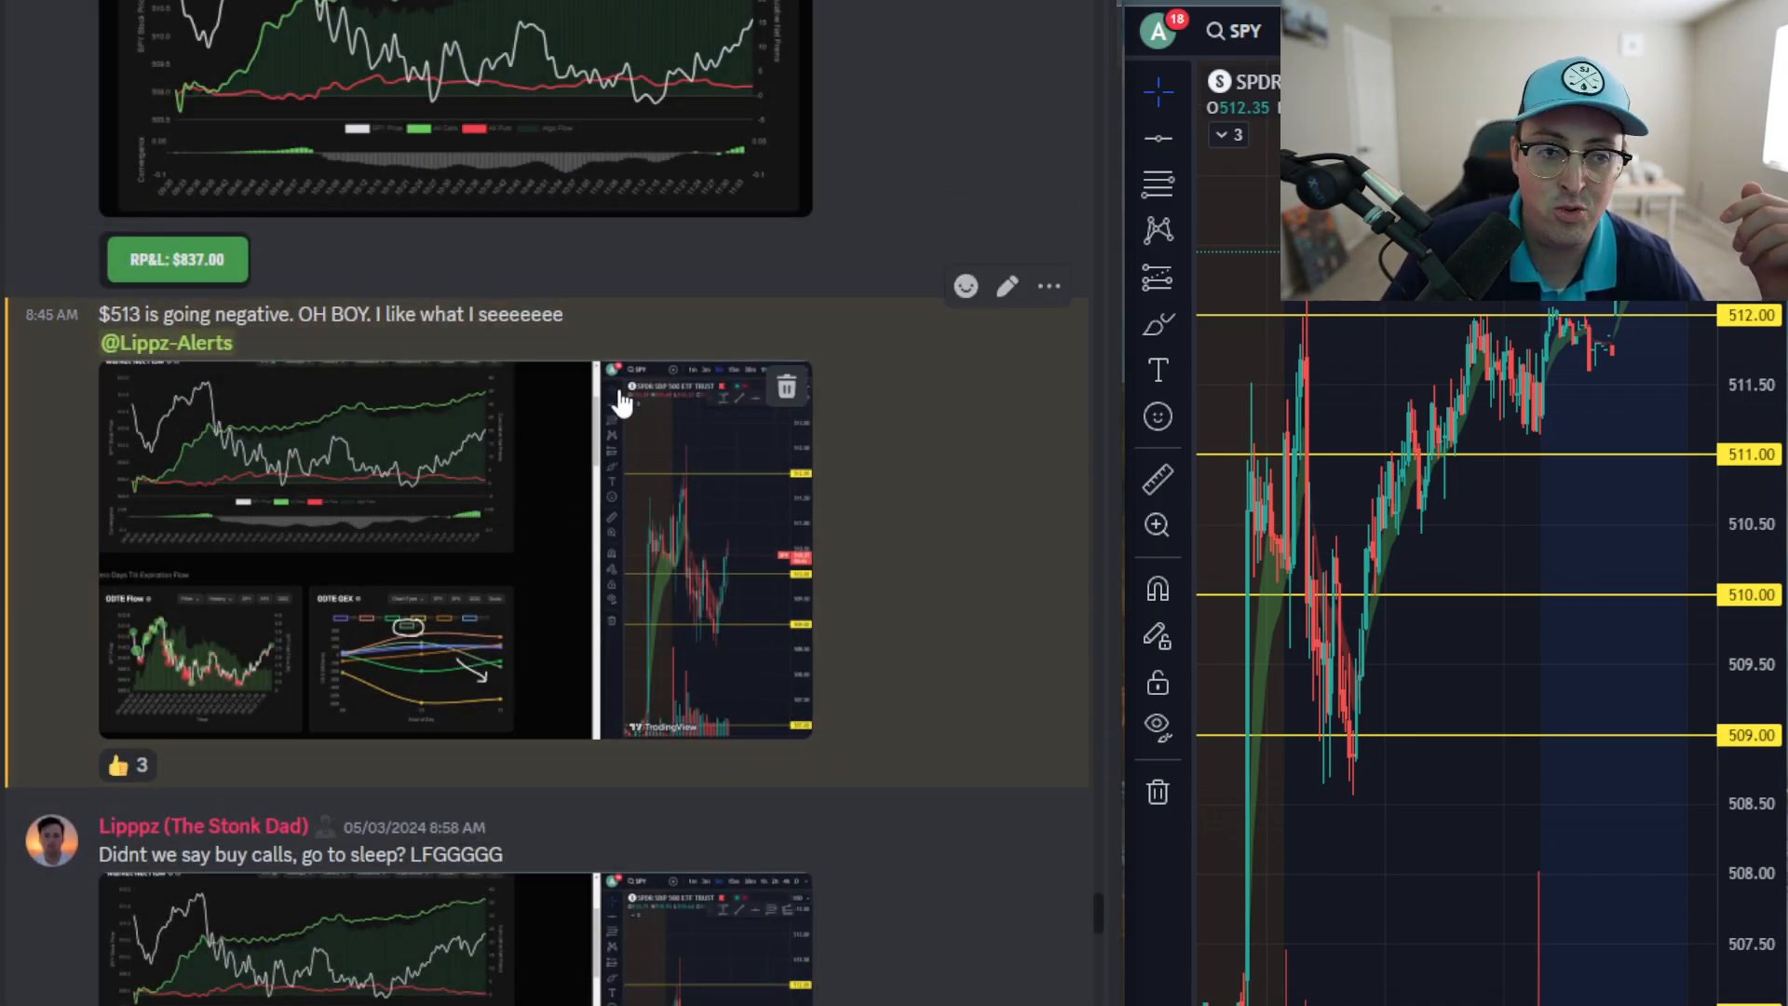
pyautogui.moveTo(709, 354)
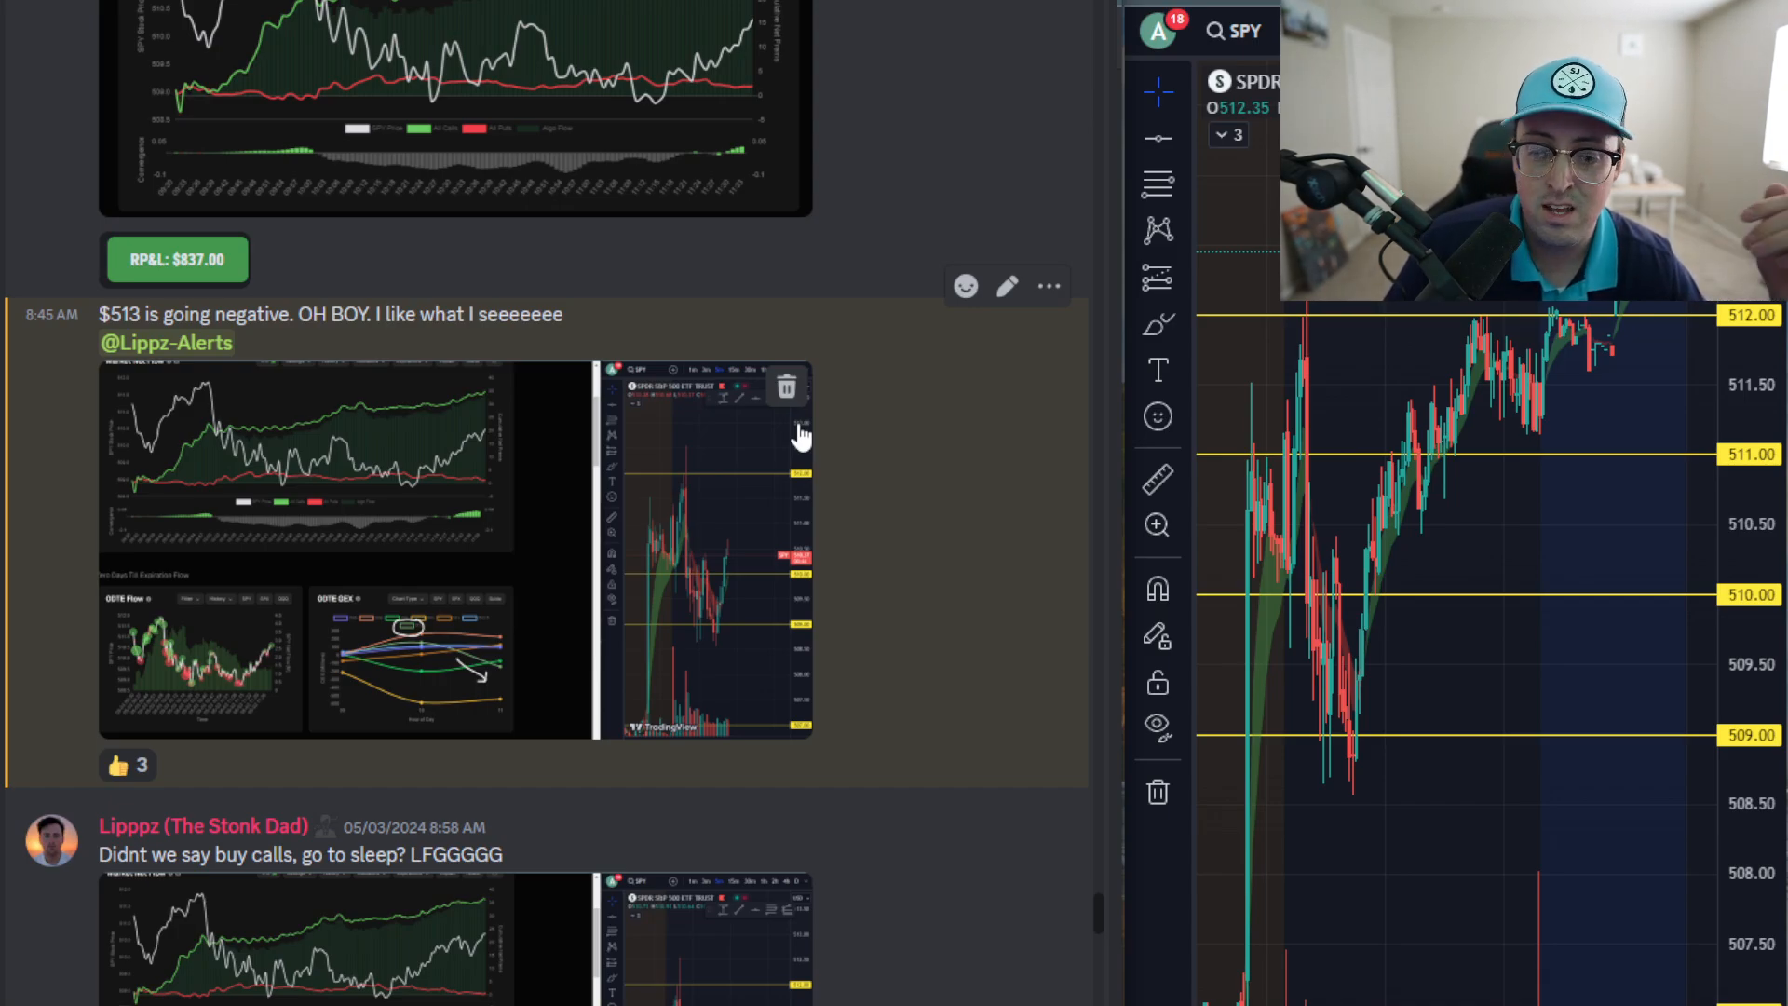
pyautogui.moveTo(1585, 699)
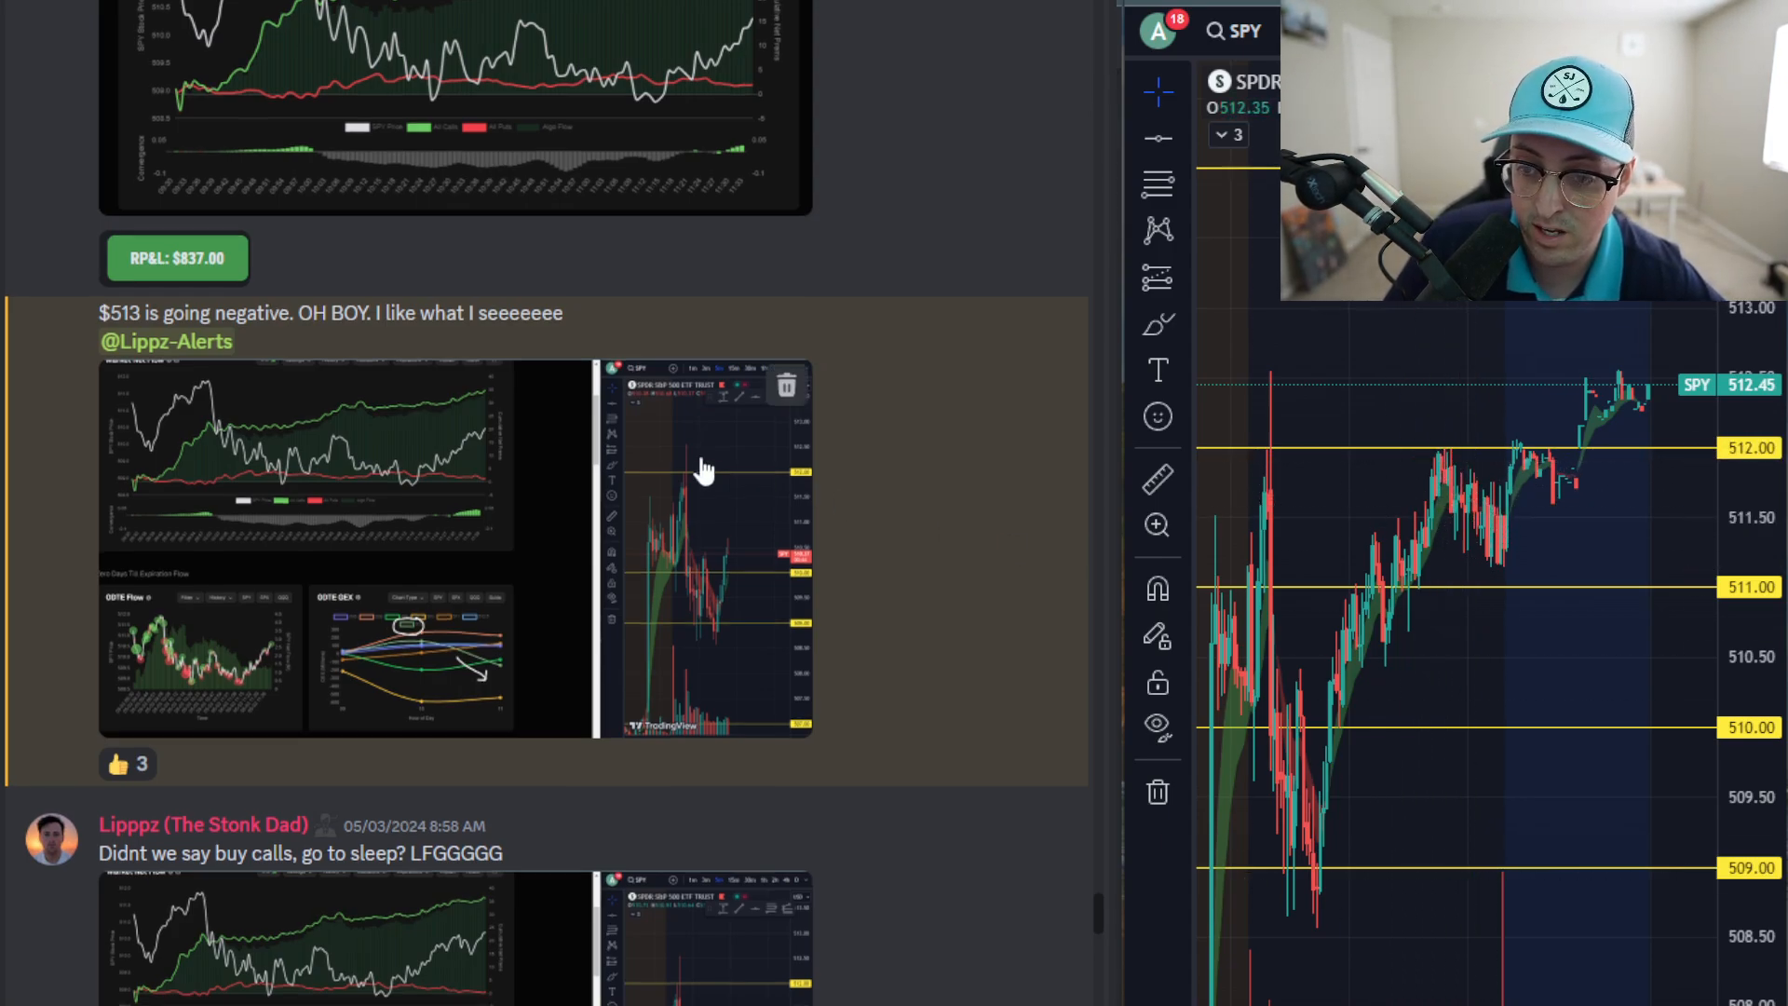
# Scroll down to the 'buy calls, go to sleep' and 'Call flow at 40 million' posts.
pyautogui.scroll(-3)
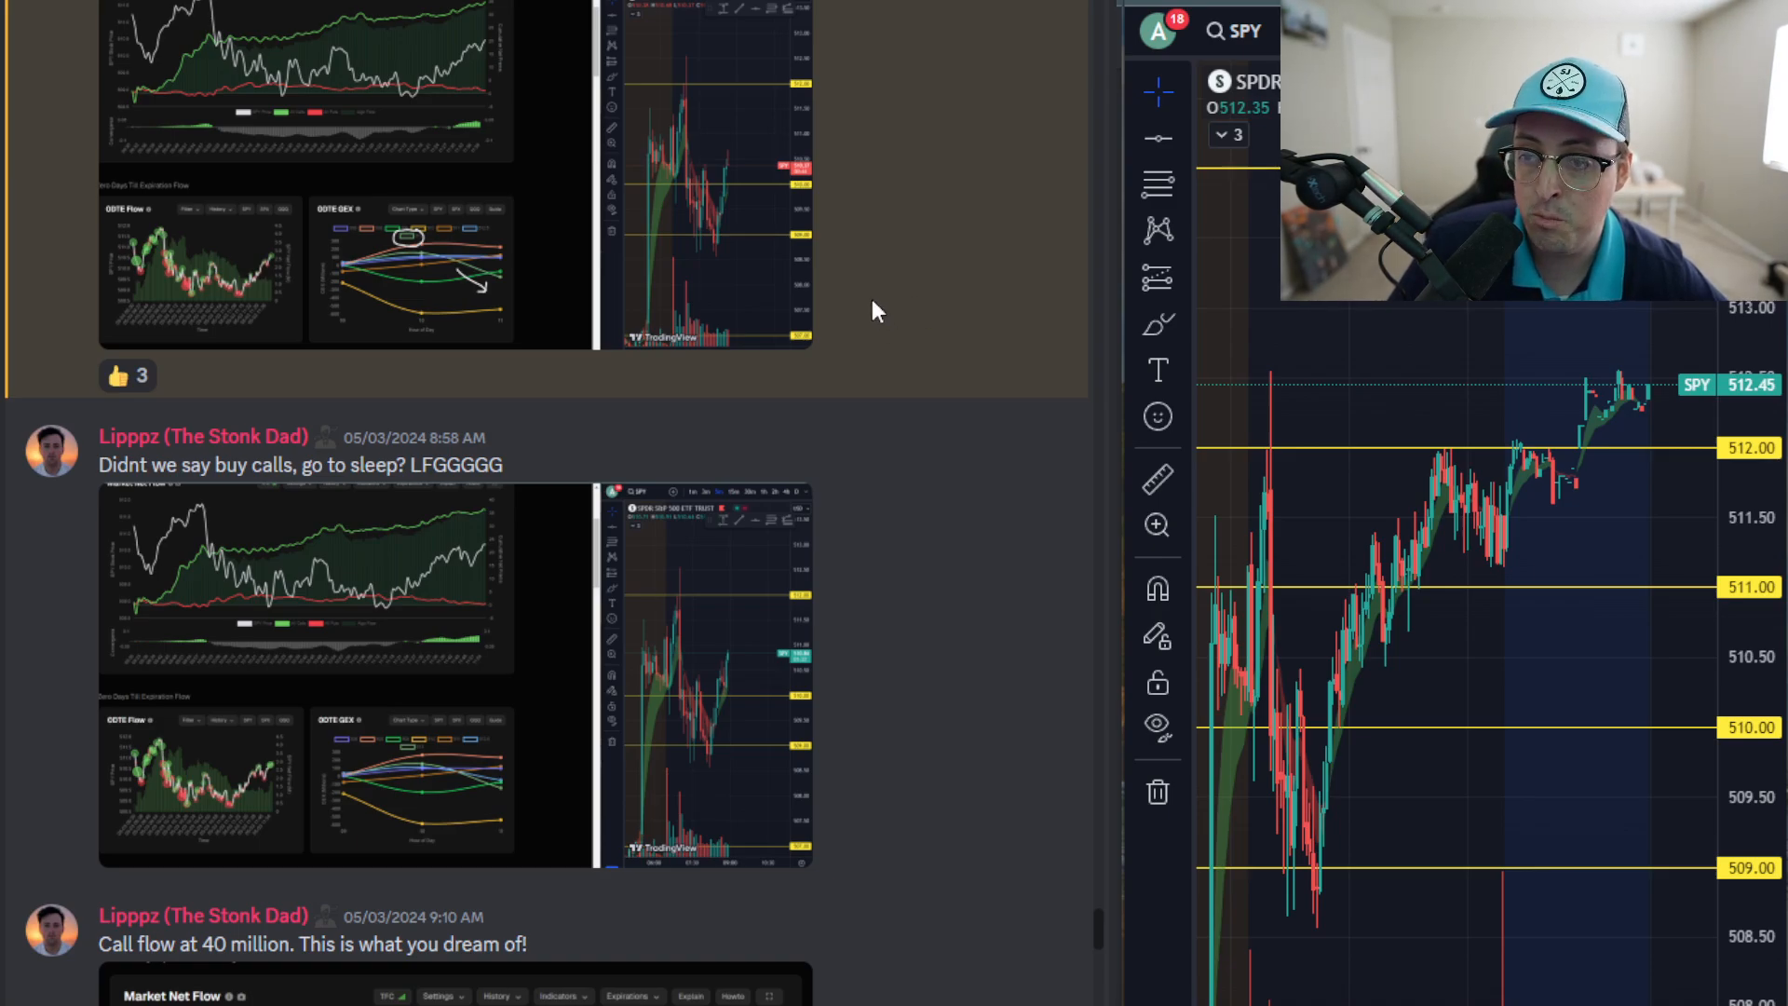
# Scroll down to the 'Call flow goin crazy 45 million' and 'successful gex target hit' posts.
pyautogui.scroll(-3)
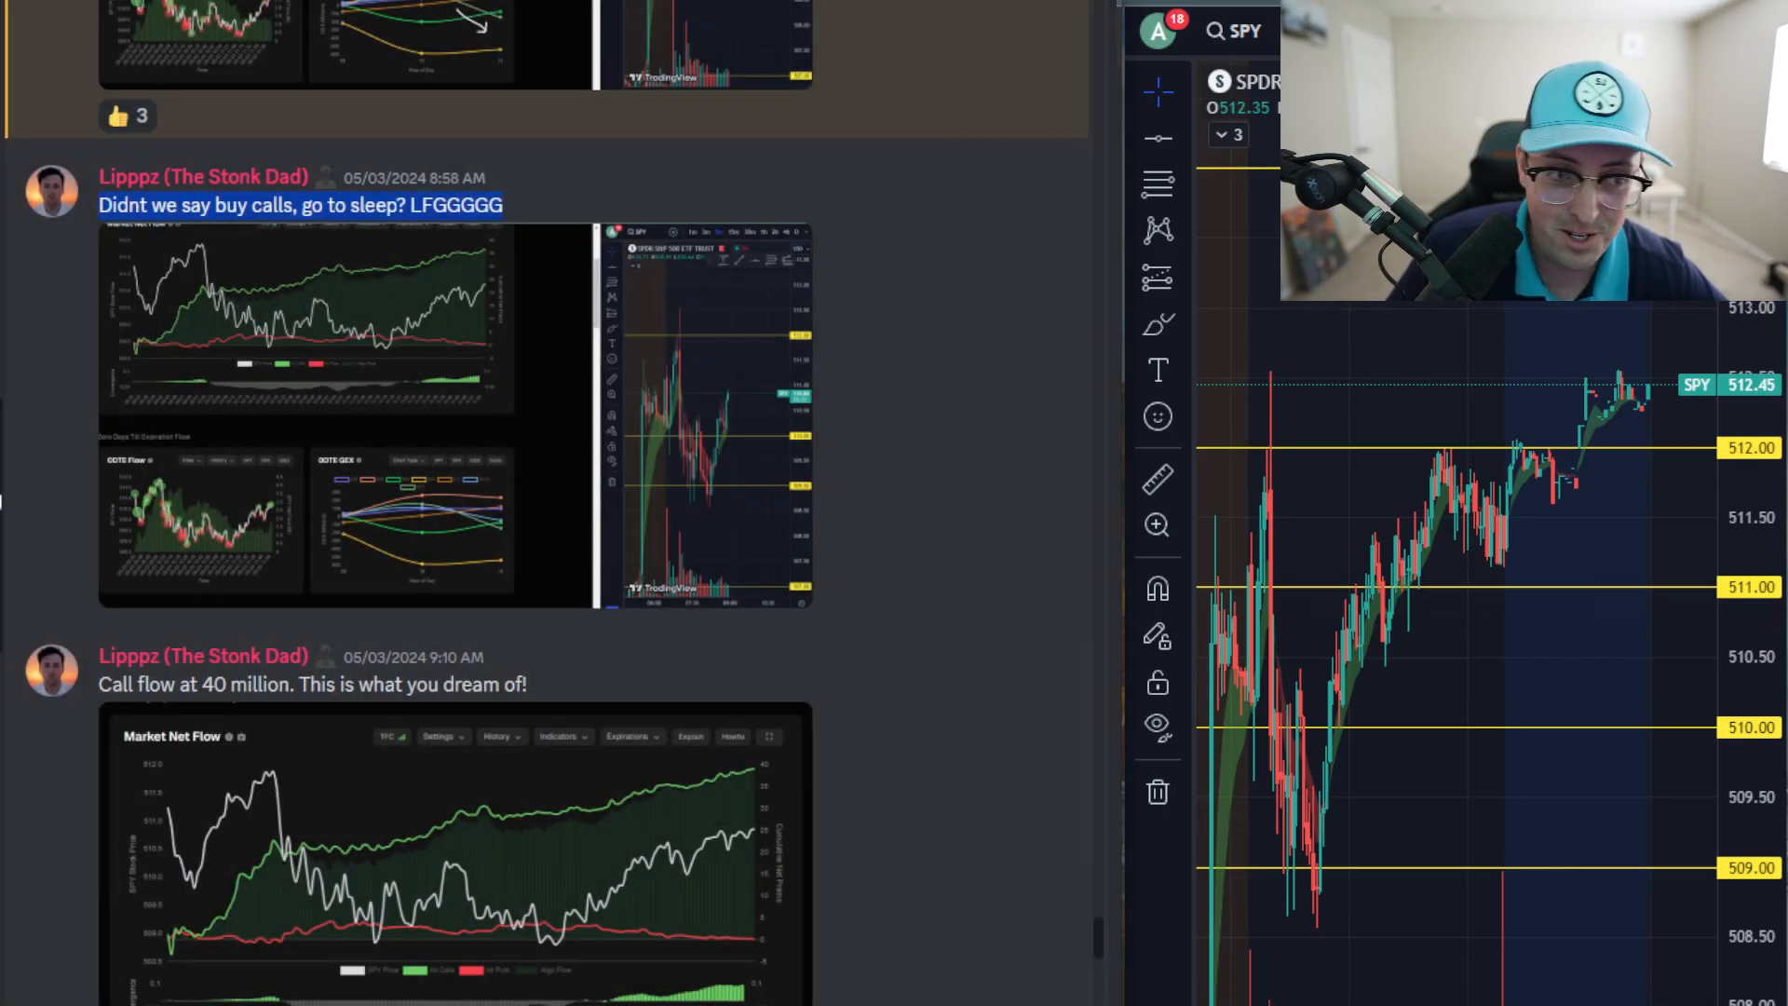
pyautogui.moveTo(652, 315)
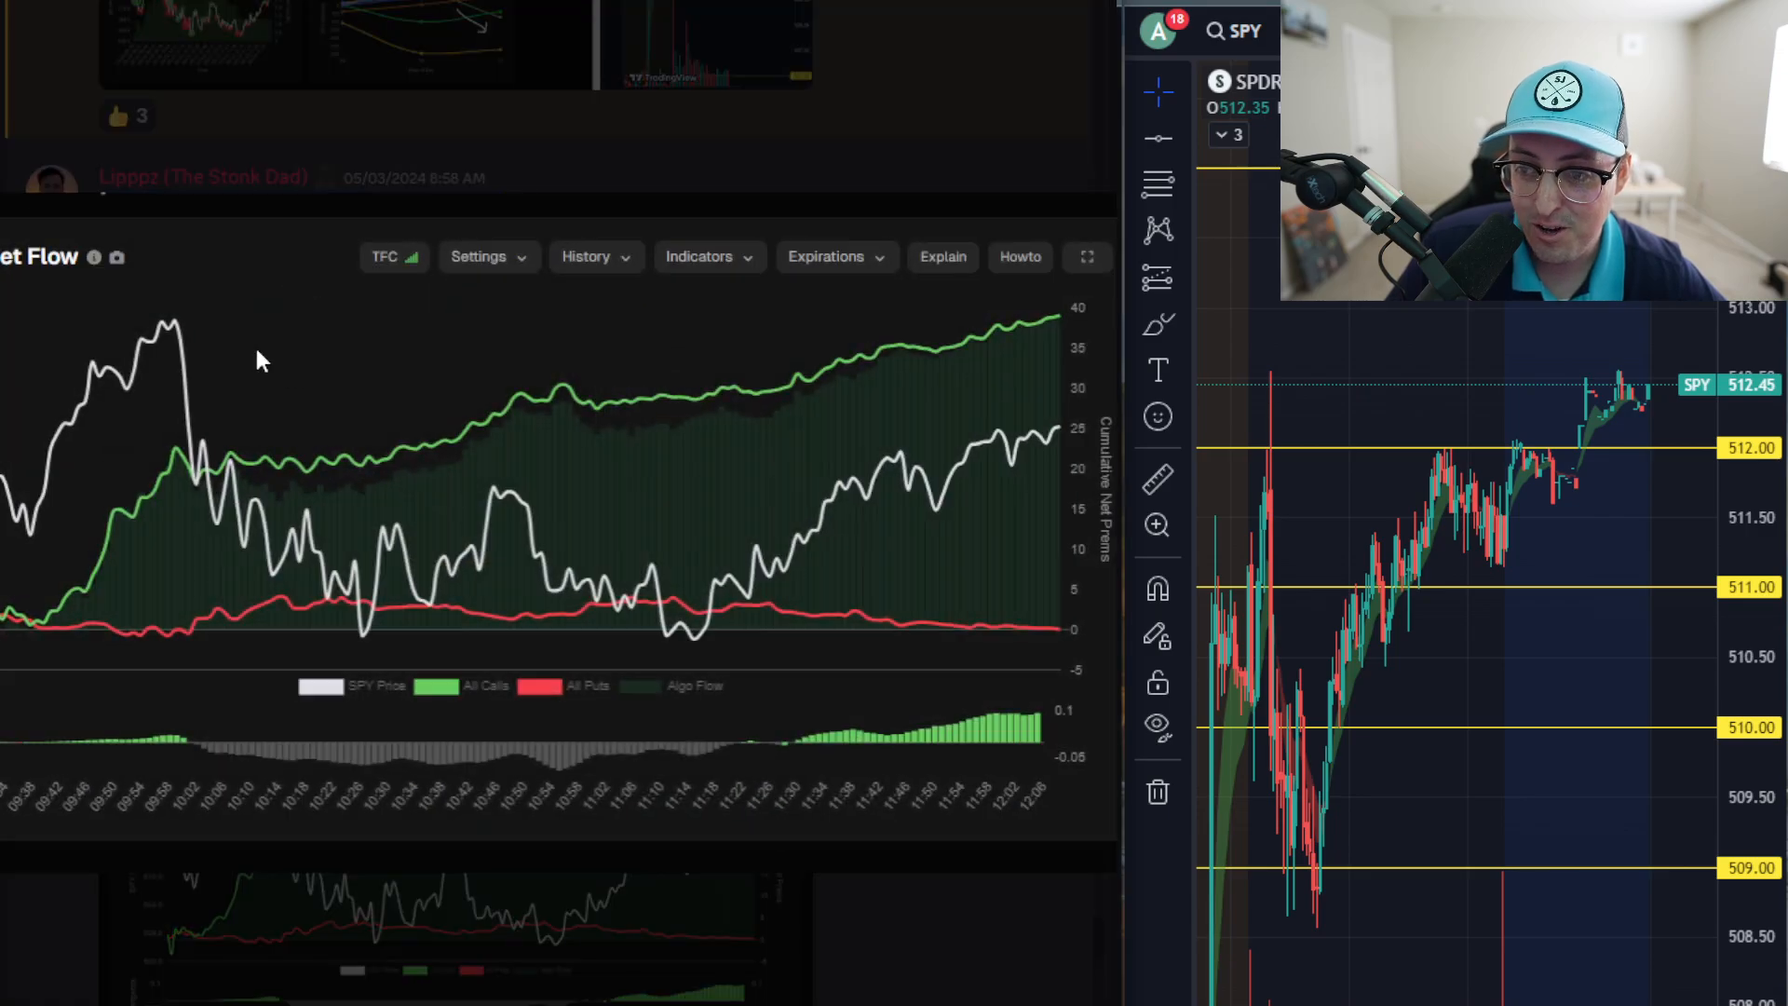
pyautogui.moveTo(961, 497)
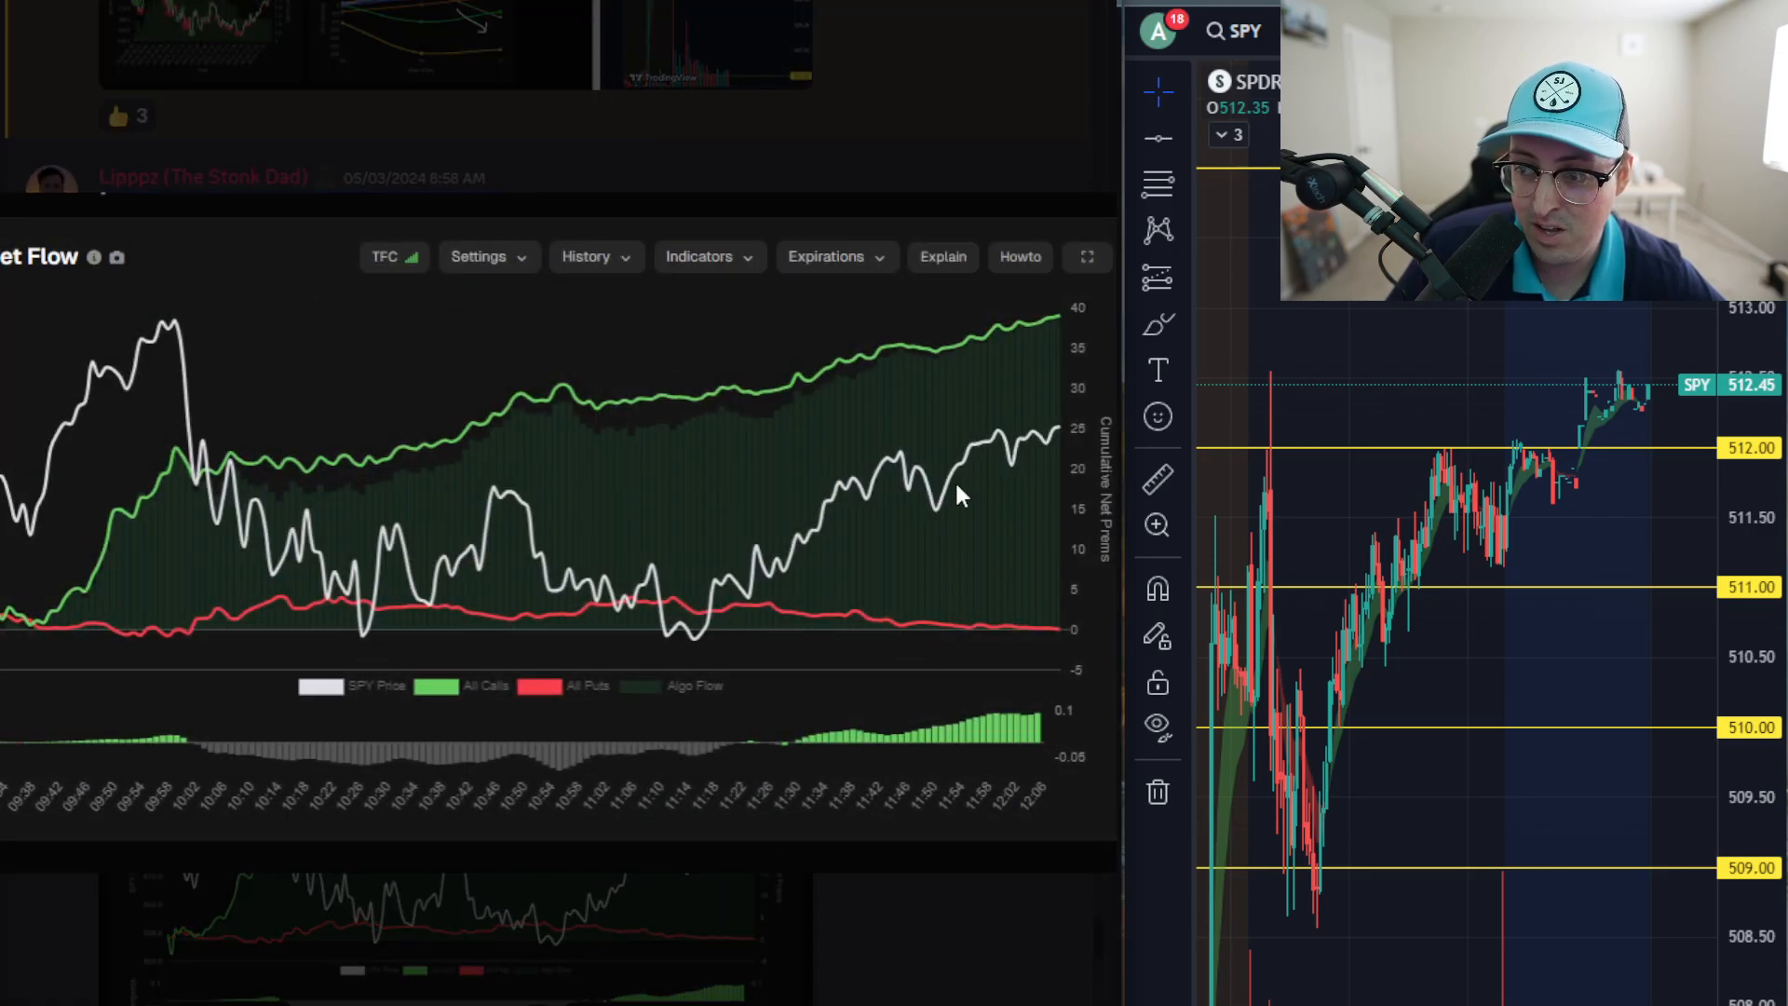
pyautogui.scroll(-3)
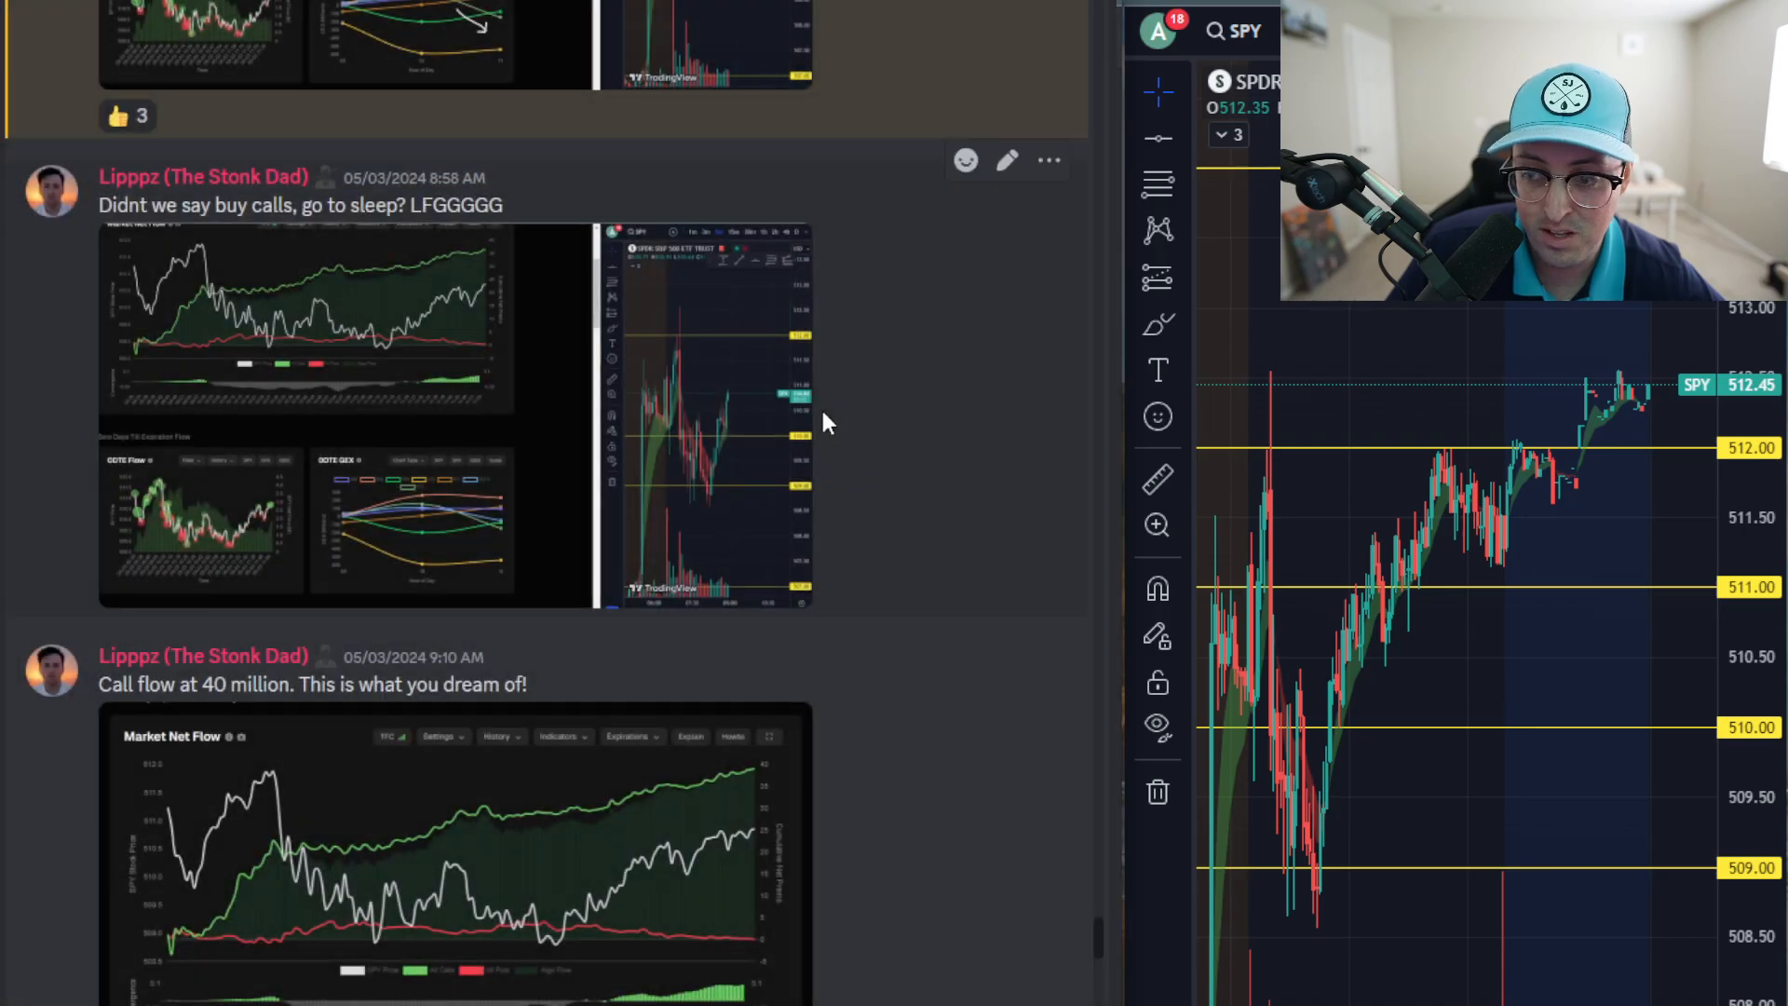
pyautogui.scroll(-3)
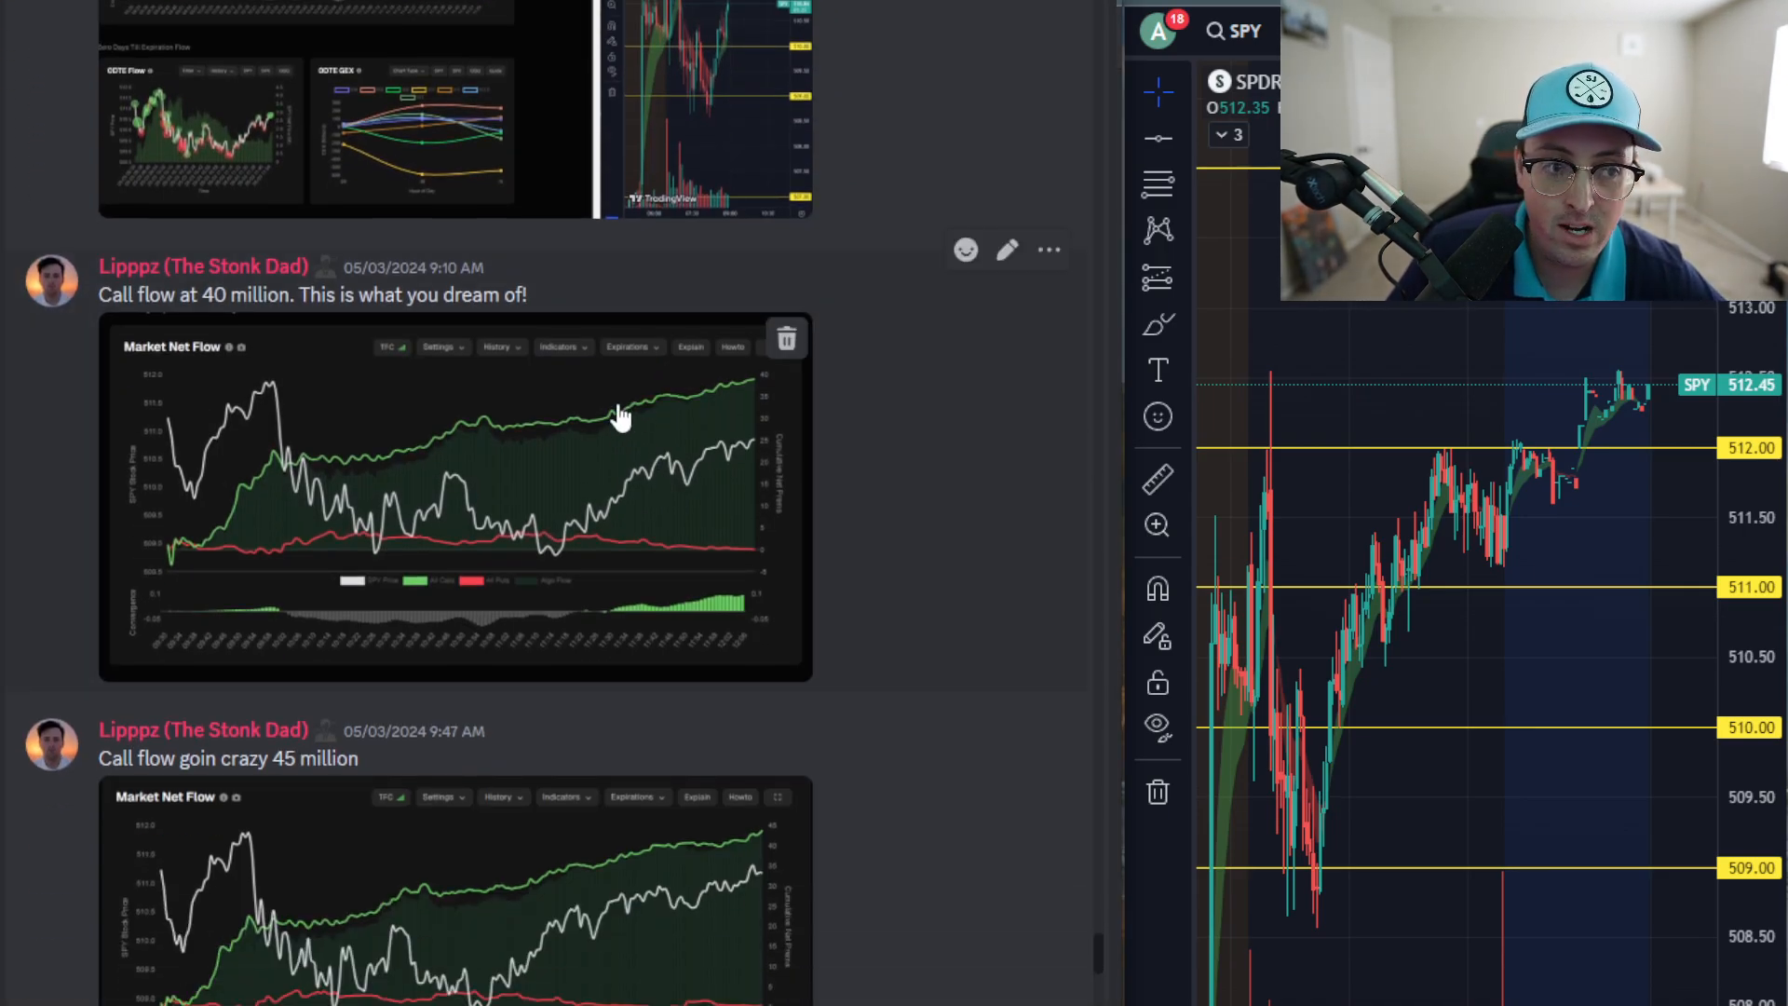
pyautogui.moveTo(443, 525)
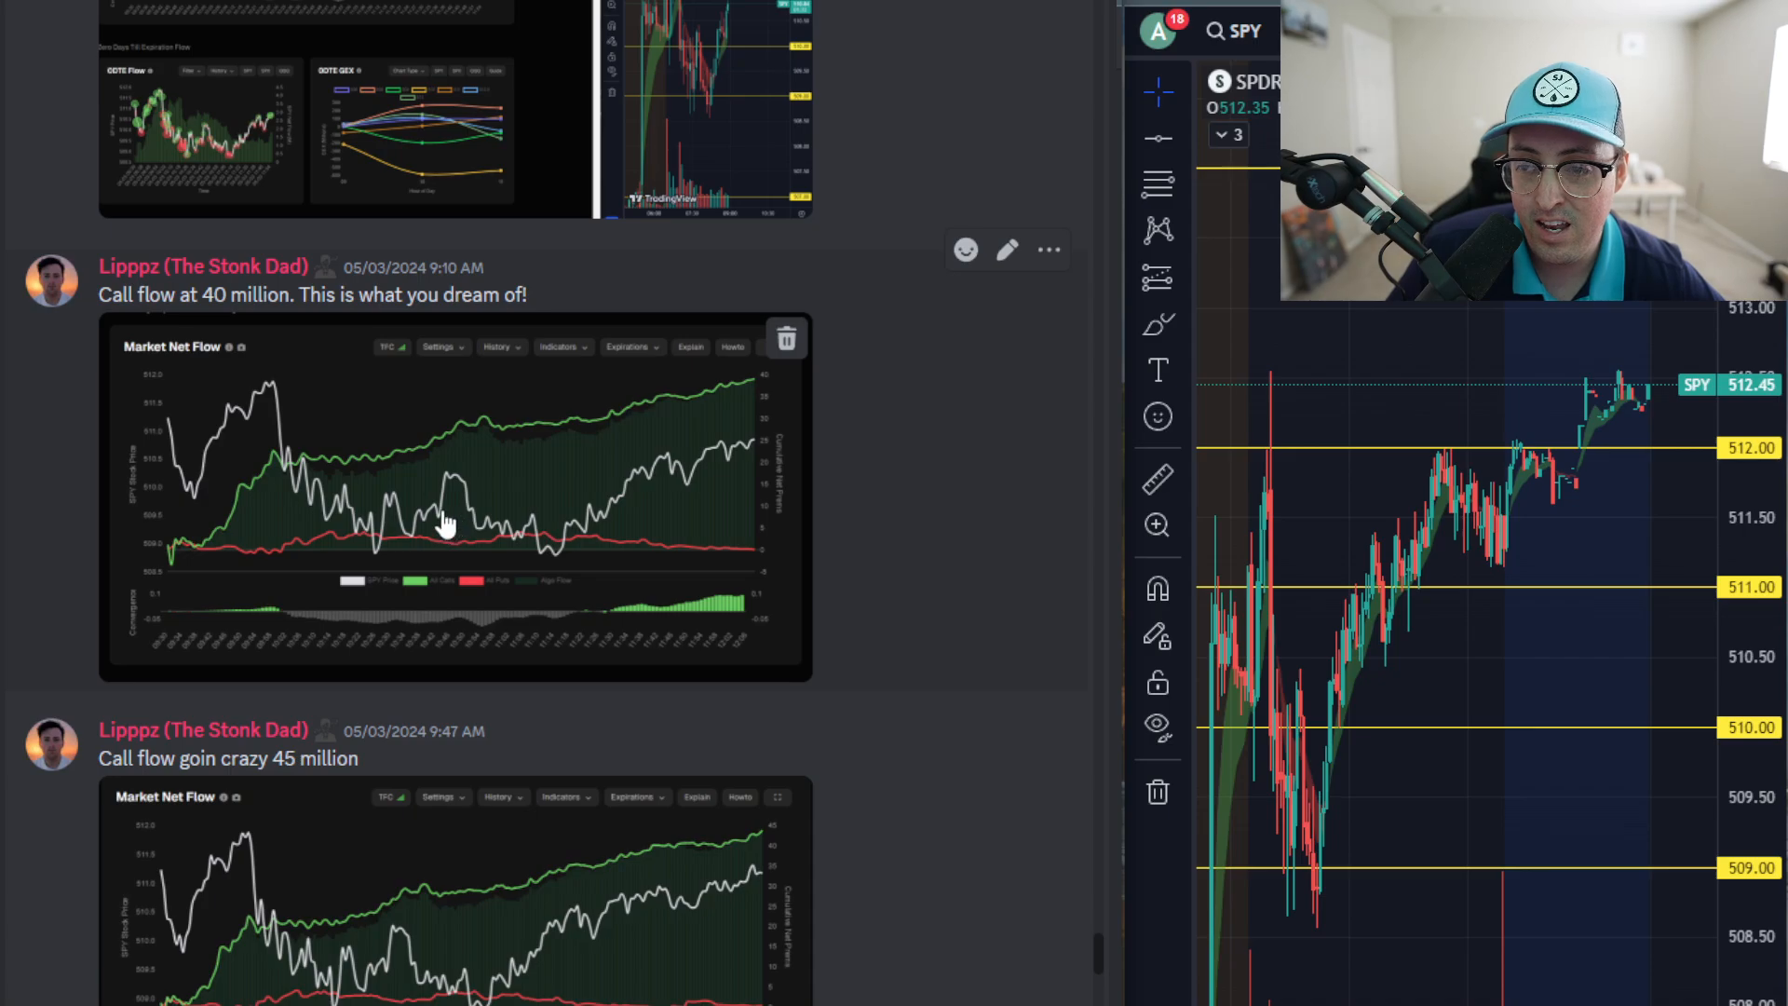
pyautogui.scroll(-3)
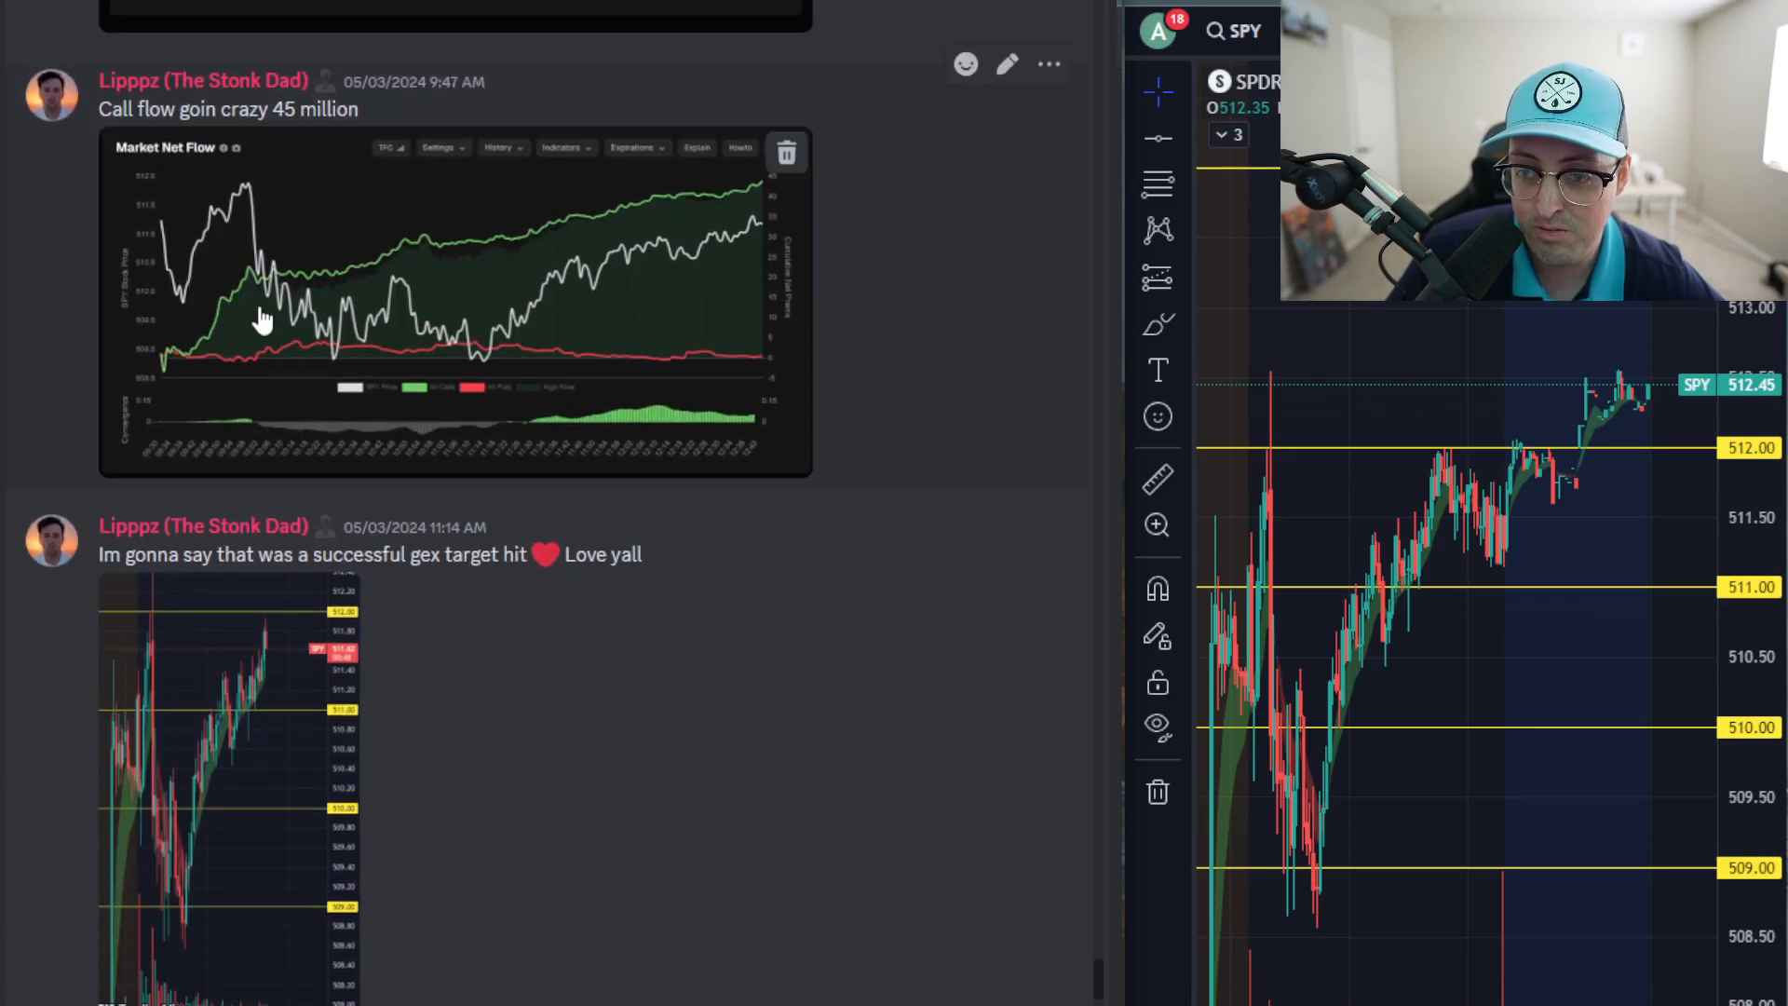